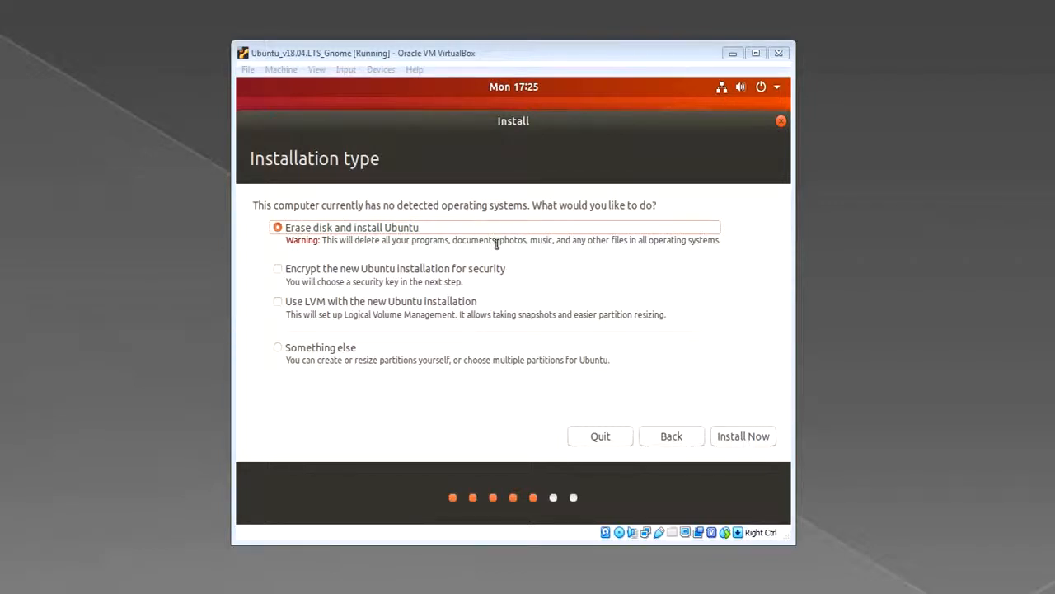
{"action": "mouse_move", "coordinate": [470, 234]}
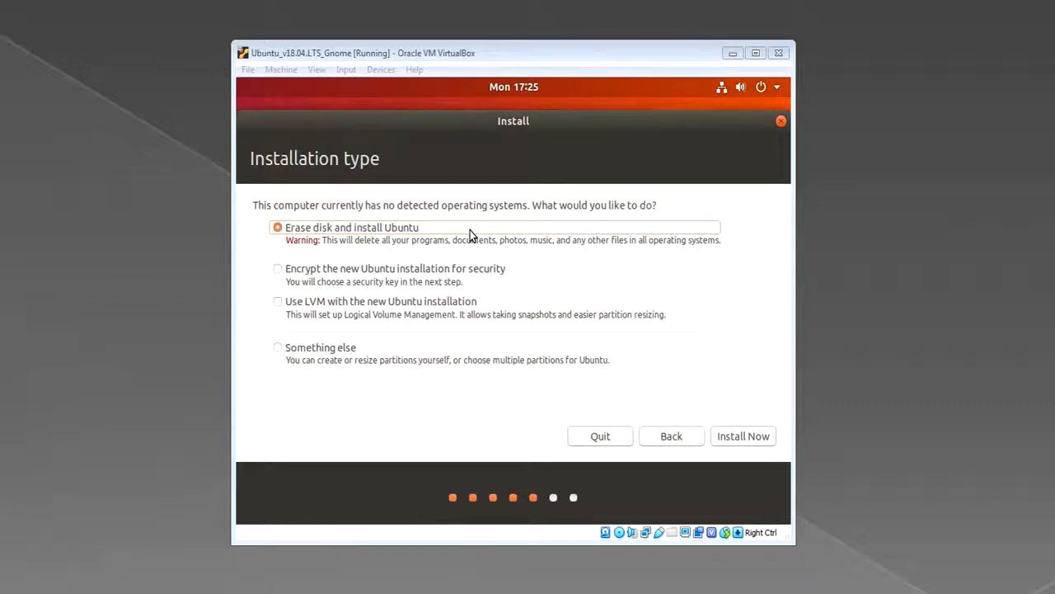
{"action": "mouse_move", "coordinate": [534, 234]}
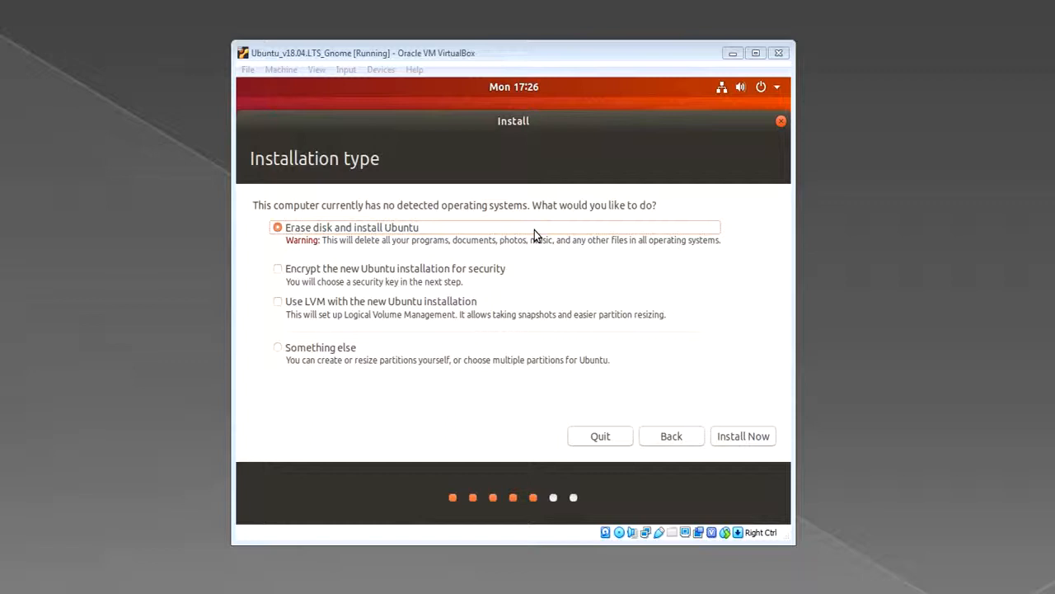
{"action": "mouse_move", "coordinate": [454, 363]}
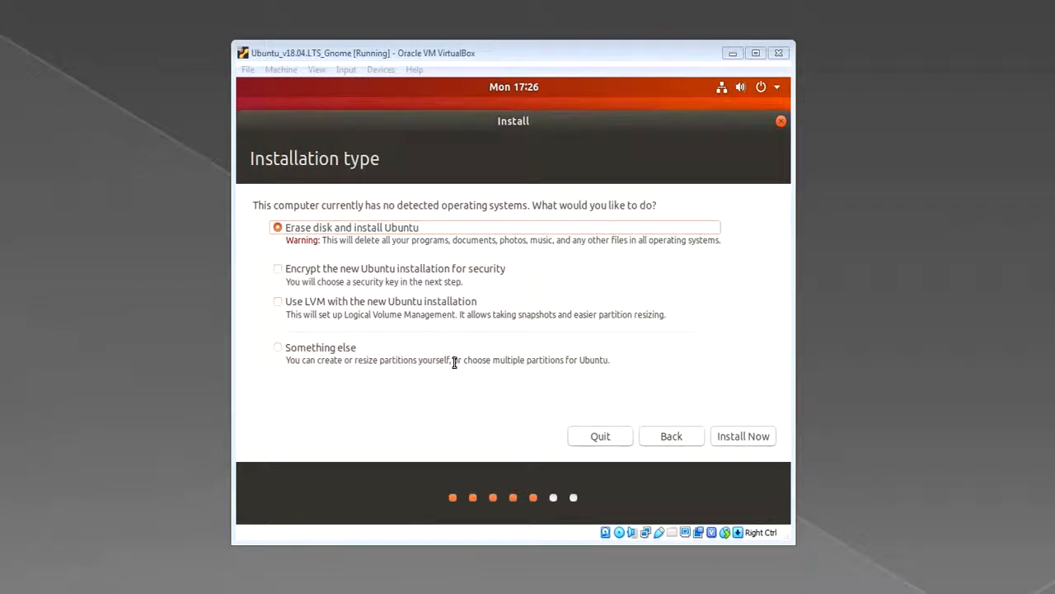
{"action": "mouse_move", "coordinate": [265, 366]}
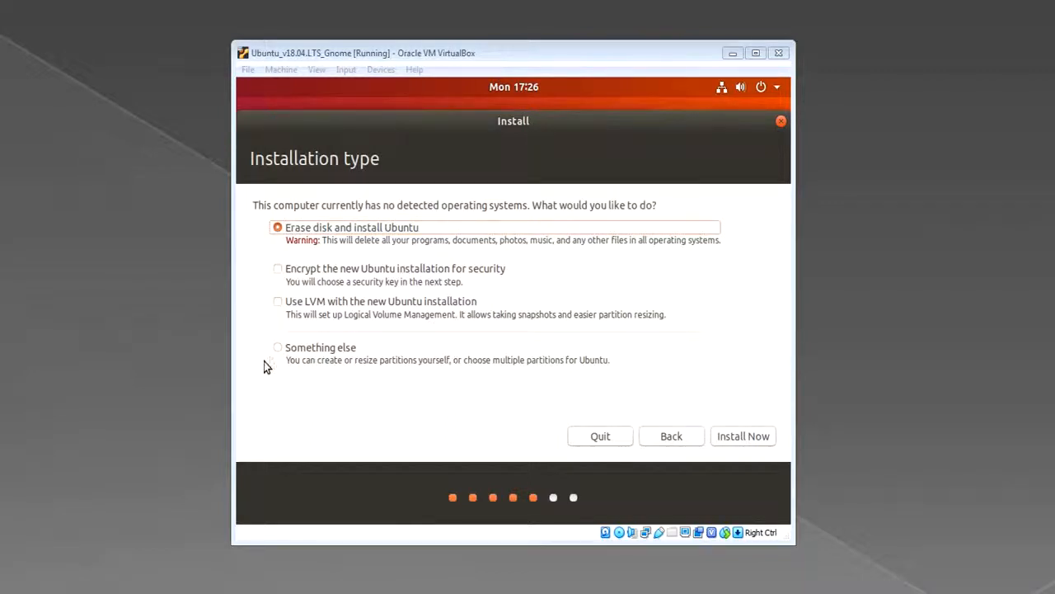
{"action": "mouse_move", "coordinate": [277, 353]}
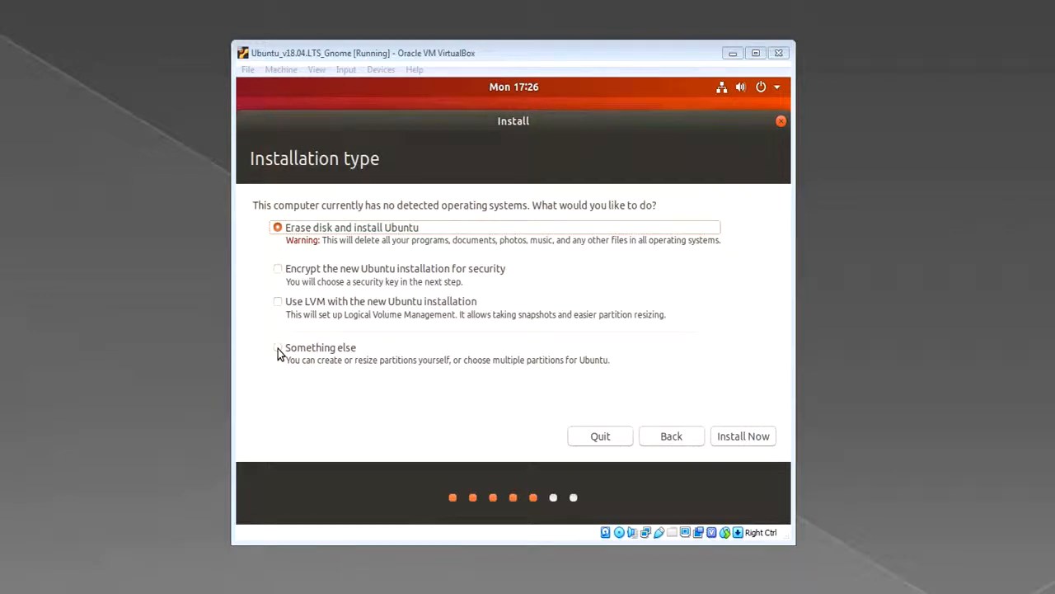
Choose the 'Something else' manual partitioning option and continue to the disk layout.
{"action": "left_click", "coordinate": [277, 347]}
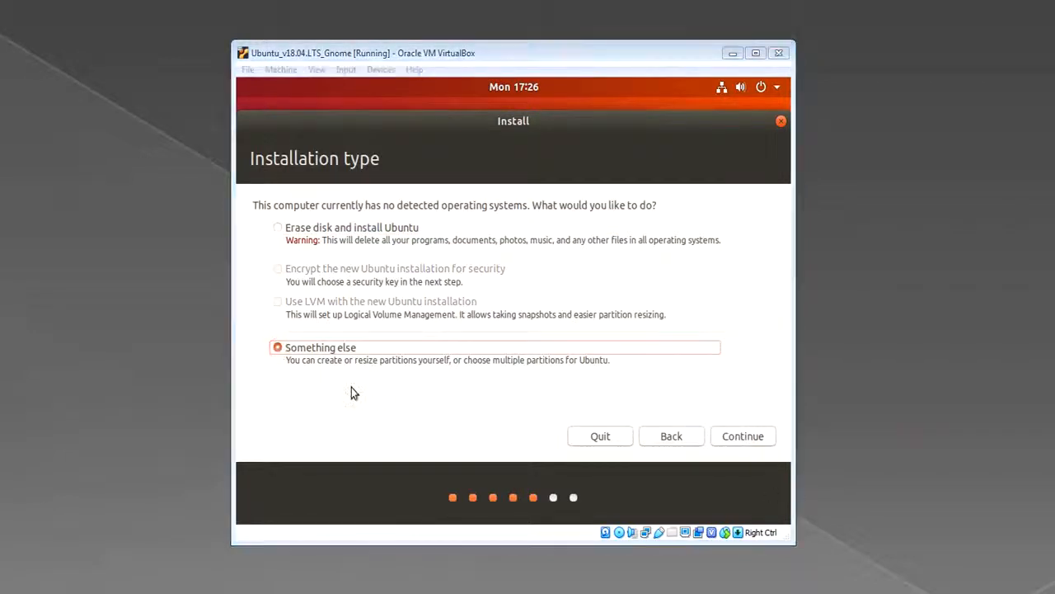
{"action": "mouse_move", "coordinate": [325, 376]}
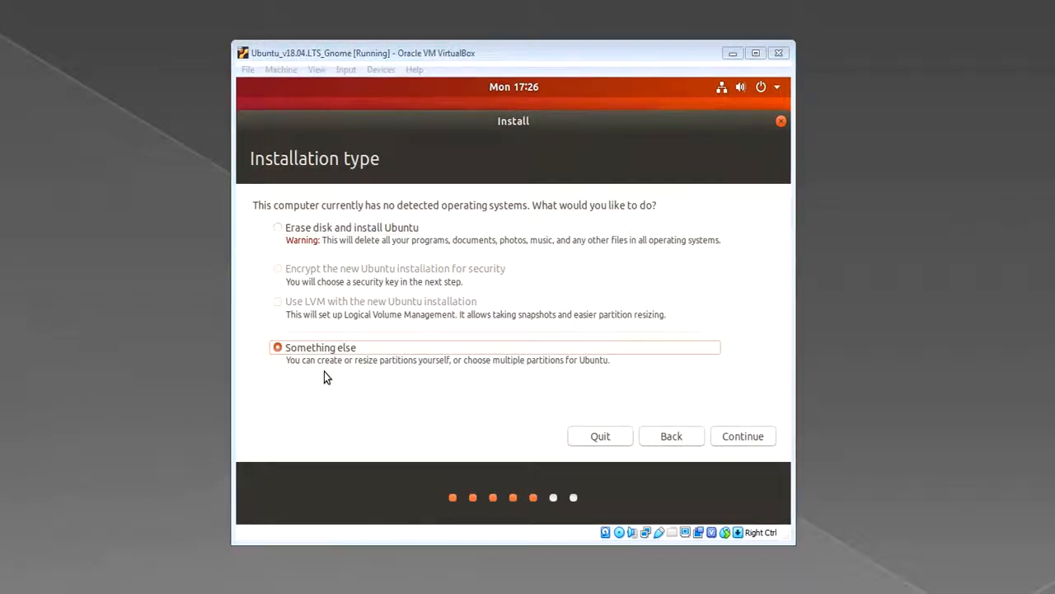
{"action": "mouse_move", "coordinate": [461, 387]}
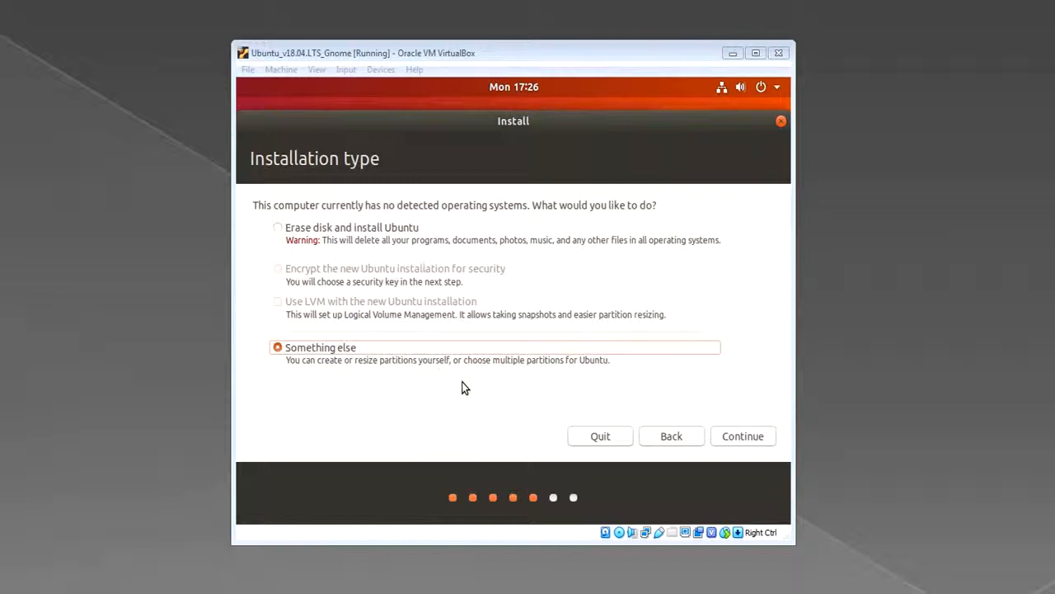
{"action": "mouse_move", "coordinate": [742, 436]}
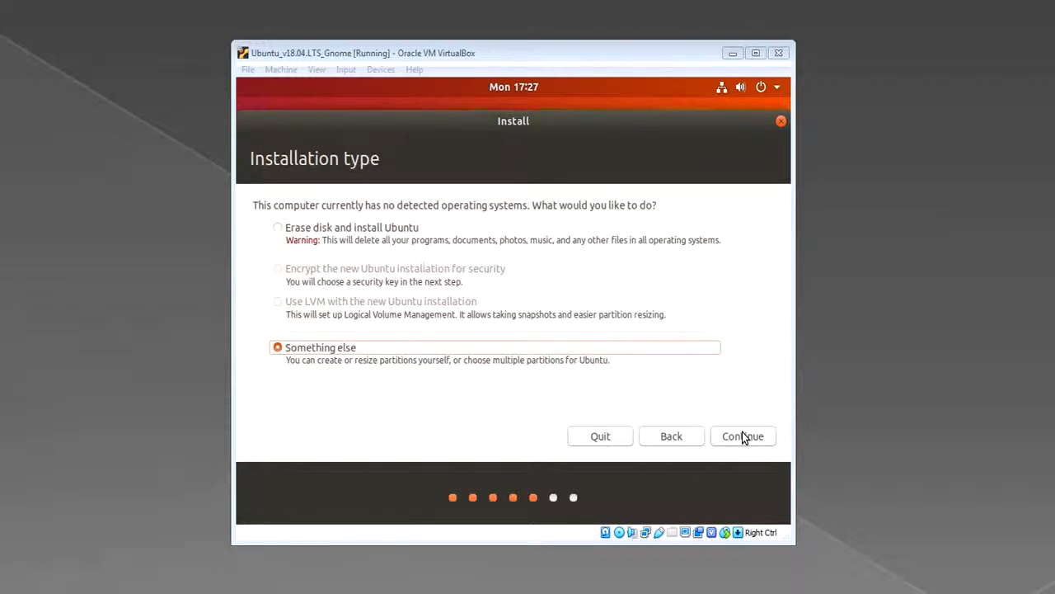
{"action": "left_click", "coordinate": [742, 435]}
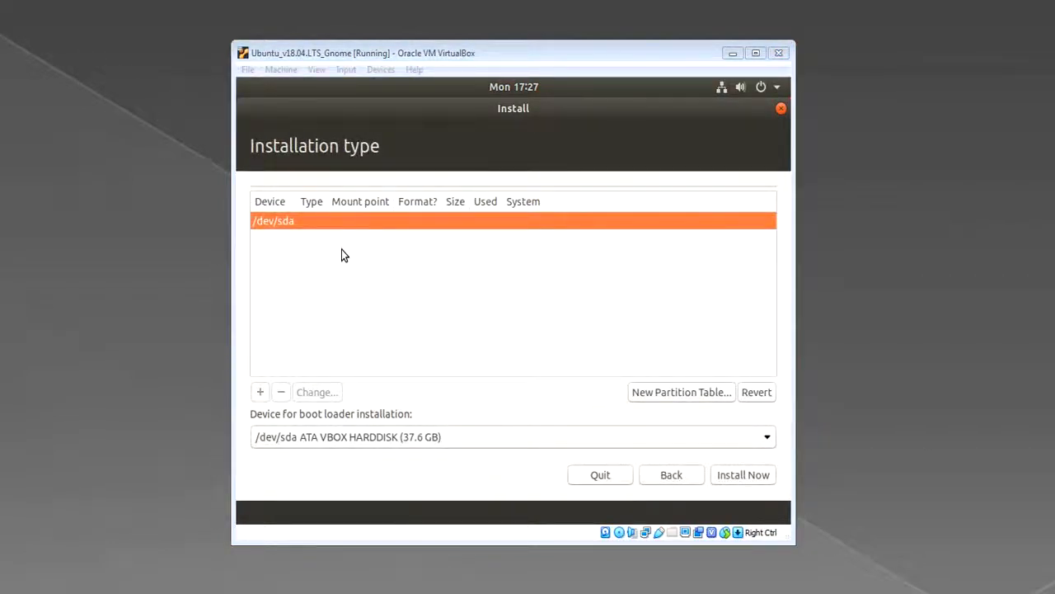
{"action": "mouse_move", "coordinate": [462, 264]}
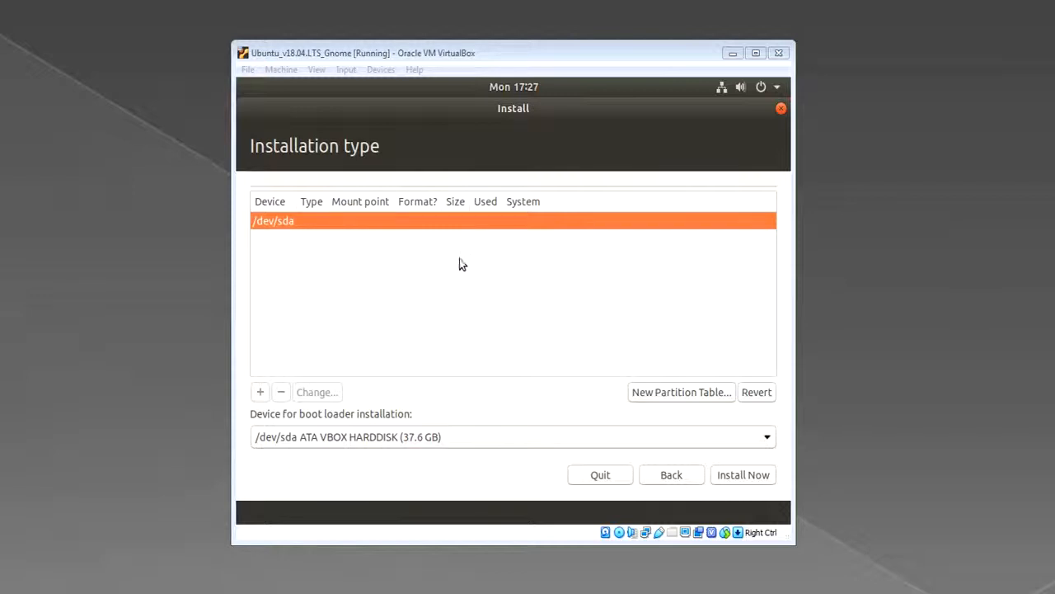
{"action": "mouse_move", "coordinate": [452, 244]}
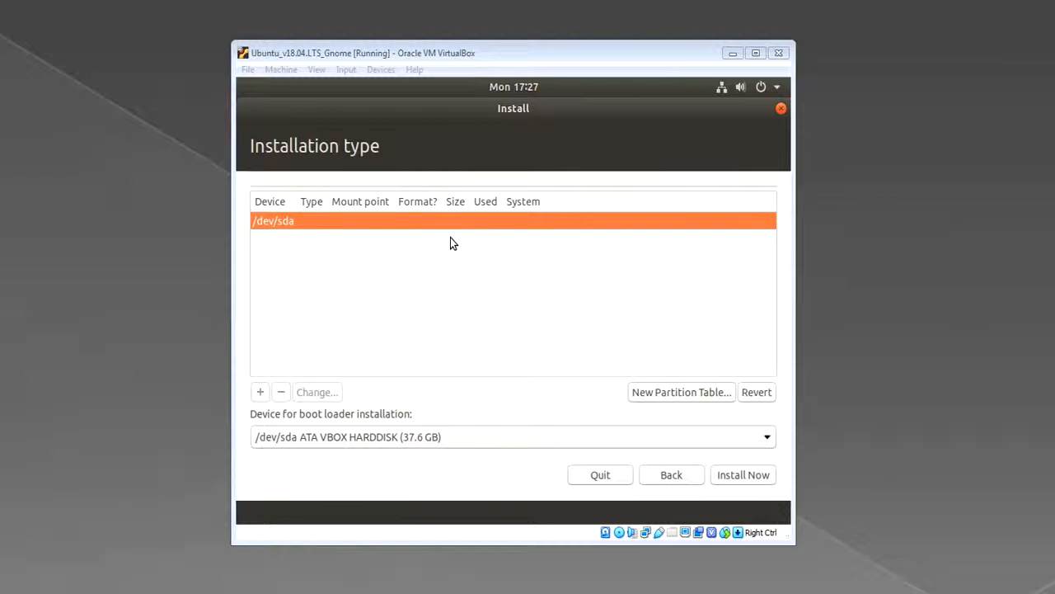
{"action": "mouse_move", "coordinate": [366, 244]}
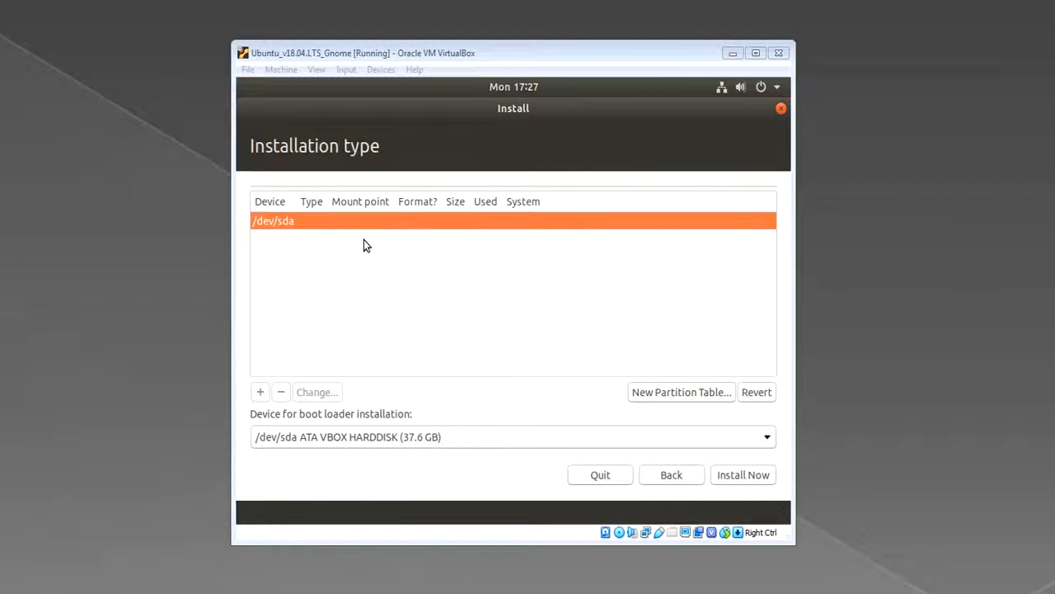
{"action": "mouse_move", "coordinate": [404, 287]}
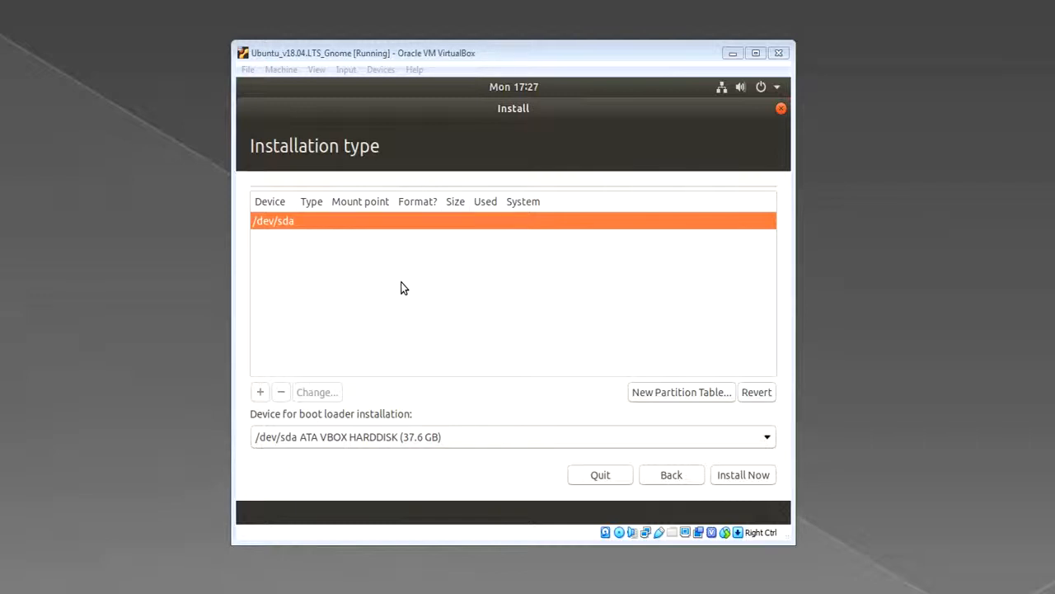
{"action": "mouse_move", "coordinate": [681, 303]}
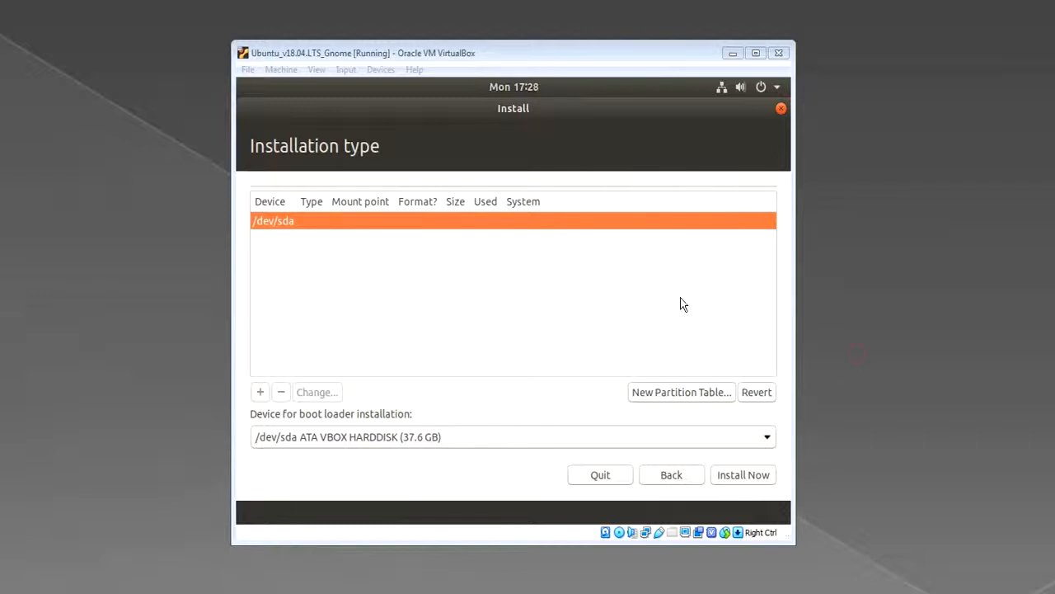
{"action": "mouse_move", "coordinate": [646, 322]}
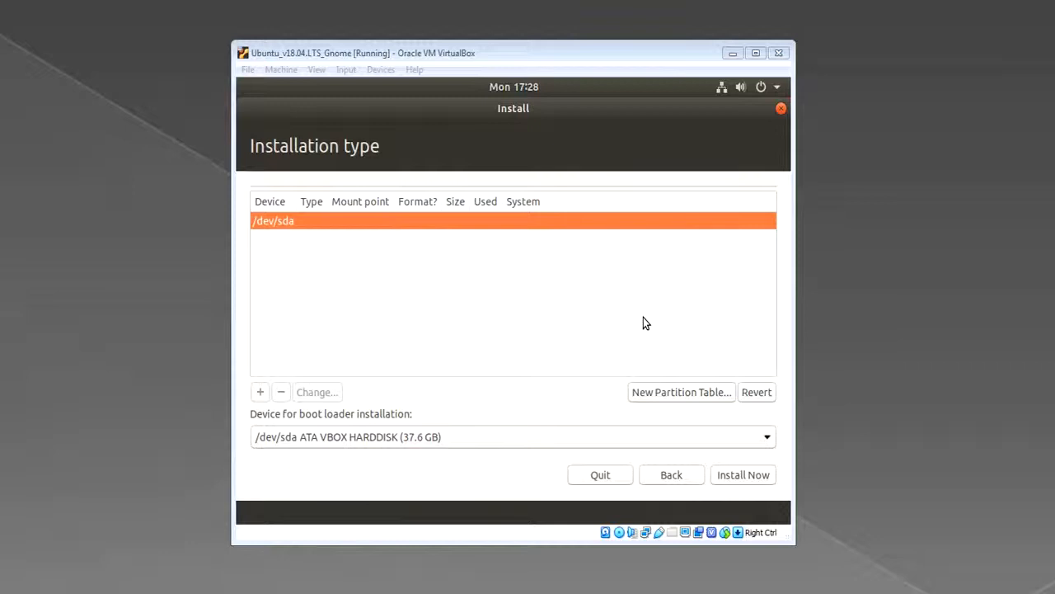
{"action": "mouse_move", "coordinate": [317, 264]}
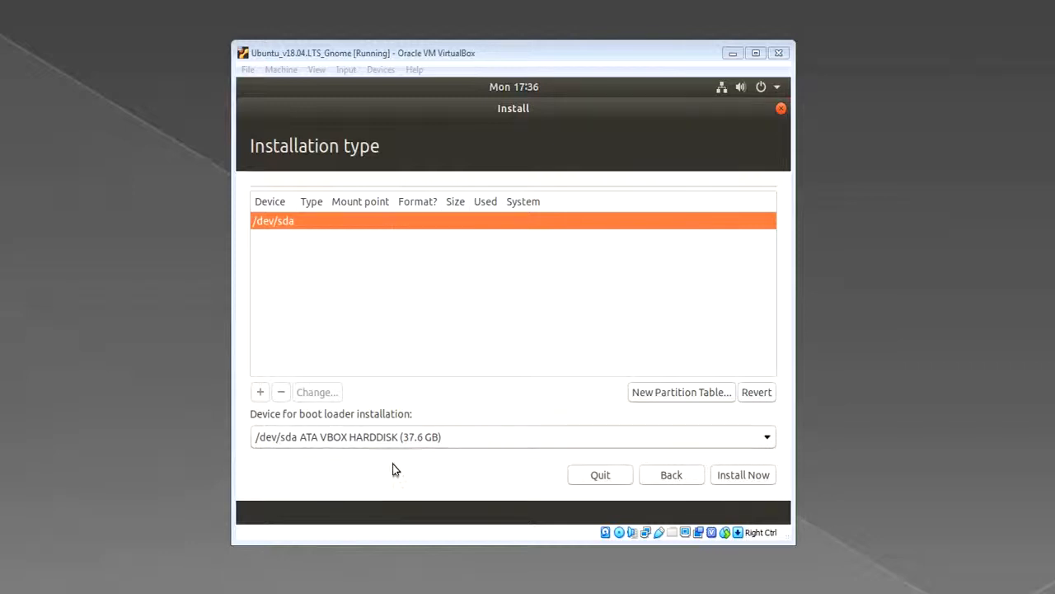
{"action": "mouse_move", "coordinate": [449, 455]}
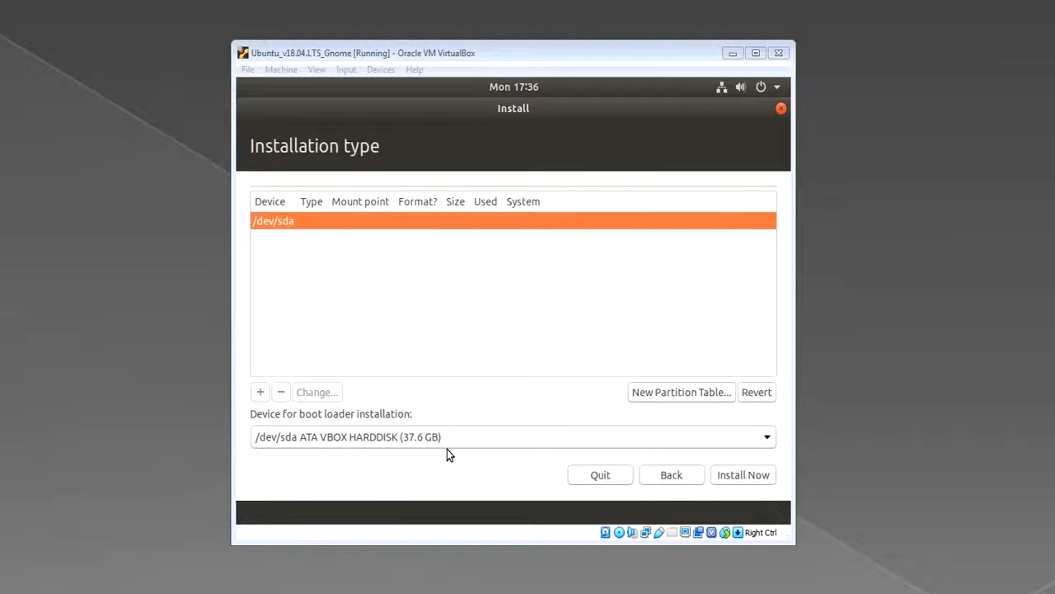
{"action": "mouse_move", "coordinate": [567, 310]}
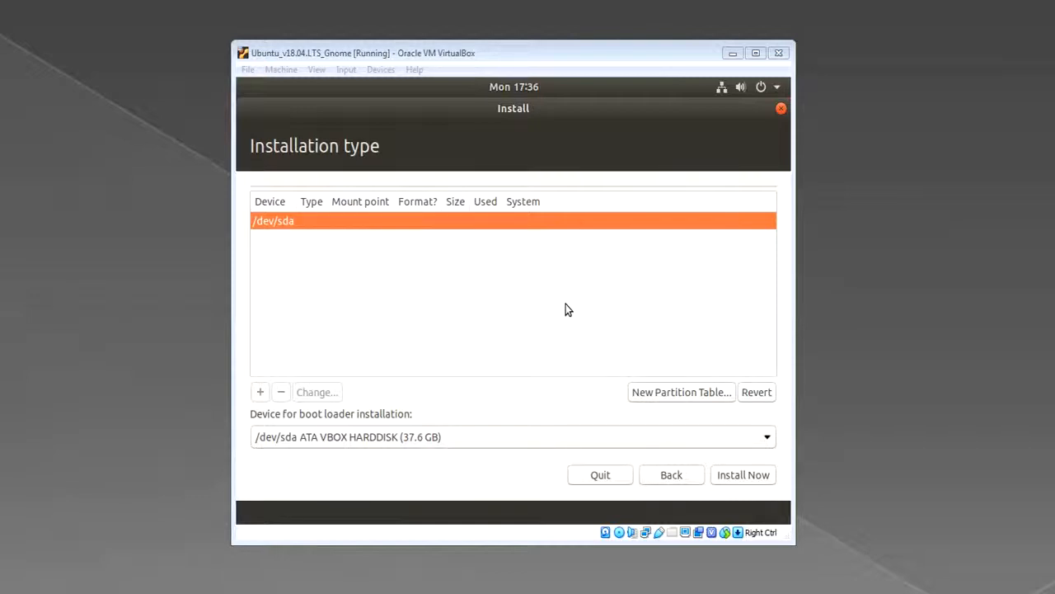
{"action": "mouse_move", "coordinate": [627, 310]}
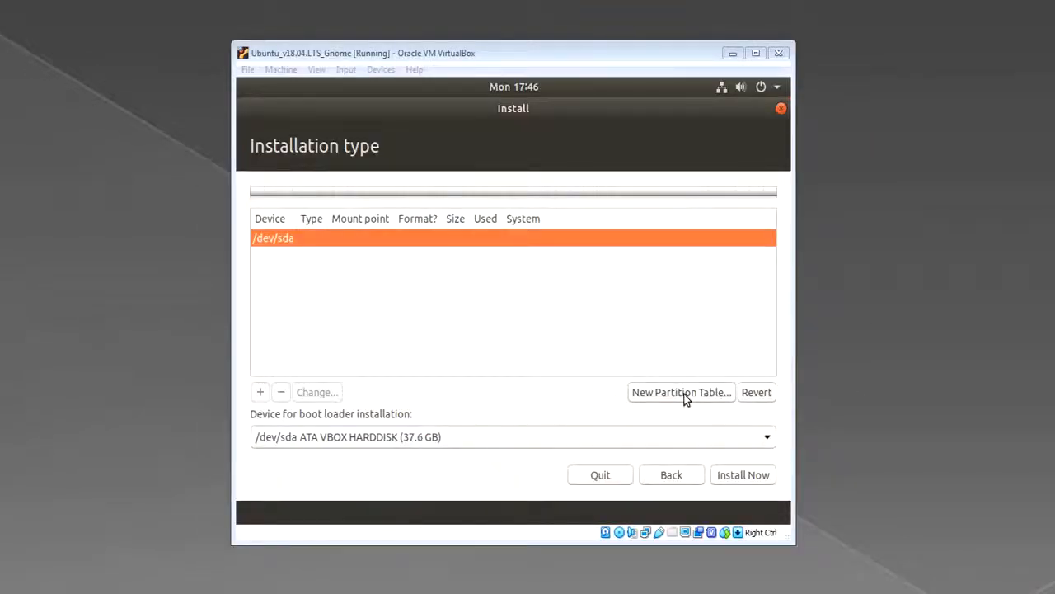
Request a new empty partition table on /dev/sda.
{"action": "left_click", "coordinate": [681, 392]}
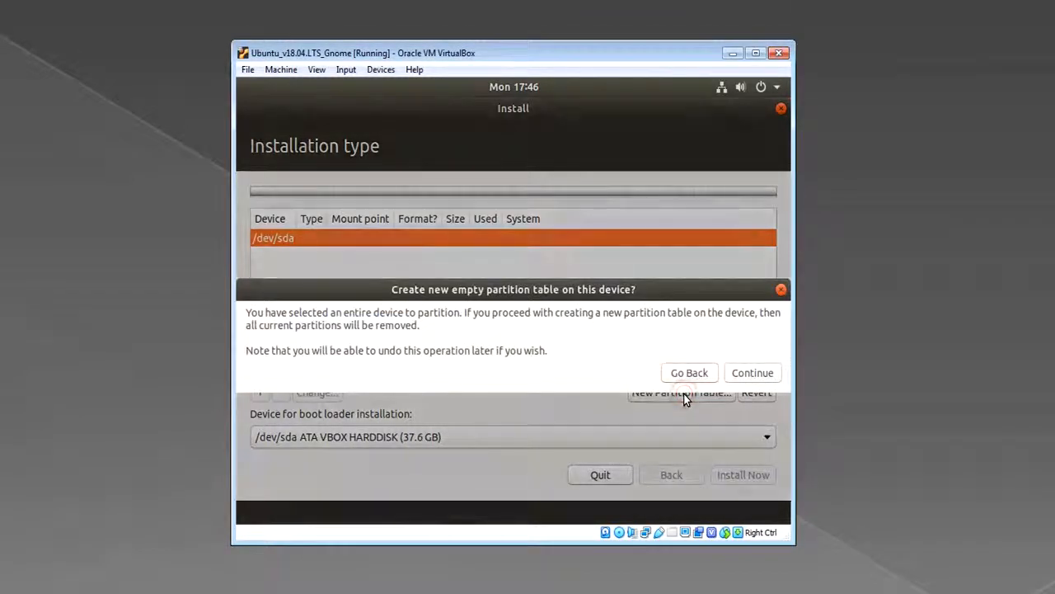
{"action": "mouse_move", "coordinate": [330, 324]}
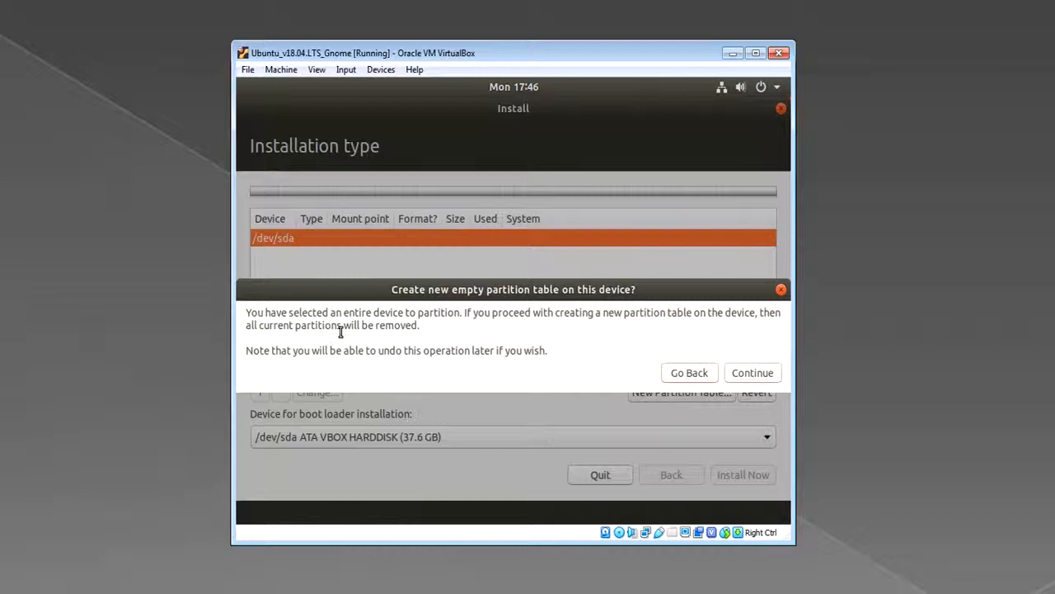
{"action": "mouse_move", "coordinate": [672, 333]}
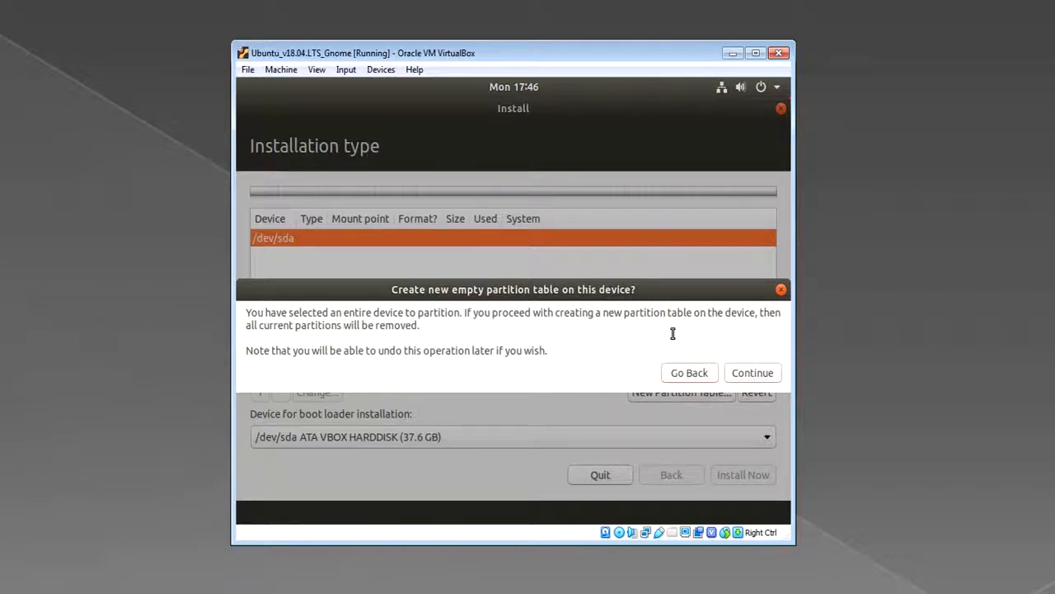
{"action": "mouse_move", "coordinate": [811, 340]}
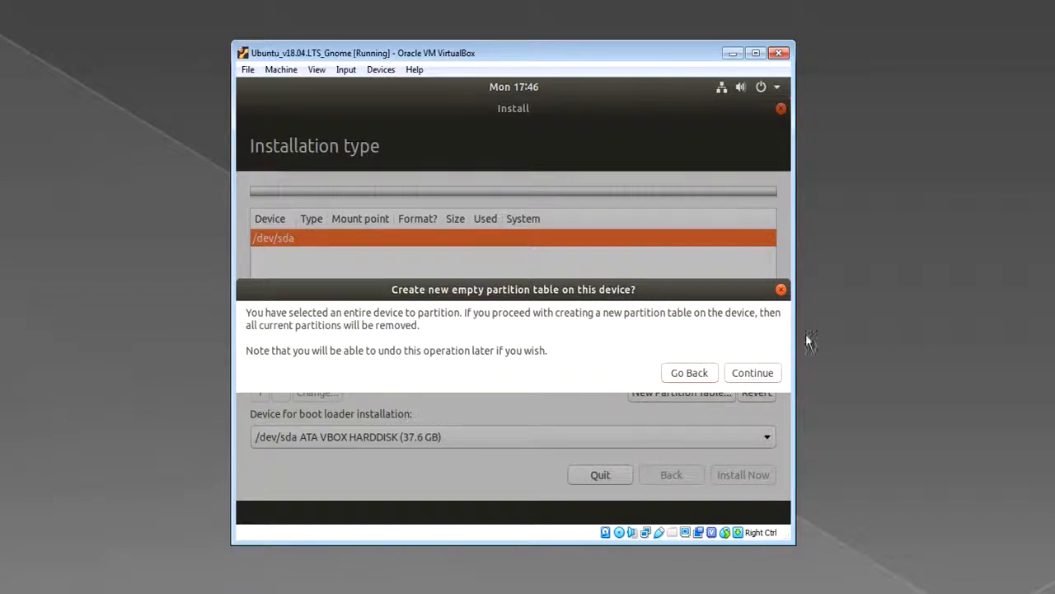
Confirm the empty partition table on /dev/sda and begin a new partition in its free space.
{"action": "left_click", "coordinate": [752, 372]}
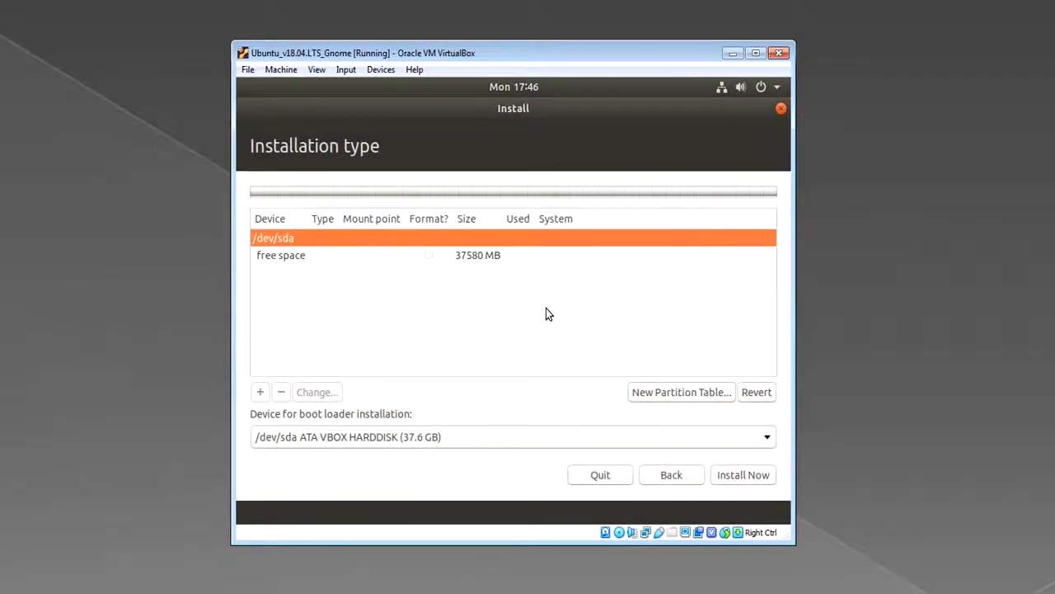
{"action": "left_click", "coordinate": [280, 254]}
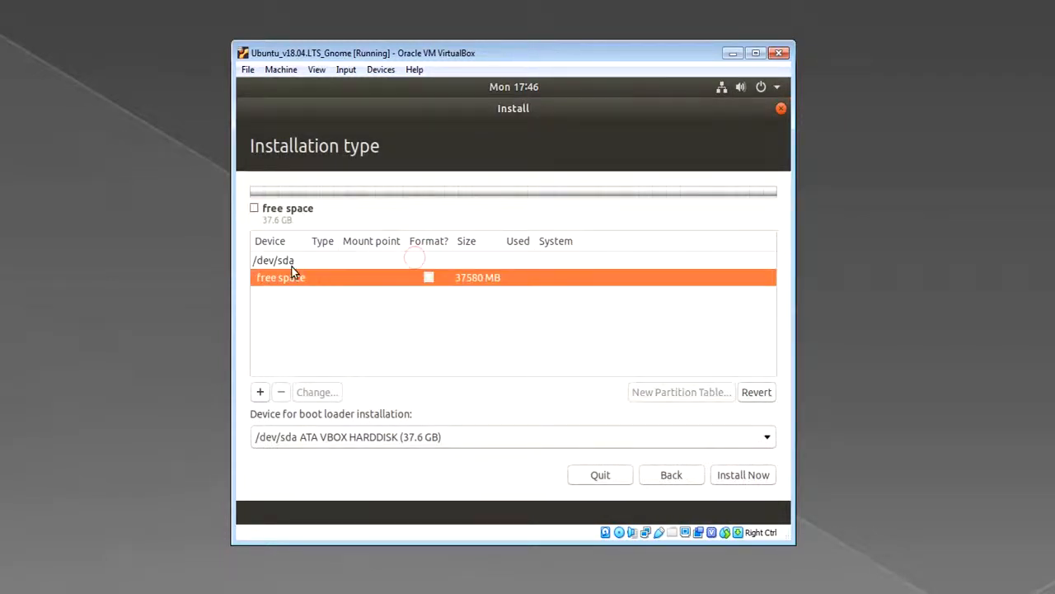
{"action": "mouse_move", "coordinate": [491, 288]}
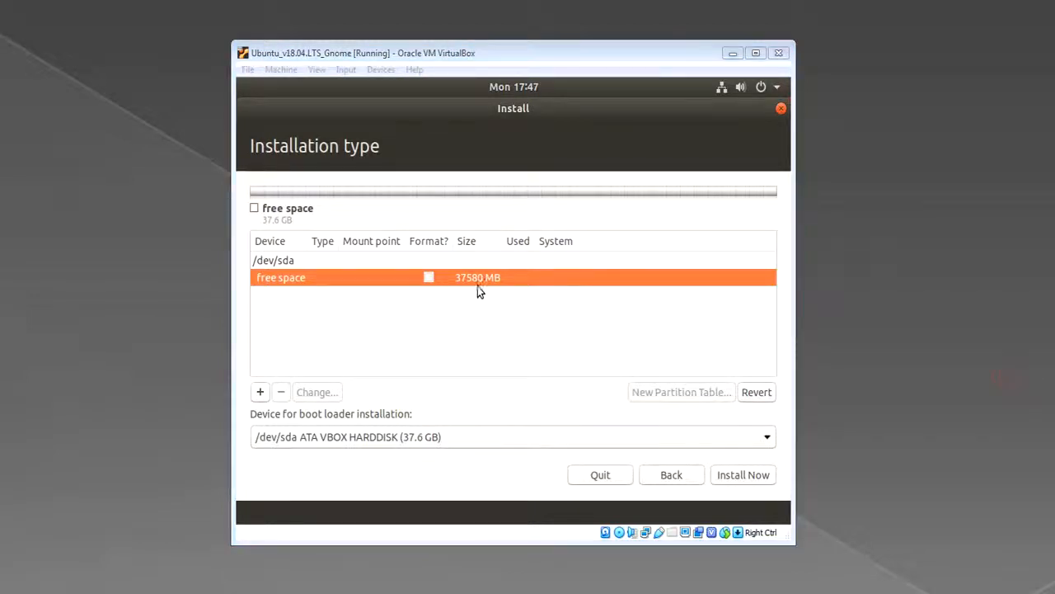
{"action": "mouse_move", "coordinate": [477, 294]}
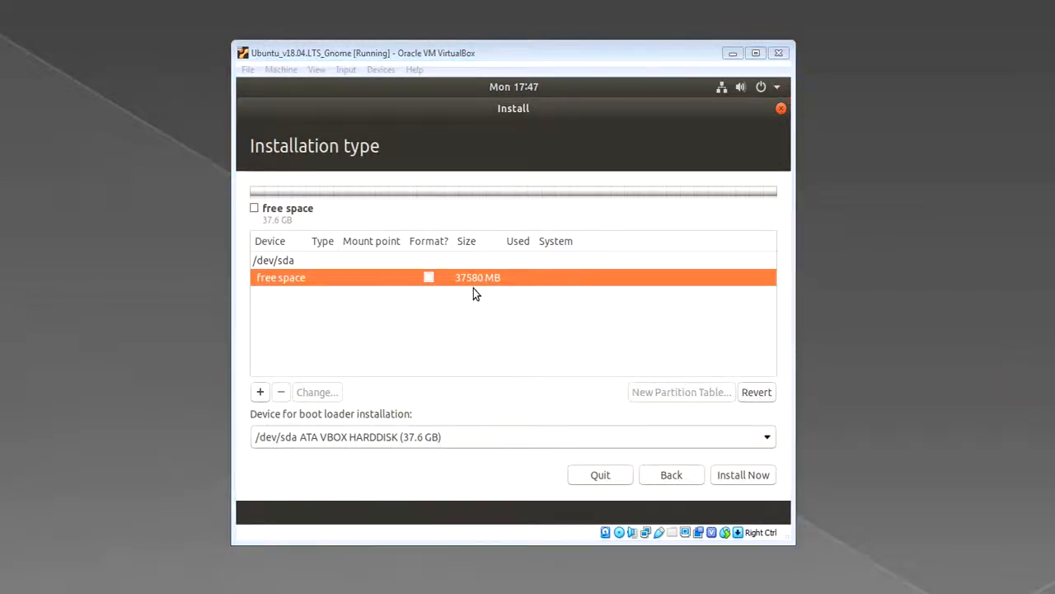
{"action": "mouse_move", "coordinate": [528, 296]}
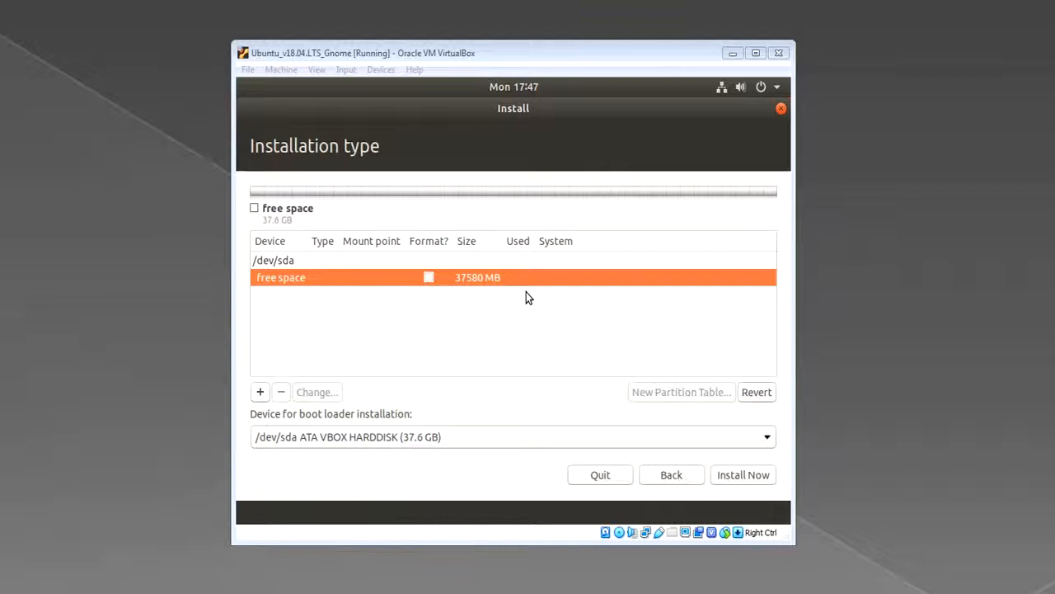
{"action": "mouse_move", "coordinate": [293, 353]}
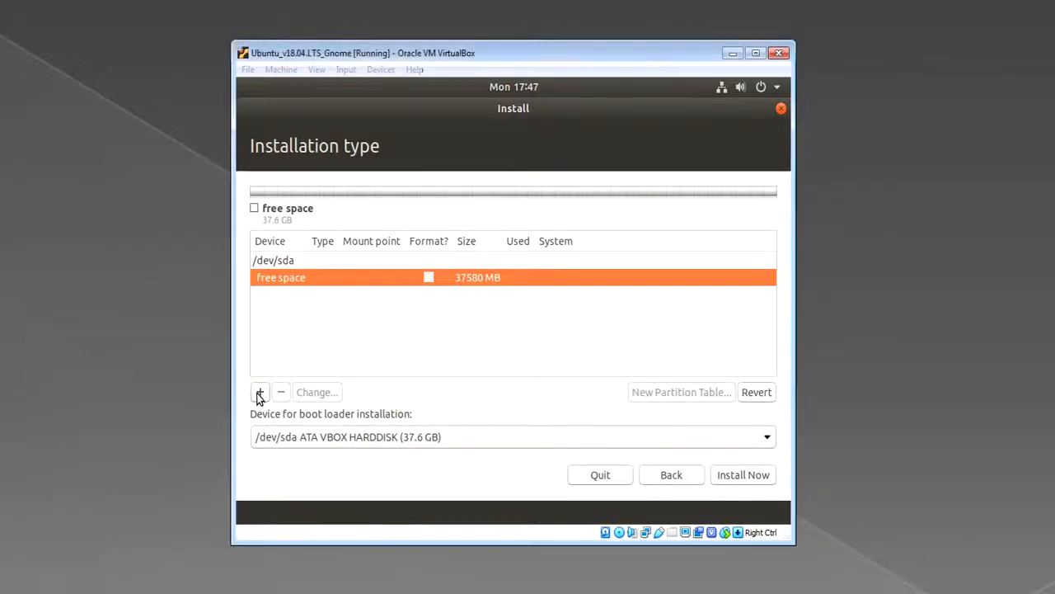
{"action": "left_click", "coordinate": [260, 393]}
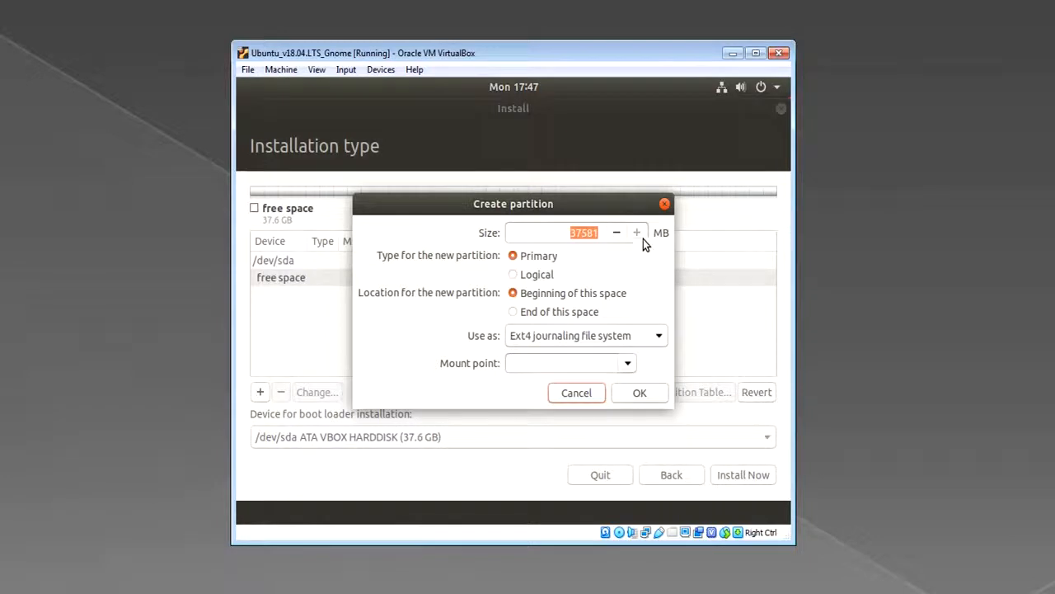
{"action": "mouse_move", "coordinate": [580, 223]}
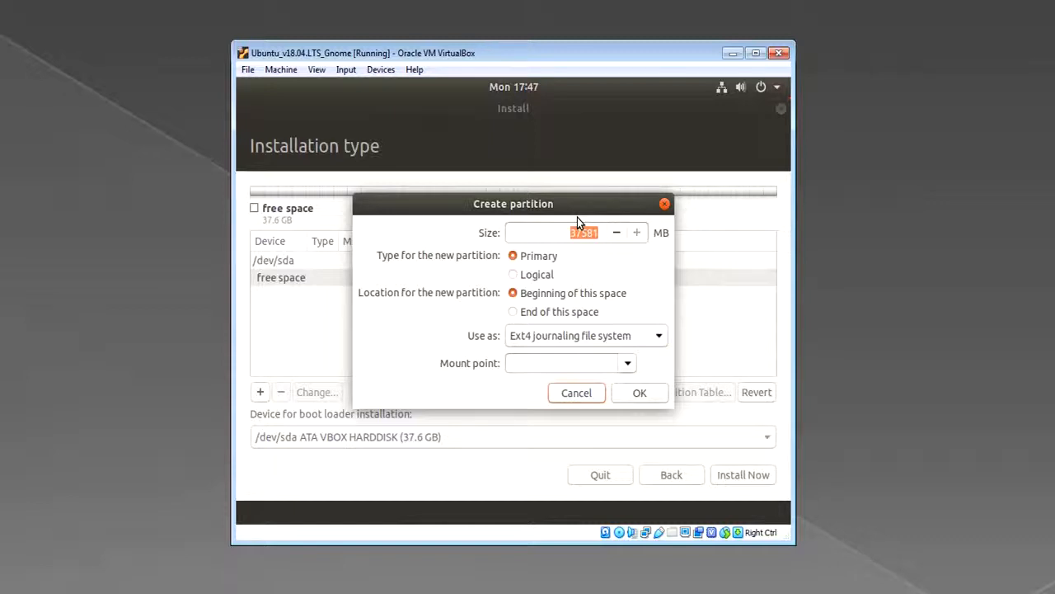
{"action": "mouse_move", "coordinate": [290, 214]}
{"action": "type", "text": "51"}
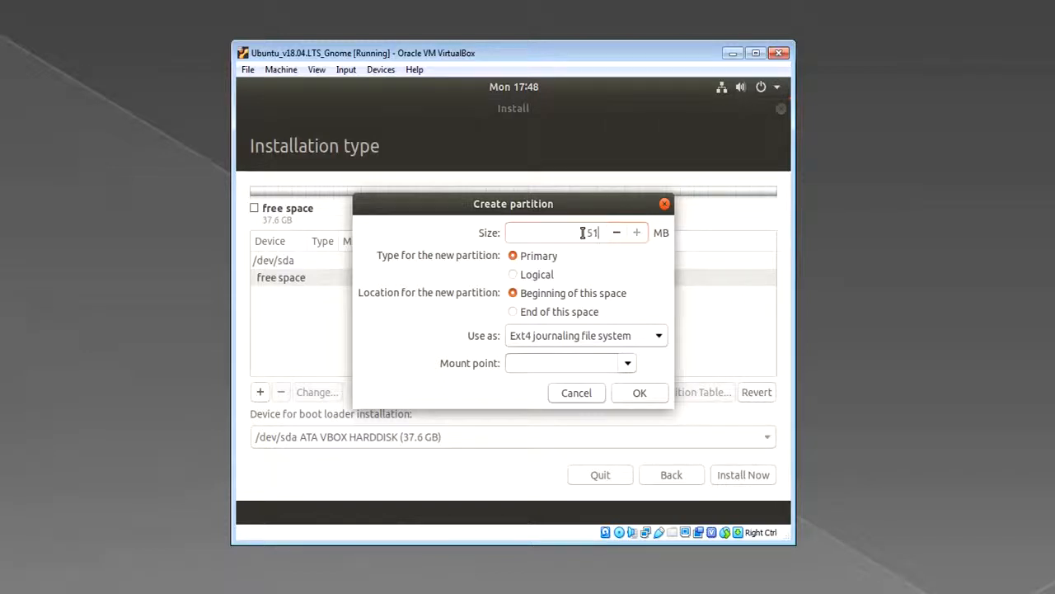
Define a 512 MB primary Ext2 partition at the beginning, mounted at /boot.
{"action": "type", "text": "2"}
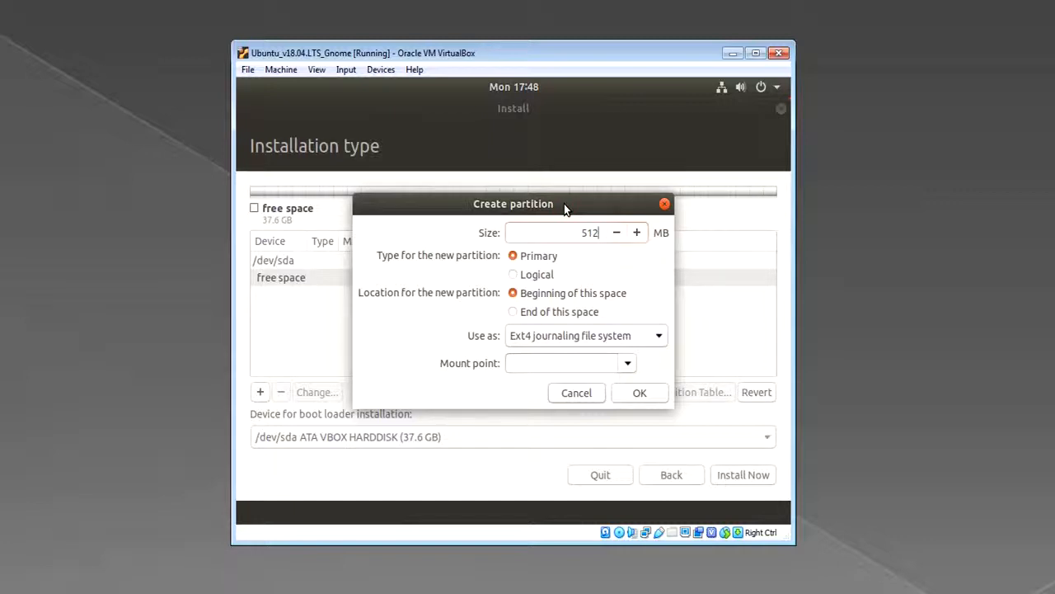
{"action": "left_click", "coordinate": [568, 362]}
{"action": "type", "text": "/"}
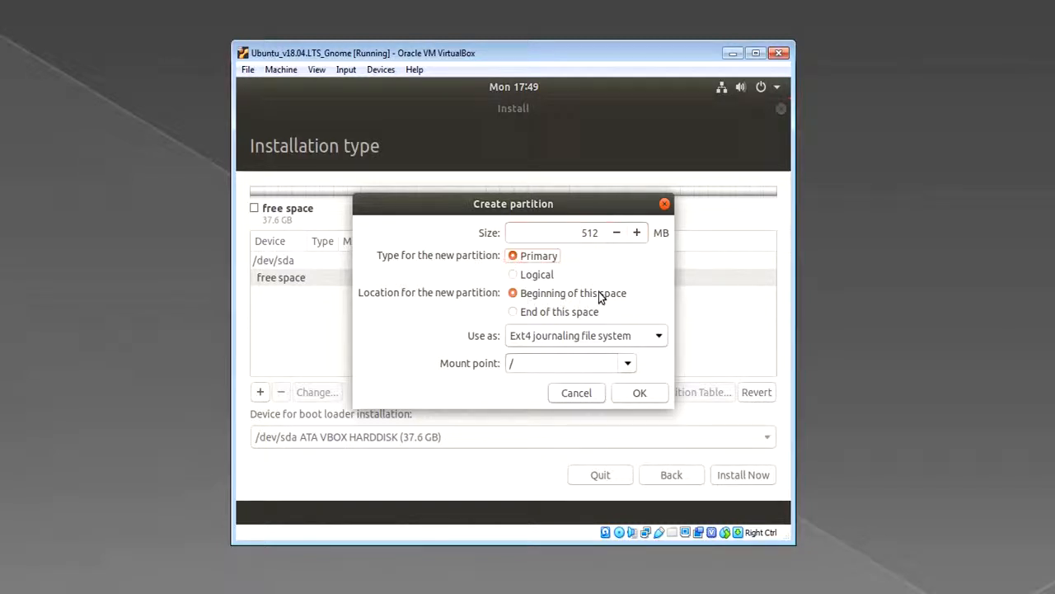
{"action": "mouse_move", "coordinate": [517, 304]}
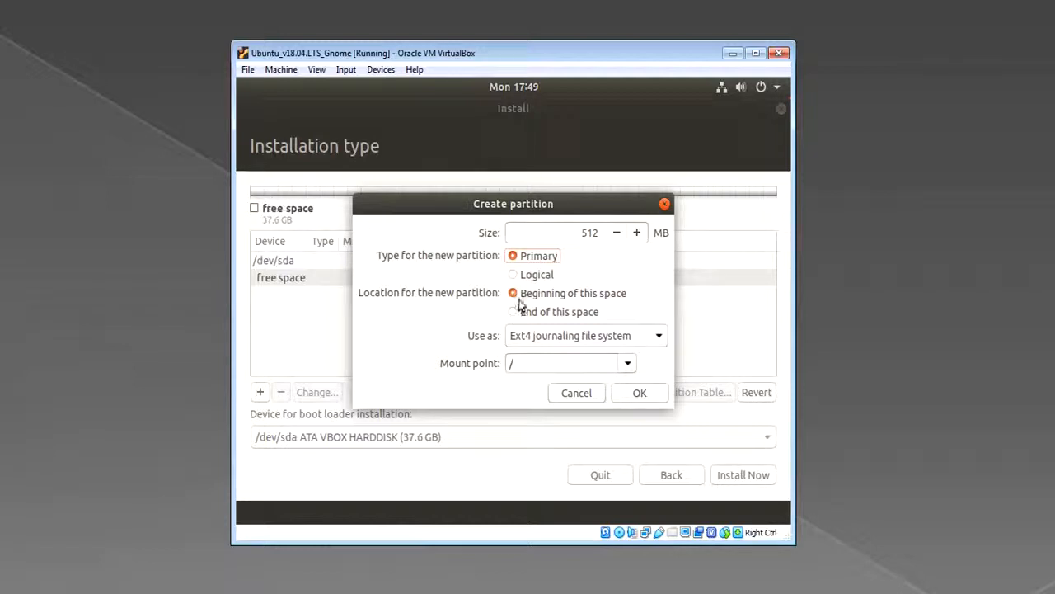
{"action": "mouse_move", "coordinate": [643, 342]}
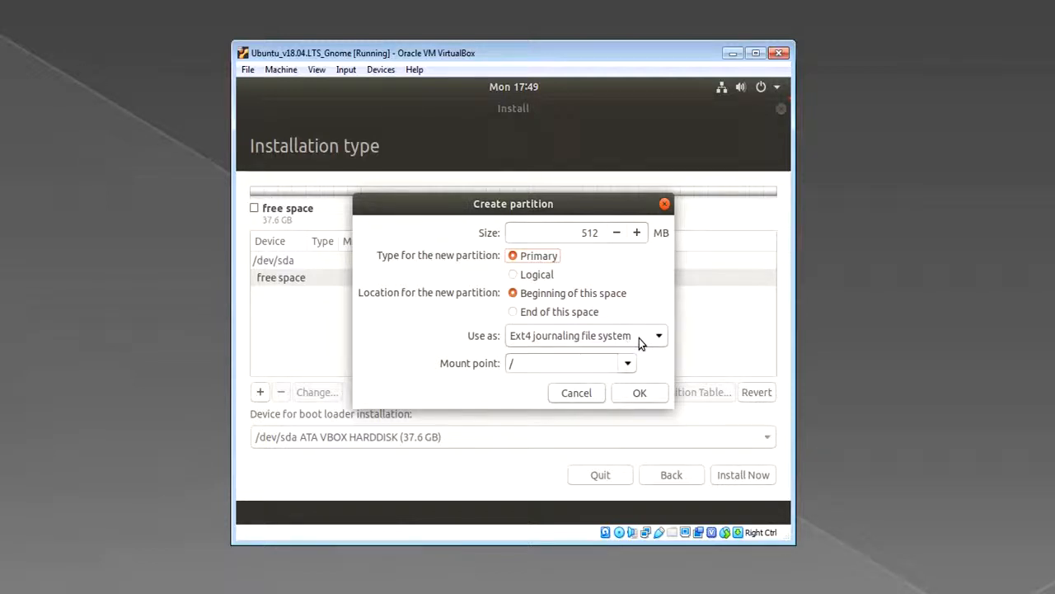
{"action": "left_click", "coordinate": [656, 335]}
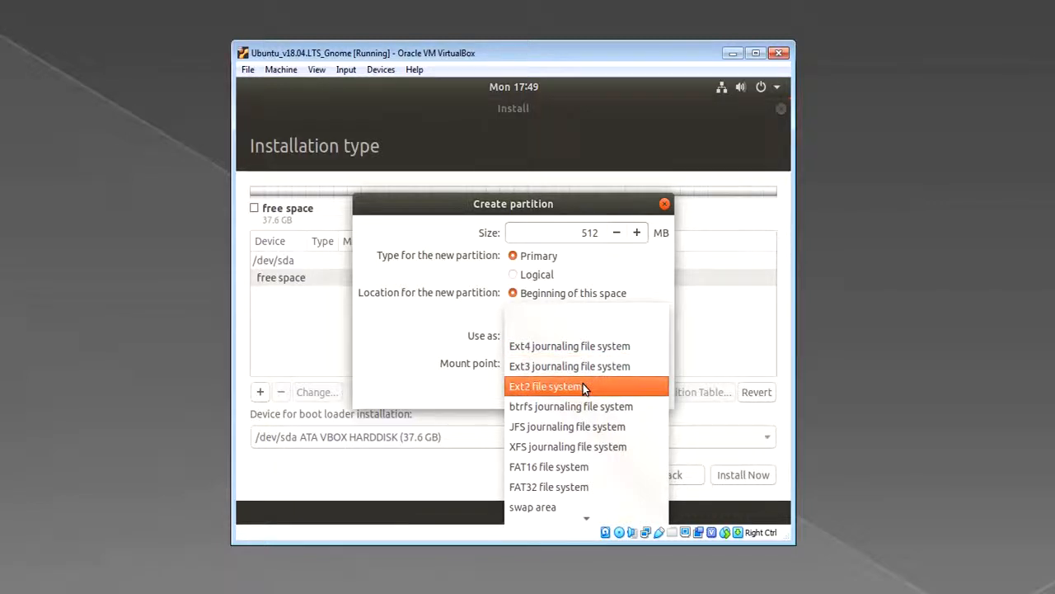
{"action": "left_click", "coordinate": [546, 385]}
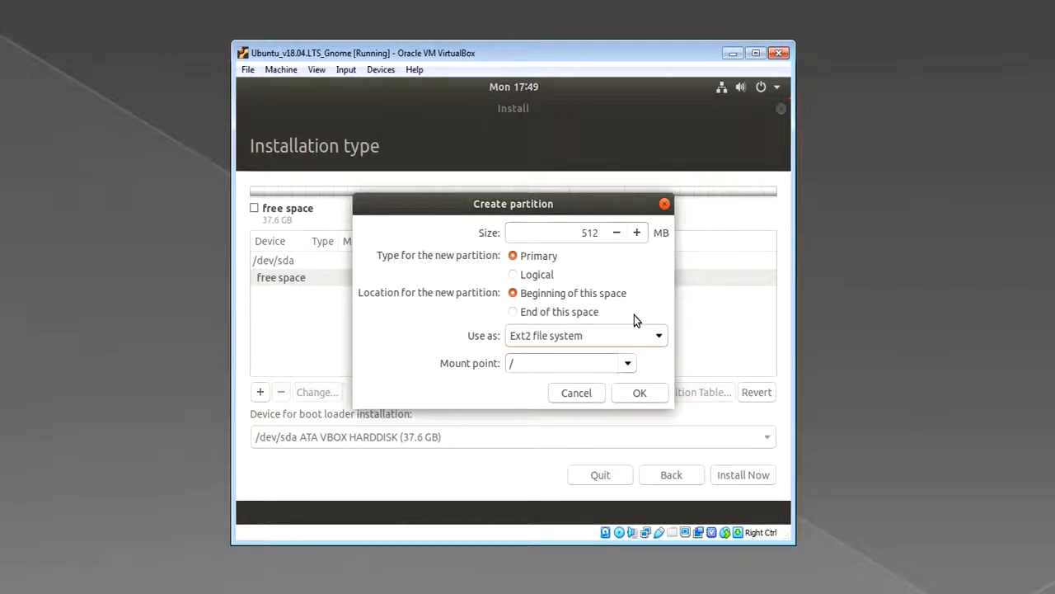
{"action": "mouse_move", "coordinate": [664, 218]}
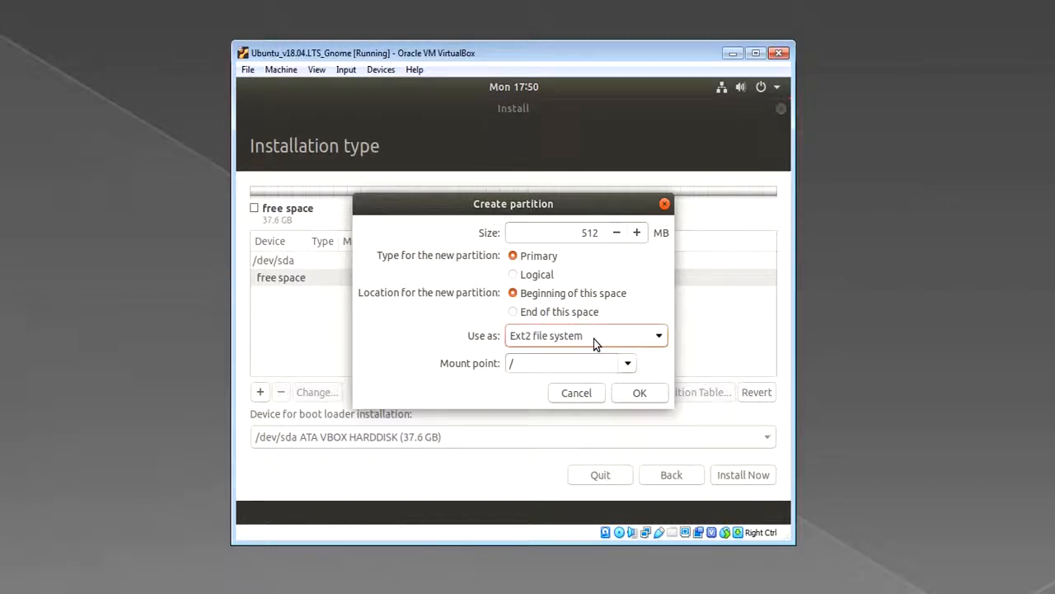
{"action": "mouse_move", "coordinate": [646, 338]}
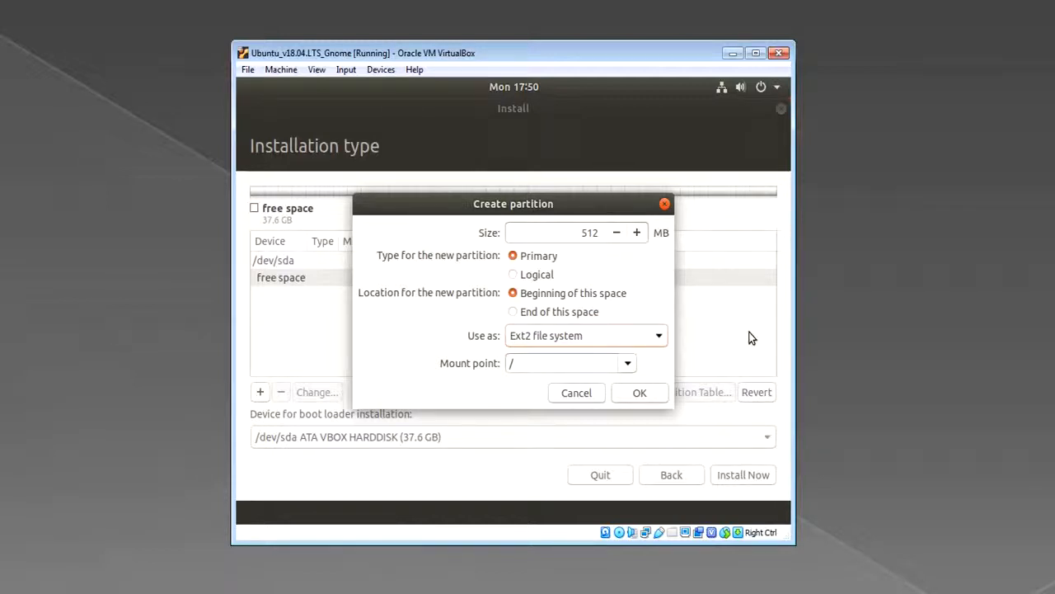
{"action": "left_click", "coordinate": [626, 363]}
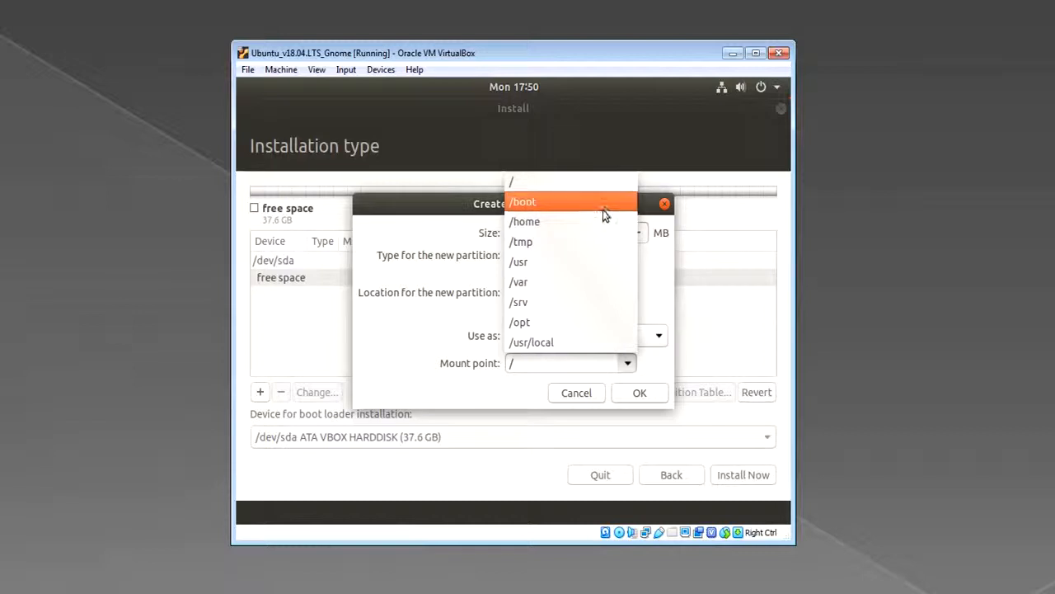
{"action": "left_click", "coordinate": [523, 201]}
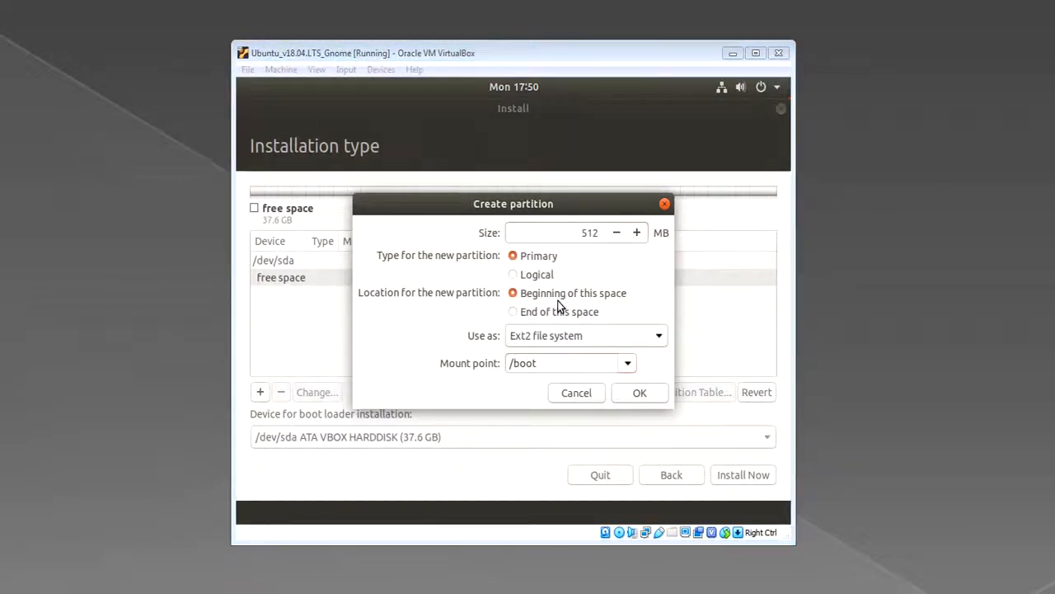
{"action": "mouse_move", "coordinate": [639, 392]}
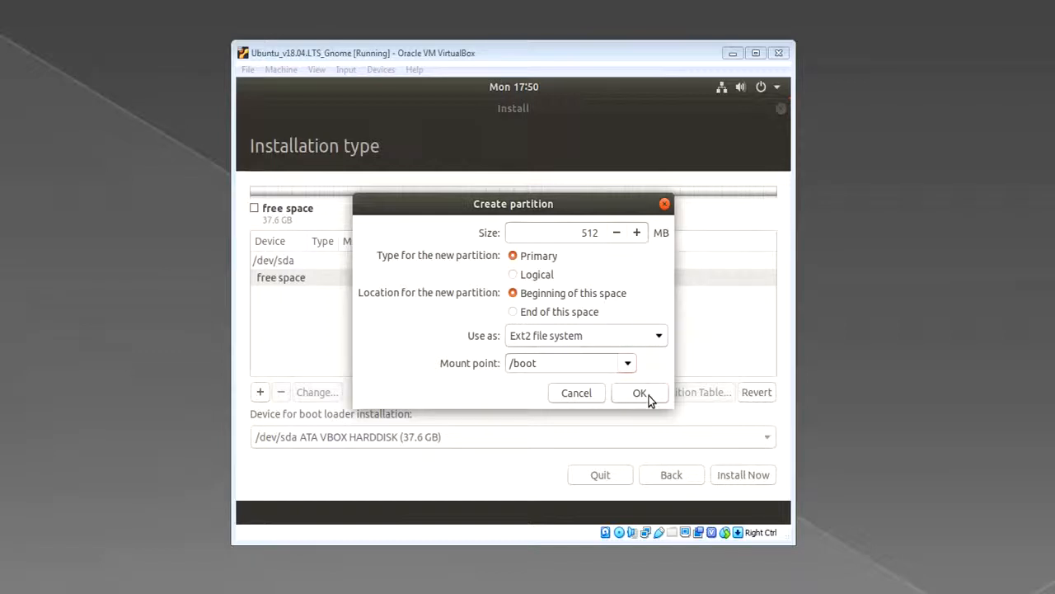
Confirm the /boot partition and select the remaining 37069 MB free space.
{"action": "left_click", "coordinate": [639, 392]}
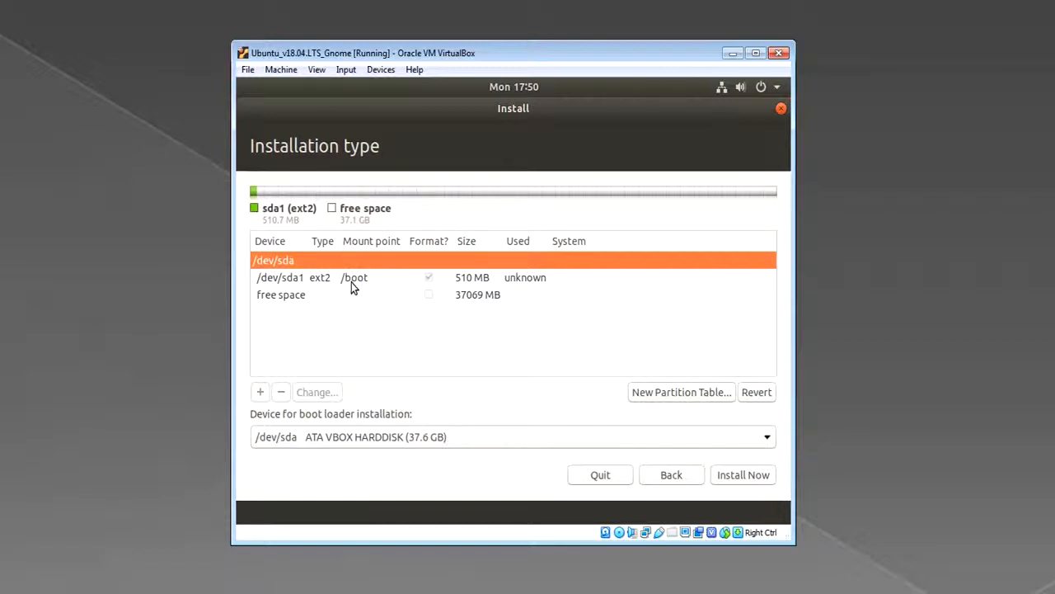
{"action": "mouse_move", "coordinate": [482, 294]}
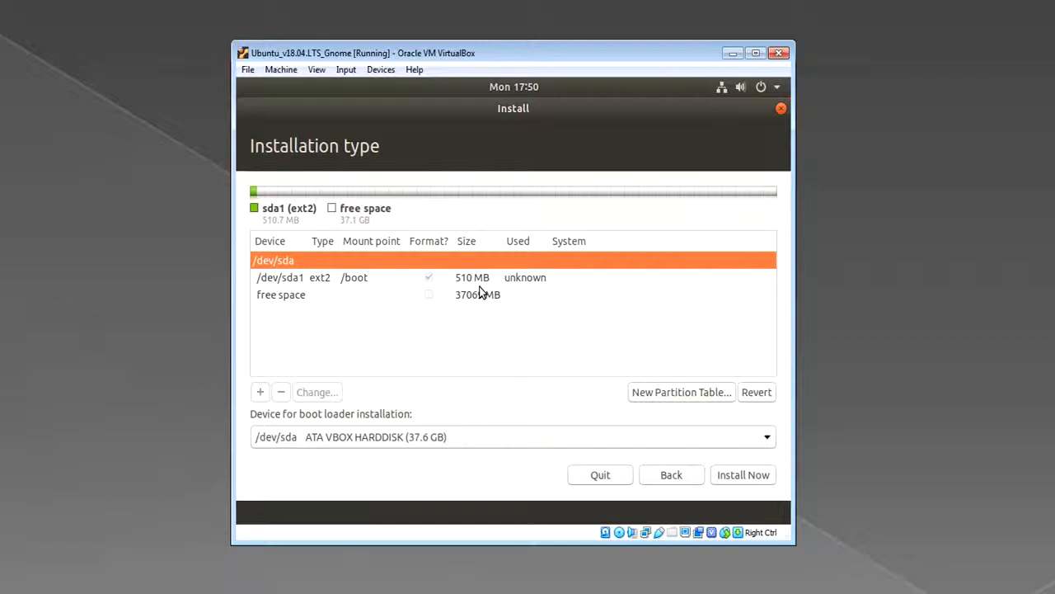
{"action": "mouse_move", "coordinate": [710, 415]}
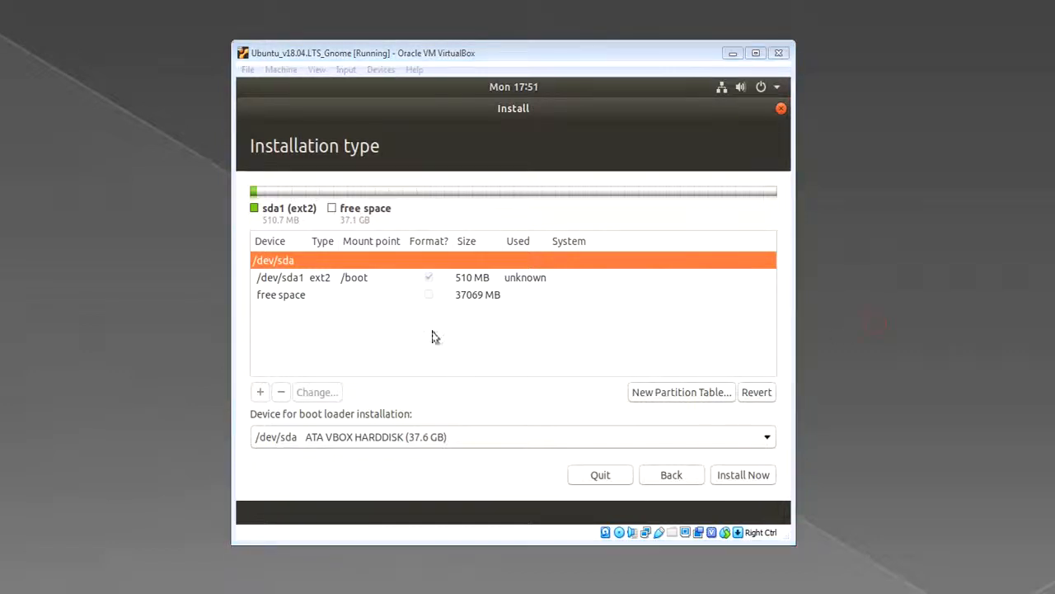
{"action": "mouse_move", "coordinate": [348, 294]}
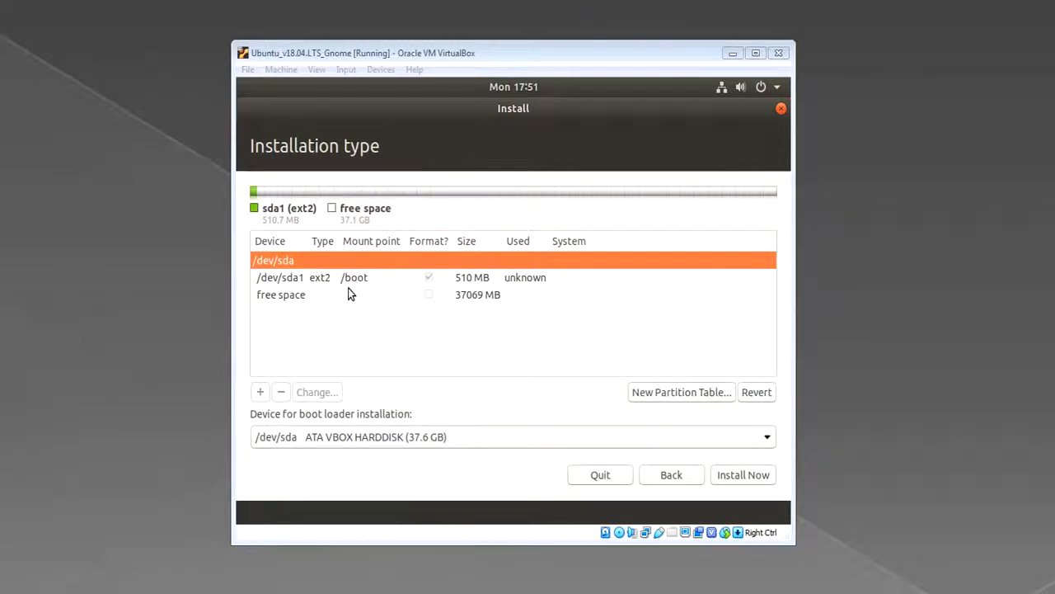
{"action": "mouse_move", "coordinate": [321, 280]}
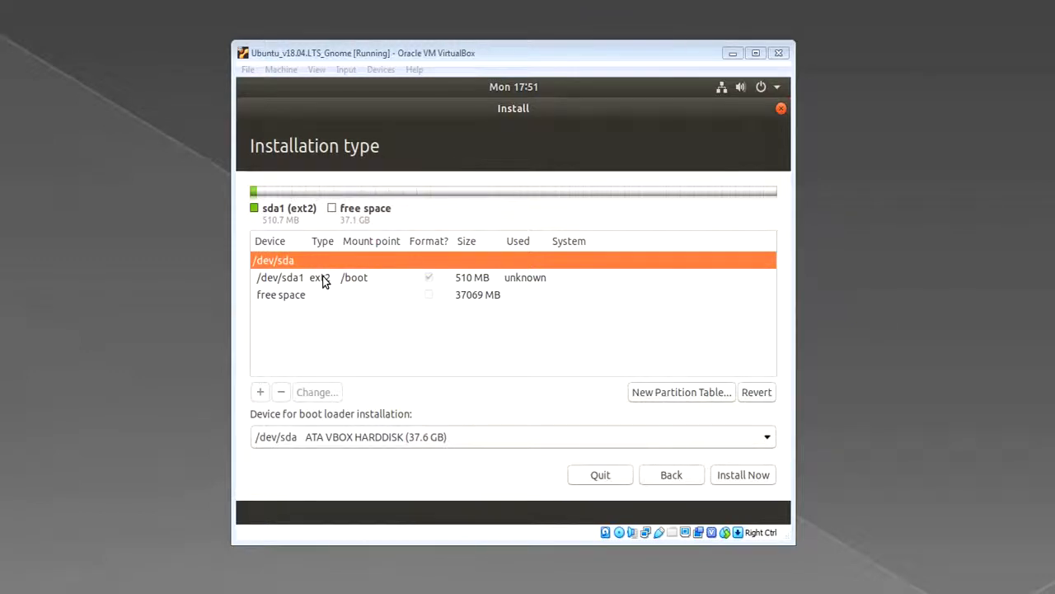
{"action": "mouse_move", "coordinate": [491, 272]}
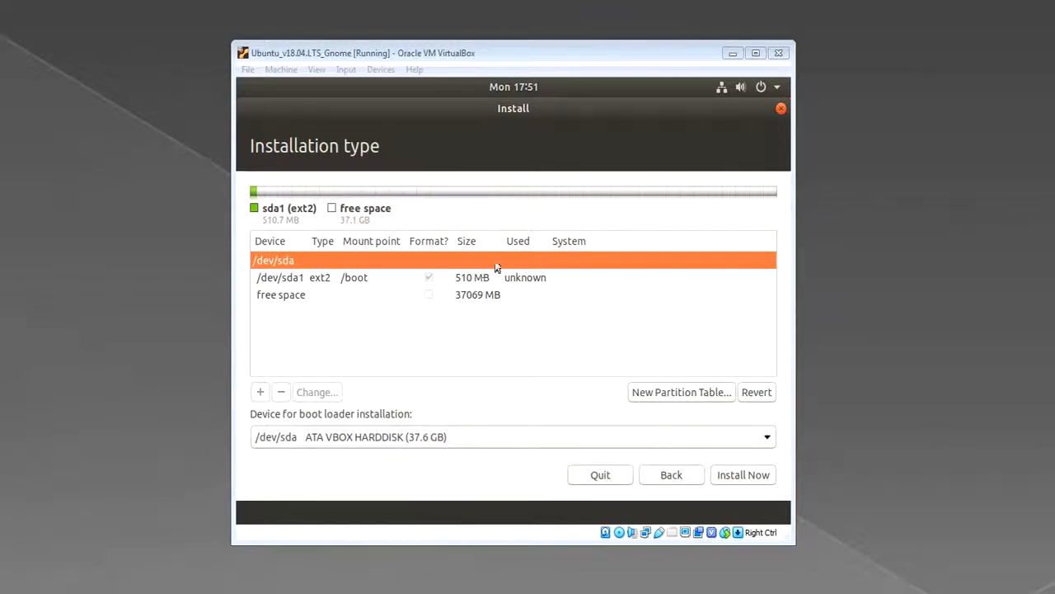
{"action": "left_click", "coordinate": [355, 277]}
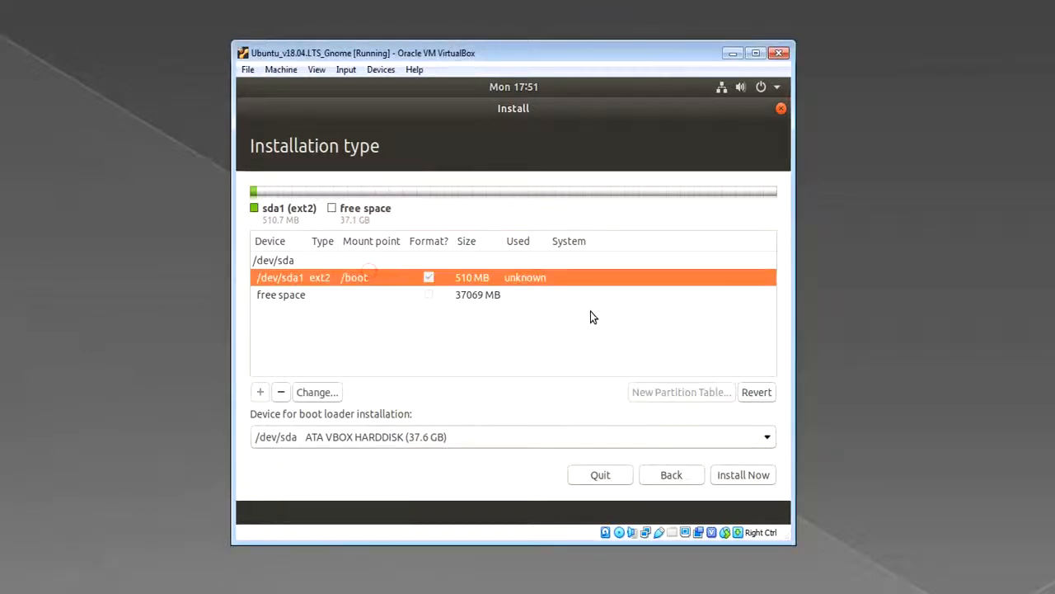
{"action": "mouse_move", "coordinate": [894, 396]}
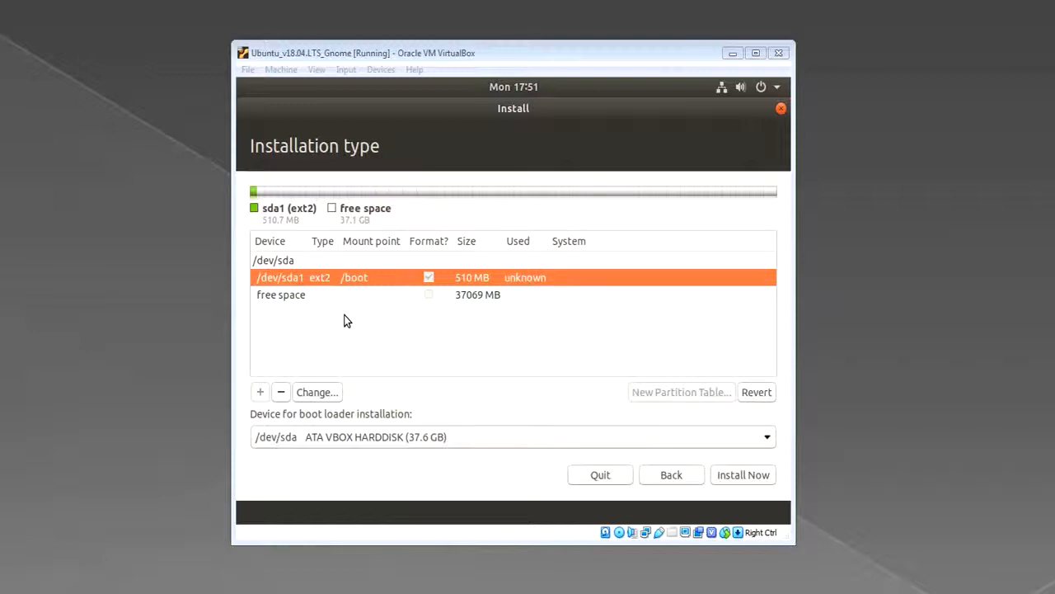
{"action": "left_click", "coordinate": [280, 294]}
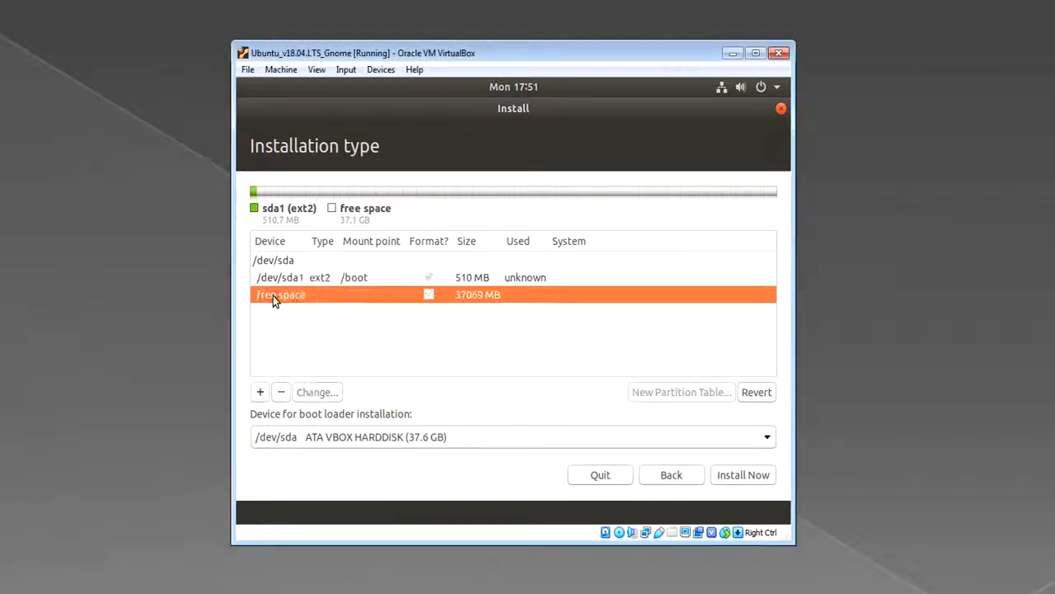
{"action": "mouse_move", "coordinate": [260, 392]}
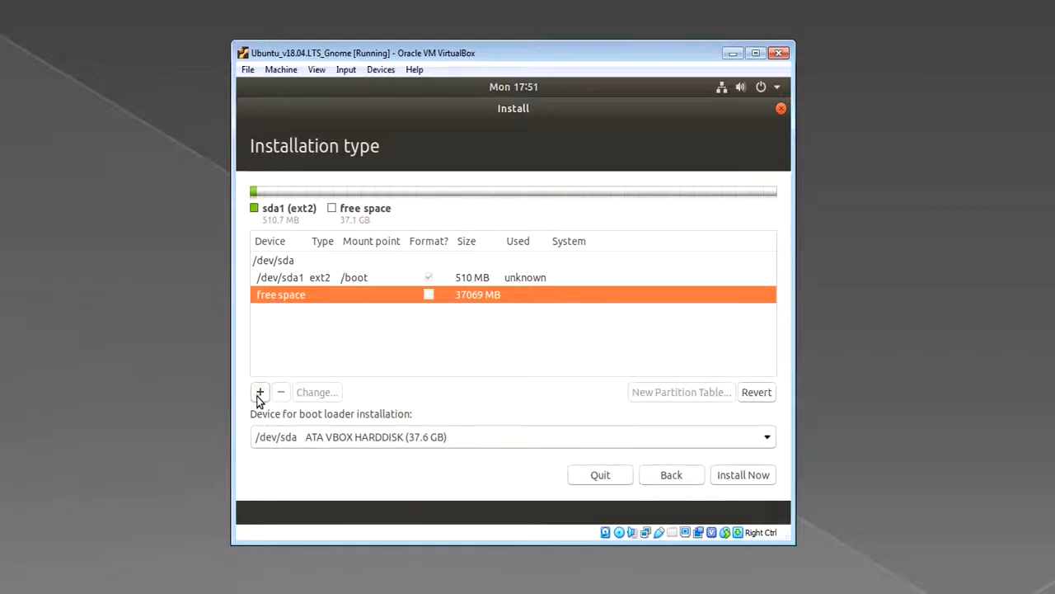
Define a 10240 MB primary Ext4 partition mounted at the root /.
{"action": "left_click", "coordinate": [260, 392]}
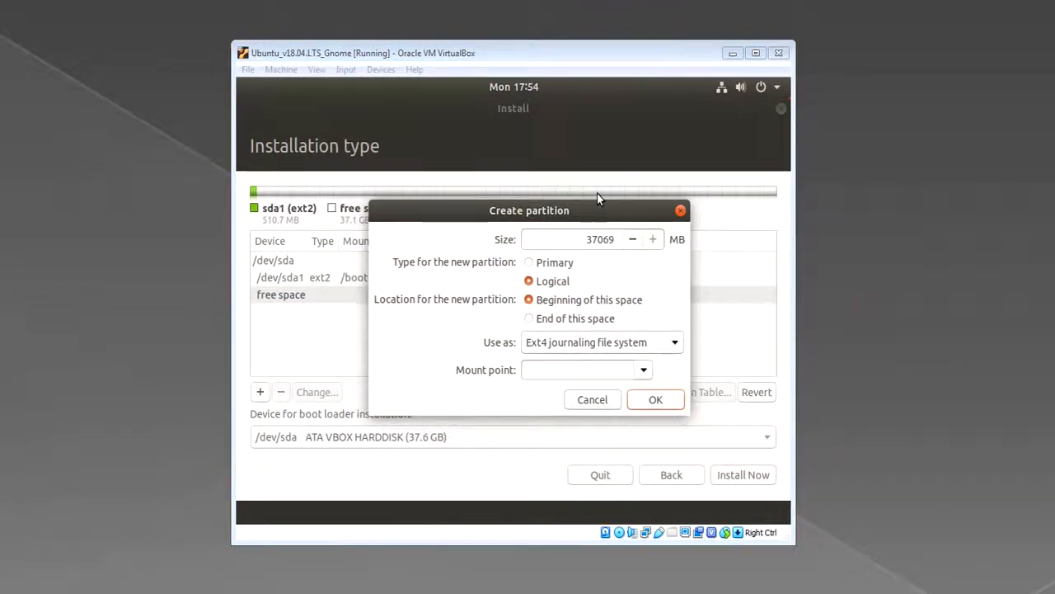
{"action": "mouse_move", "coordinate": [428, 379]}
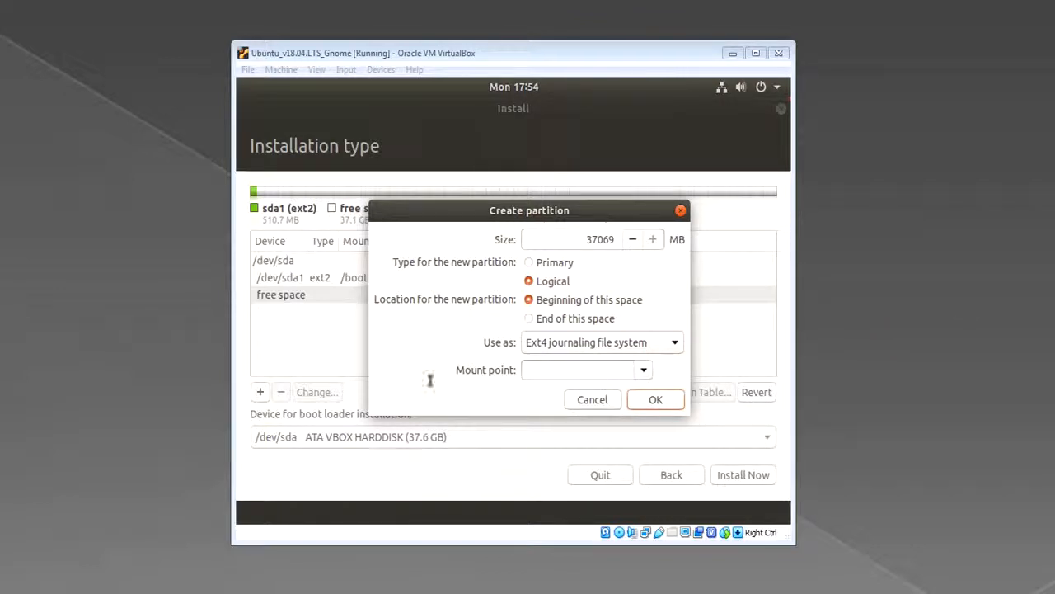
{"action": "mouse_move", "coordinate": [610, 281]}
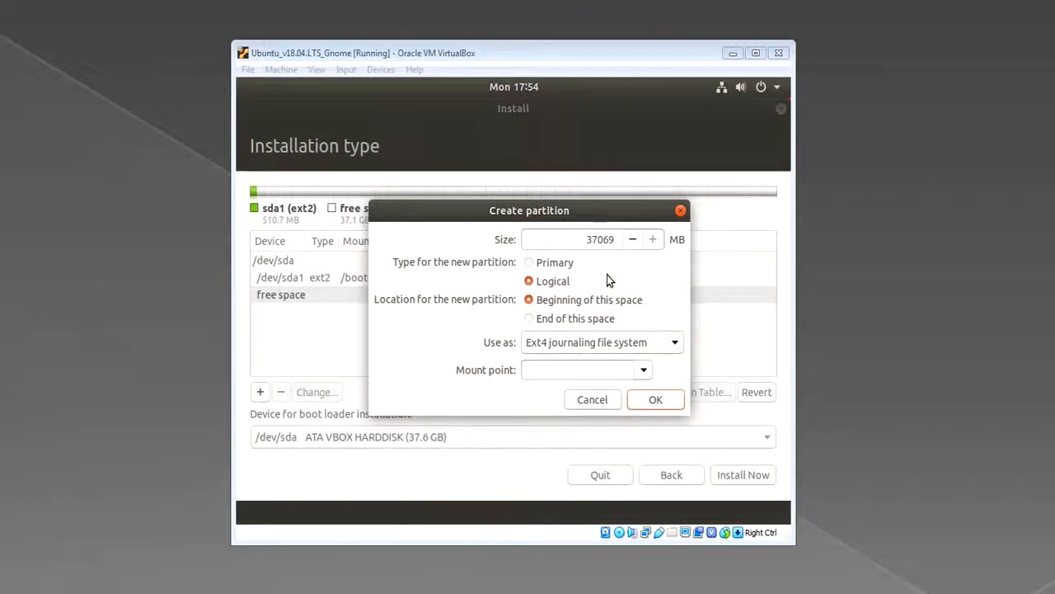
{"action": "mouse_move", "coordinate": [421, 458]}
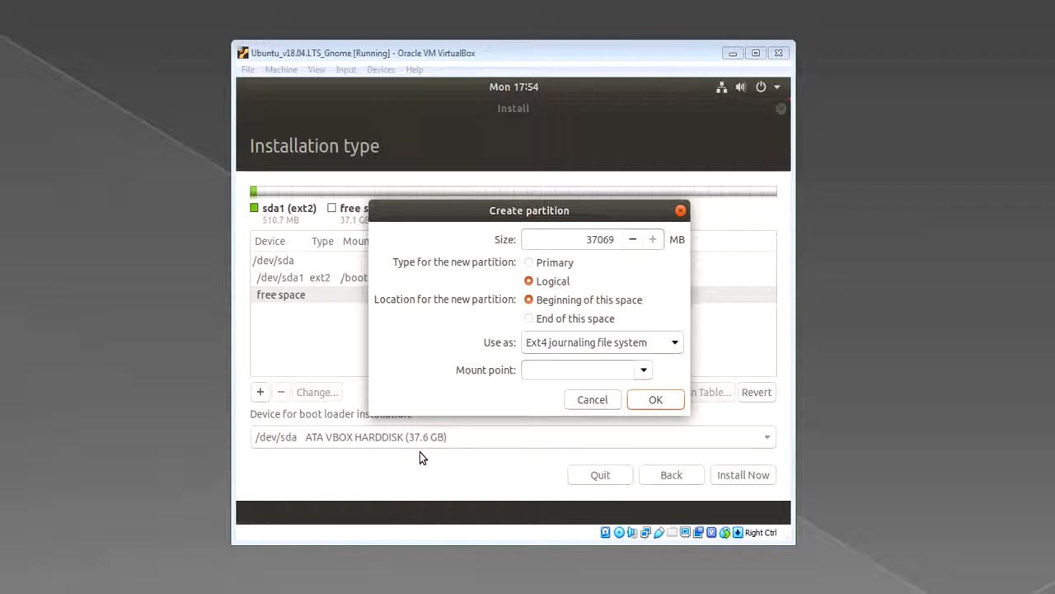
{"action": "mouse_move", "coordinate": [585, 256]}
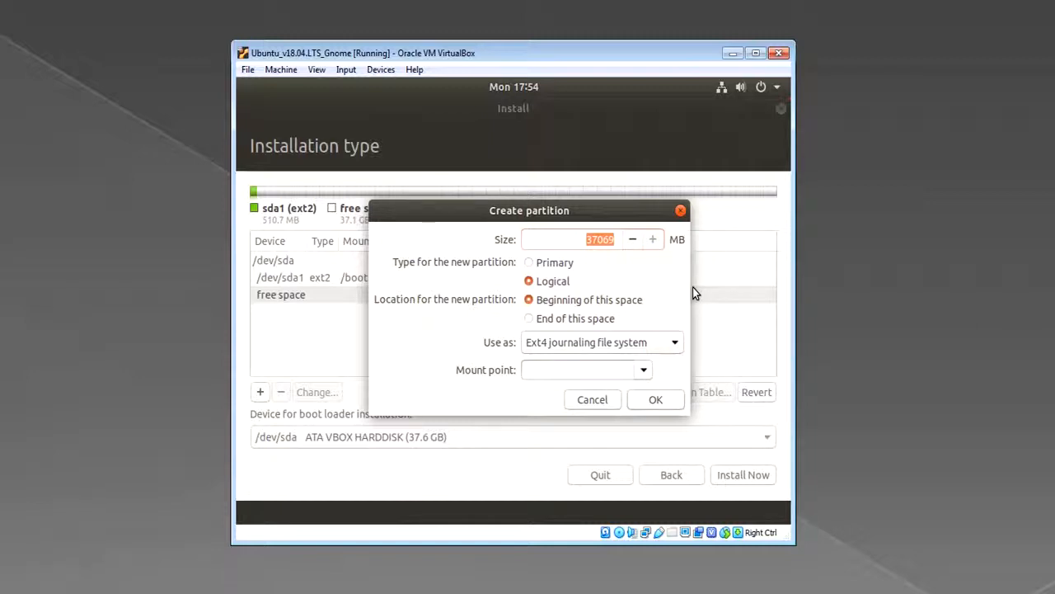
{"action": "type", "text": "10240"}
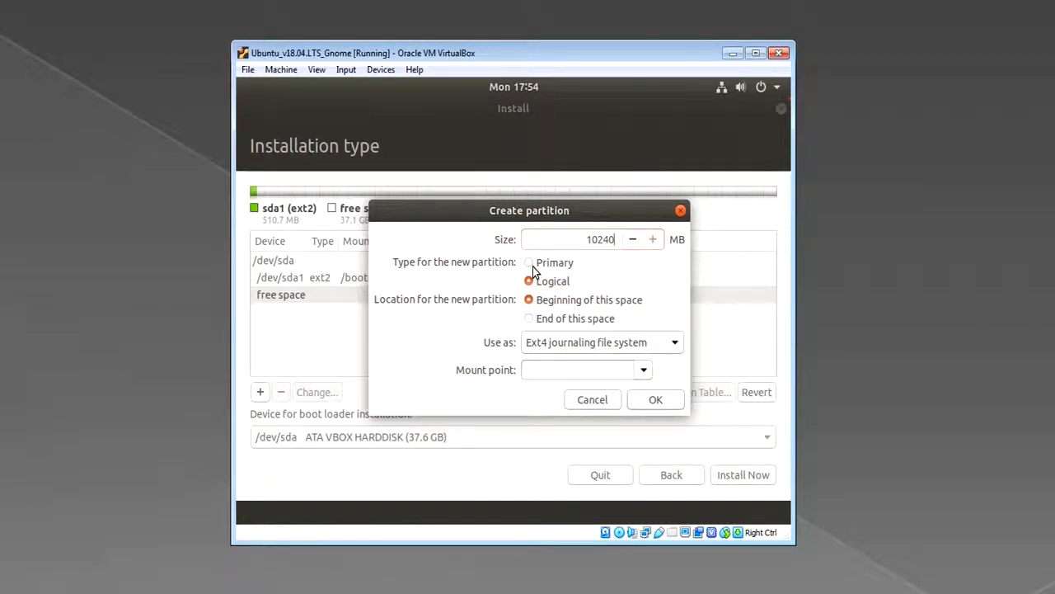
{"action": "left_click", "coordinate": [528, 262]}
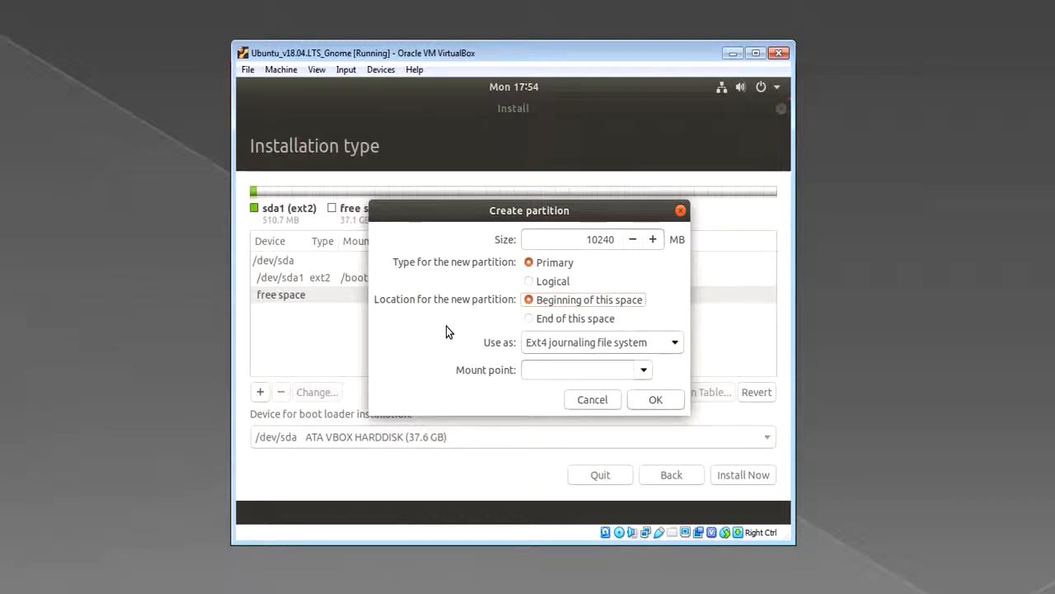
{"action": "mouse_move", "coordinate": [545, 355]}
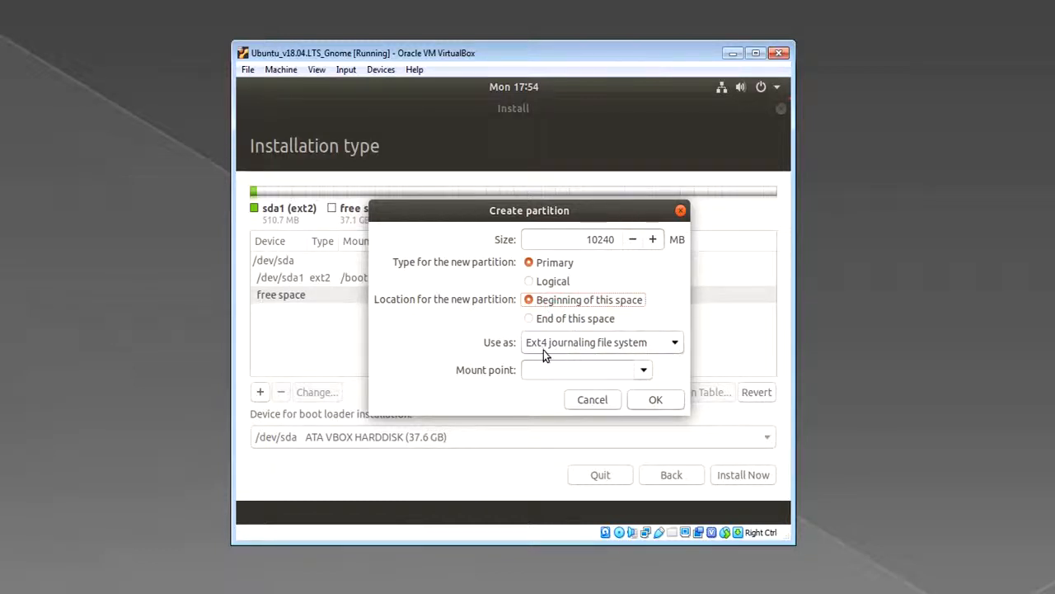
{"action": "mouse_move", "coordinate": [528, 416]}
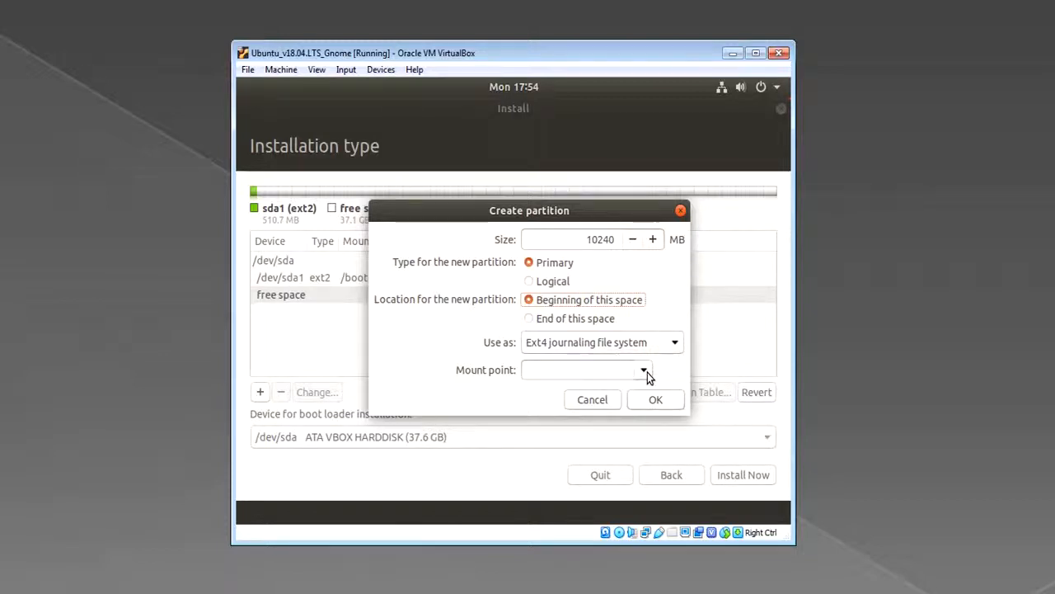
{"action": "left_click", "coordinate": [643, 369]}
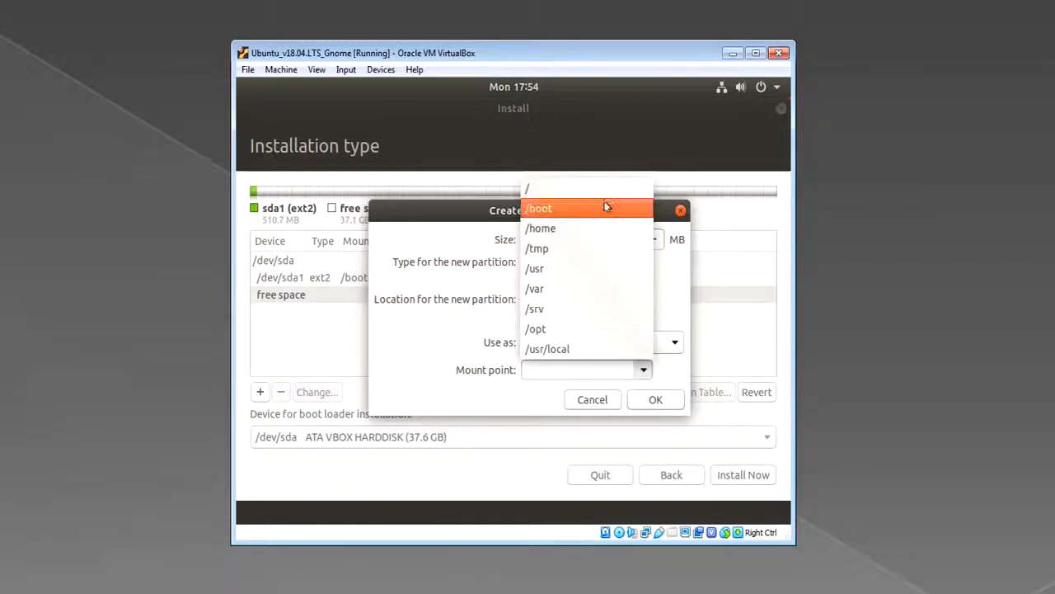
{"action": "left_click", "coordinate": [527, 188]}
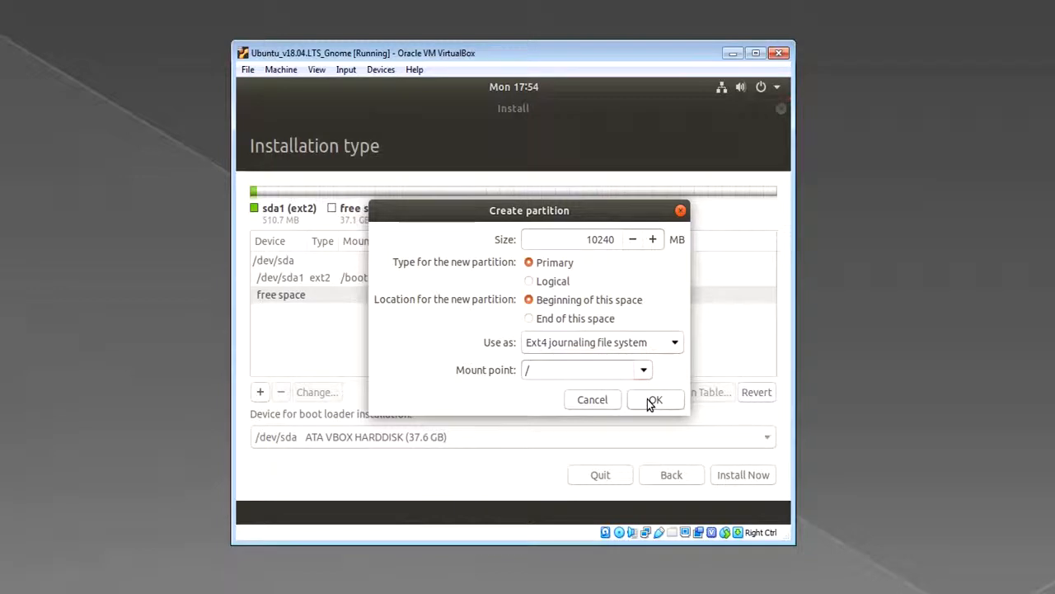
Confirm the root partition so /dev/sda2 joins the partition table.
{"action": "left_click", "coordinate": [654, 401]}
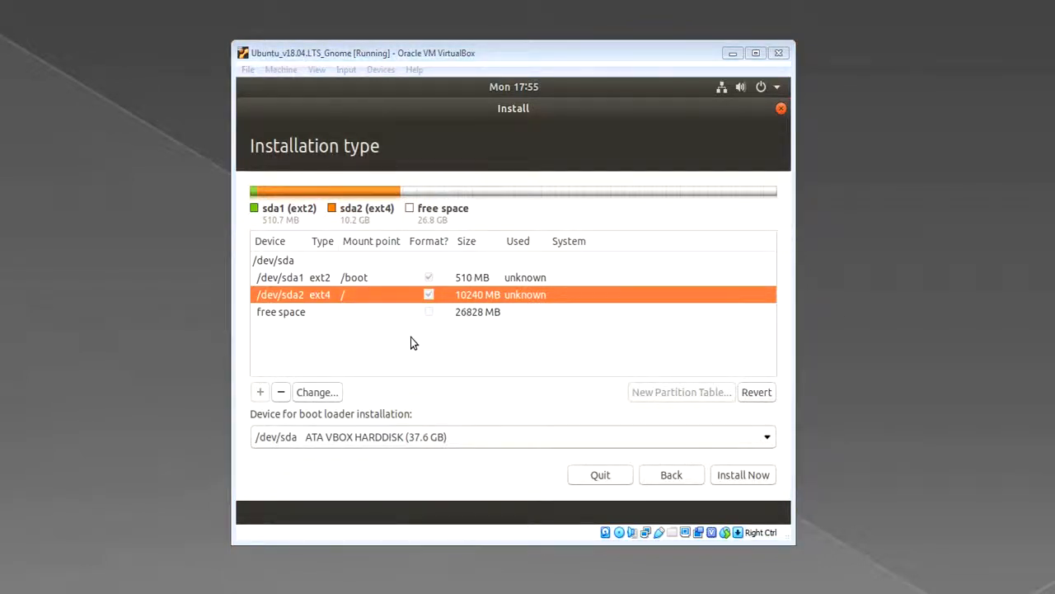
{"action": "mouse_move", "coordinate": [229, 321]}
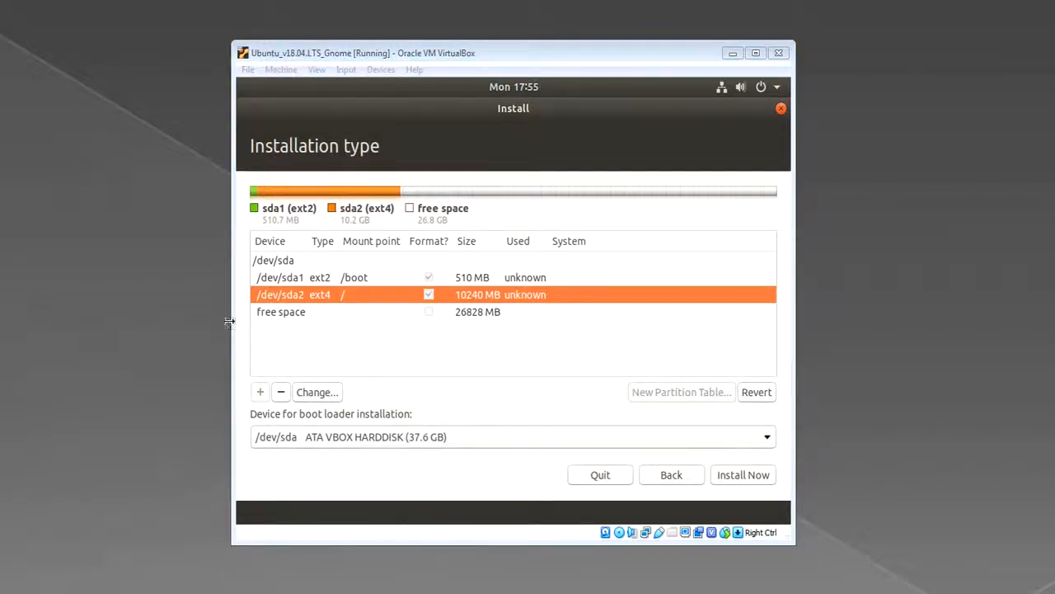
{"action": "mouse_move", "coordinate": [330, 347]}
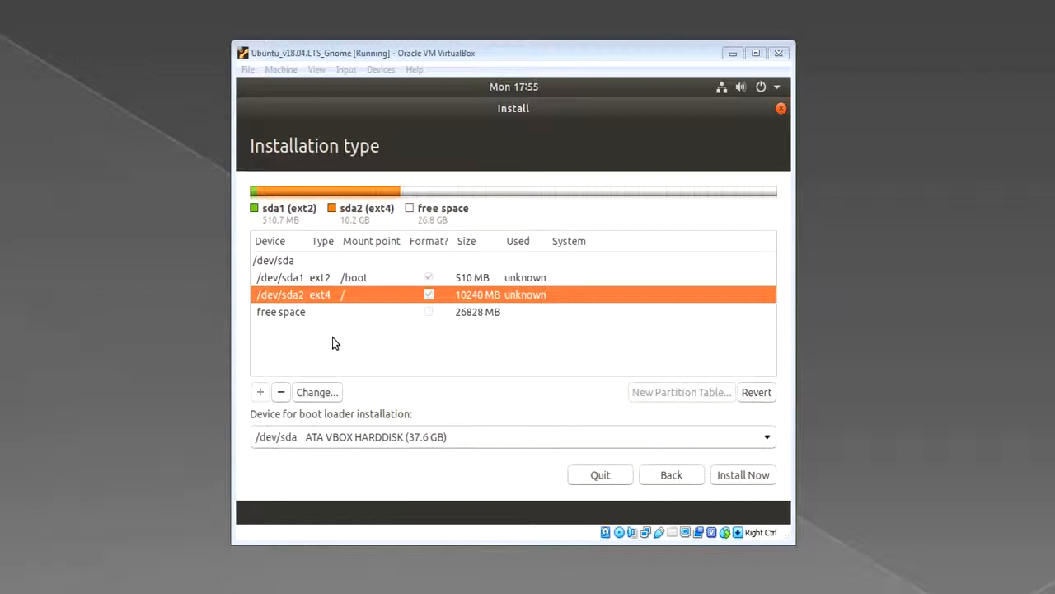
{"action": "mouse_move", "coordinate": [346, 322]}
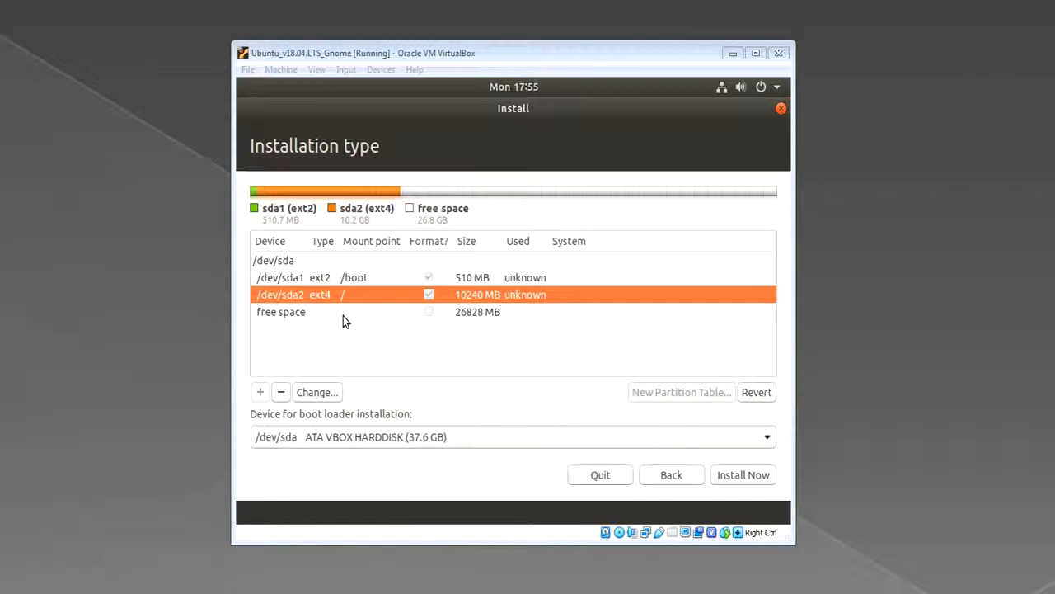
{"action": "mouse_move", "coordinate": [380, 320]}
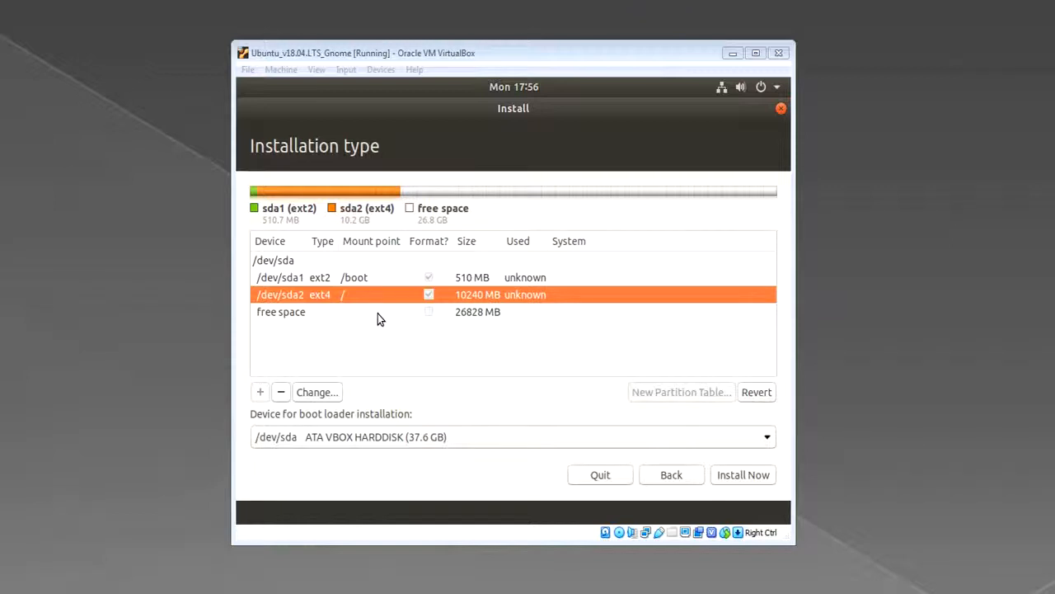
{"action": "mouse_move", "coordinate": [464, 310]}
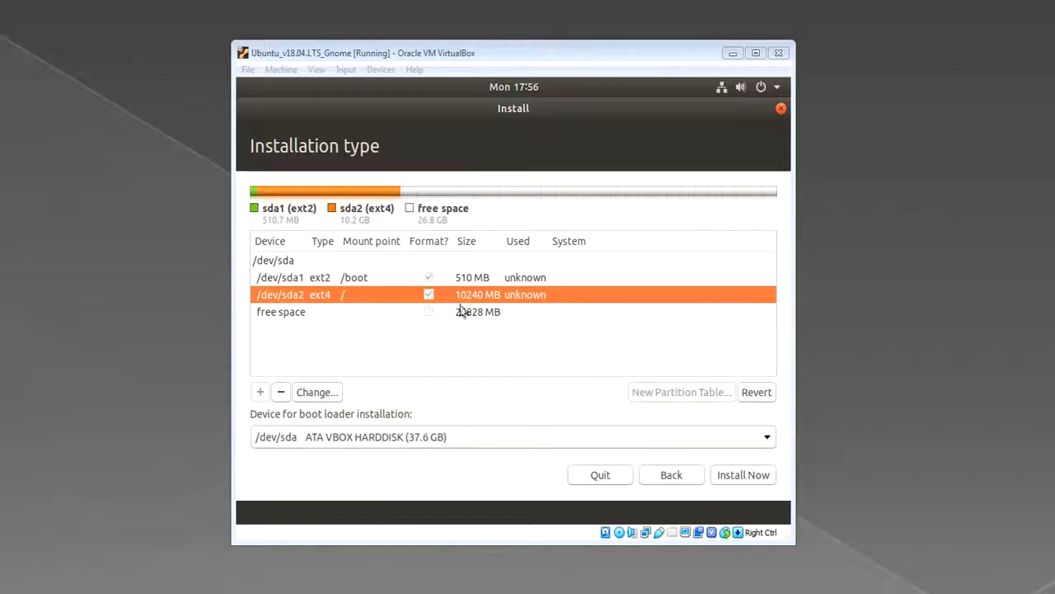
{"action": "mouse_move", "coordinate": [635, 185]}
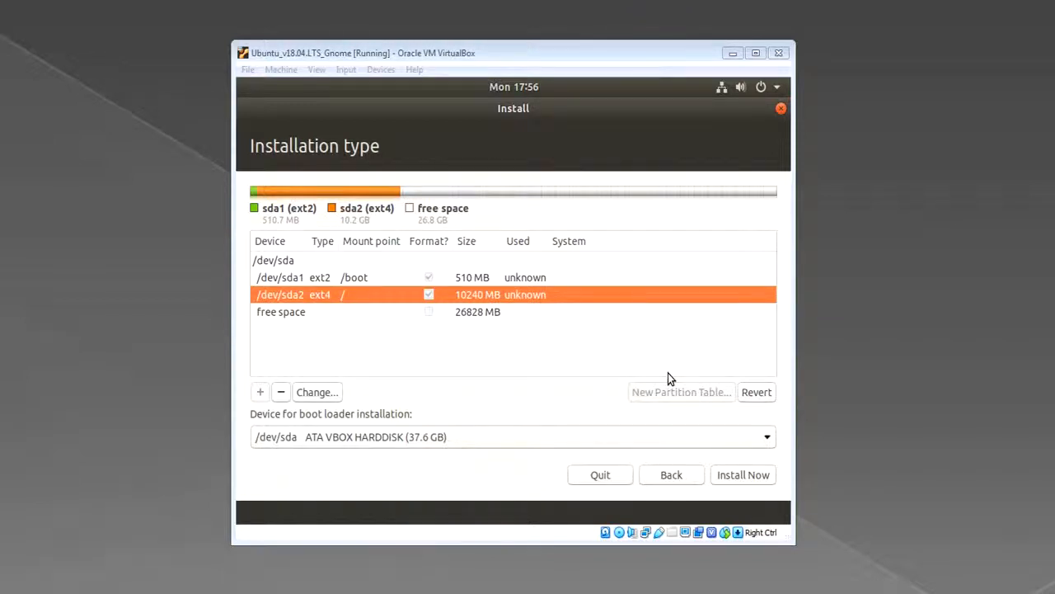
{"action": "mouse_move", "coordinate": [416, 342]}
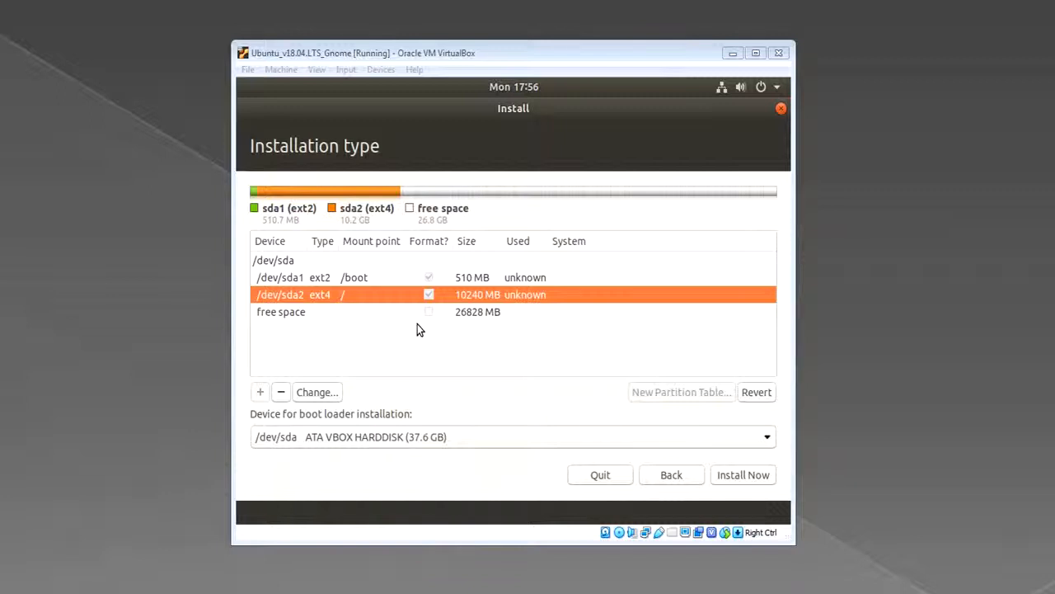
{"action": "mouse_move", "coordinate": [858, 389]}
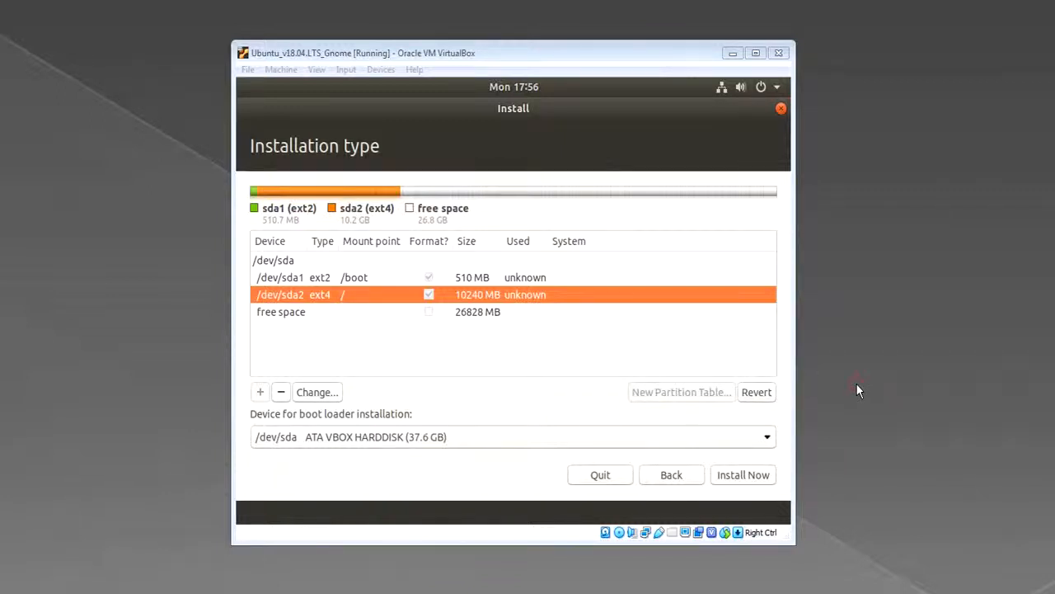
{"action": "mouse_move", "coordinate": [659, 345]}
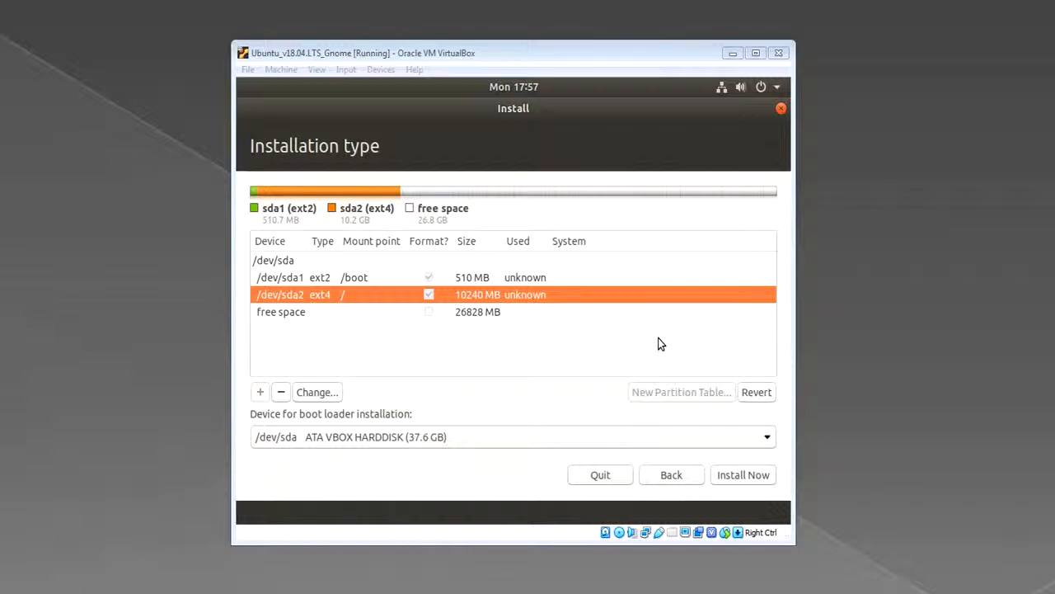
{"action": "mouse_move", "coordinate": [383, 327]}
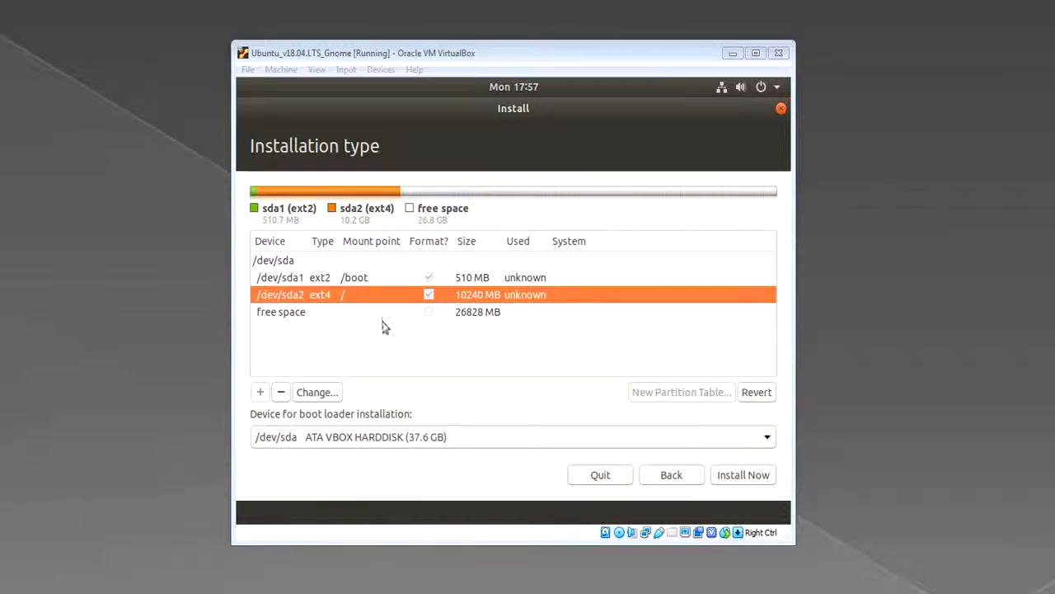
Create a 4096 MB primary swap-area partition at the beginning of the free space.
{"action": "left_click", "coordinate": [280, 312]}
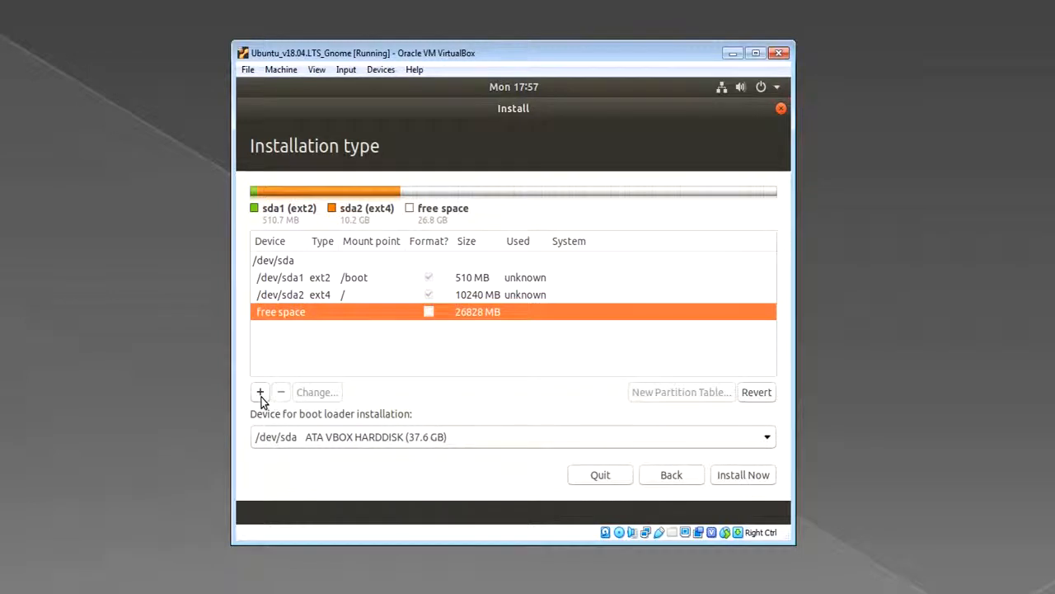
{"action": "left_click", "coordinate": [261, 393]}
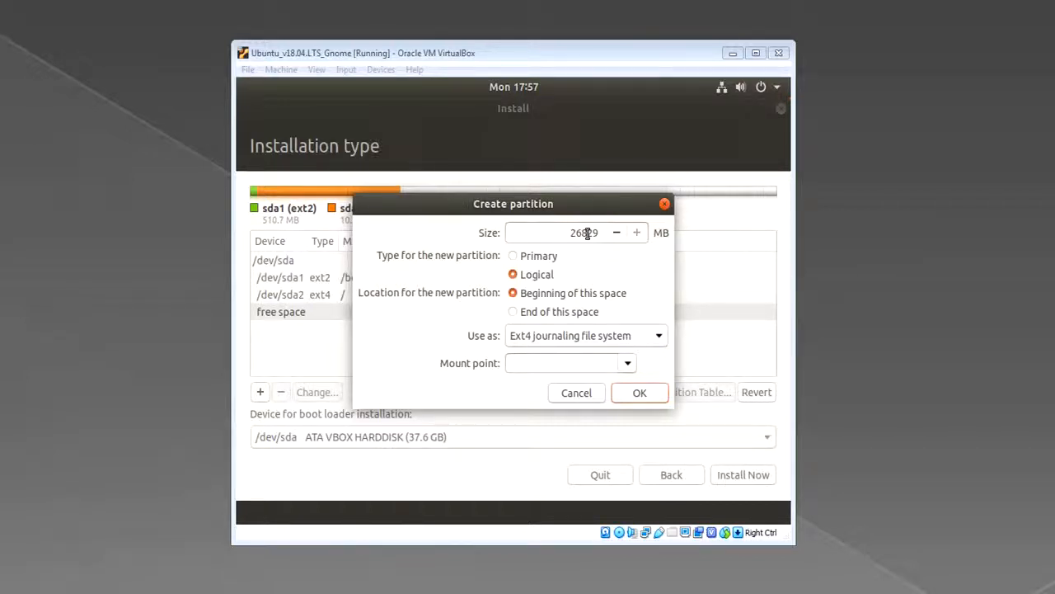
{"action": "mouse_move", "coordinate": [575, 211]}
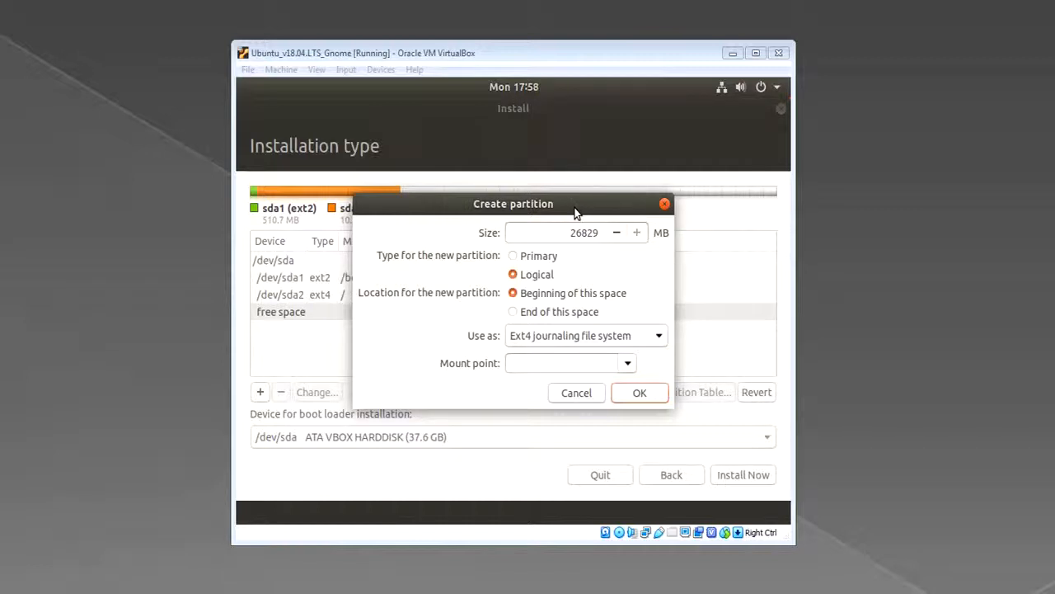
{"action": "mouse_move", "coordinate": [587, 262]}
{"action": "type", "text": "40"}
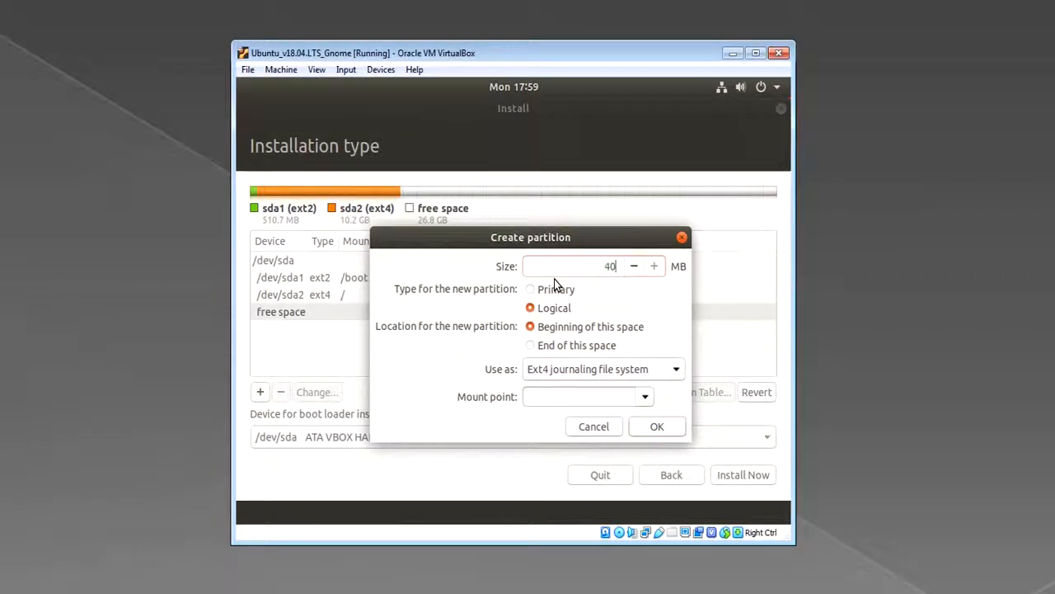
{"action": "type", "text": "96"}
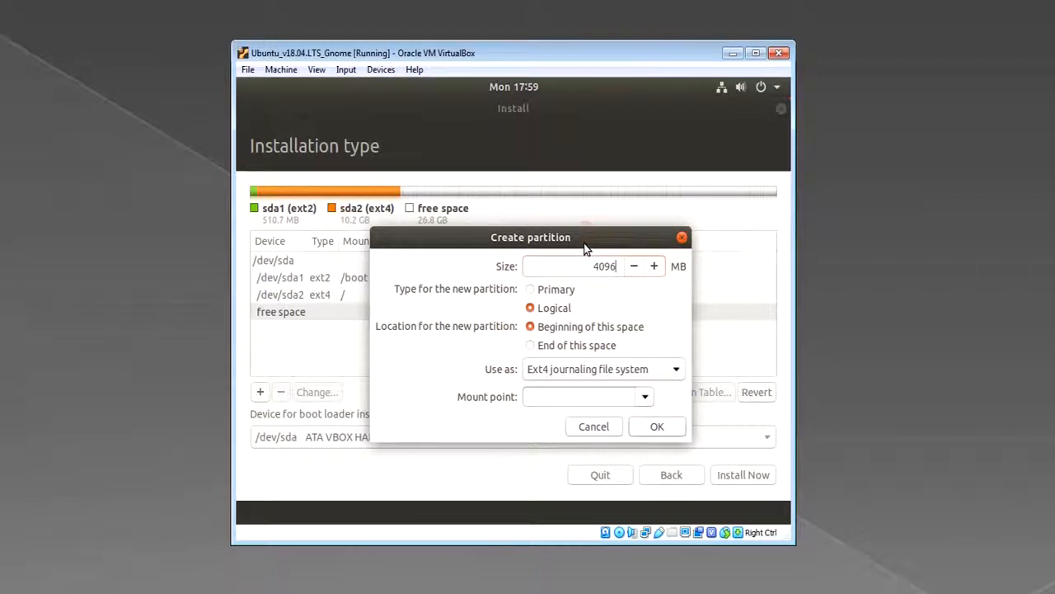
{"action": "left_click", "coordinate": [602, 369]}
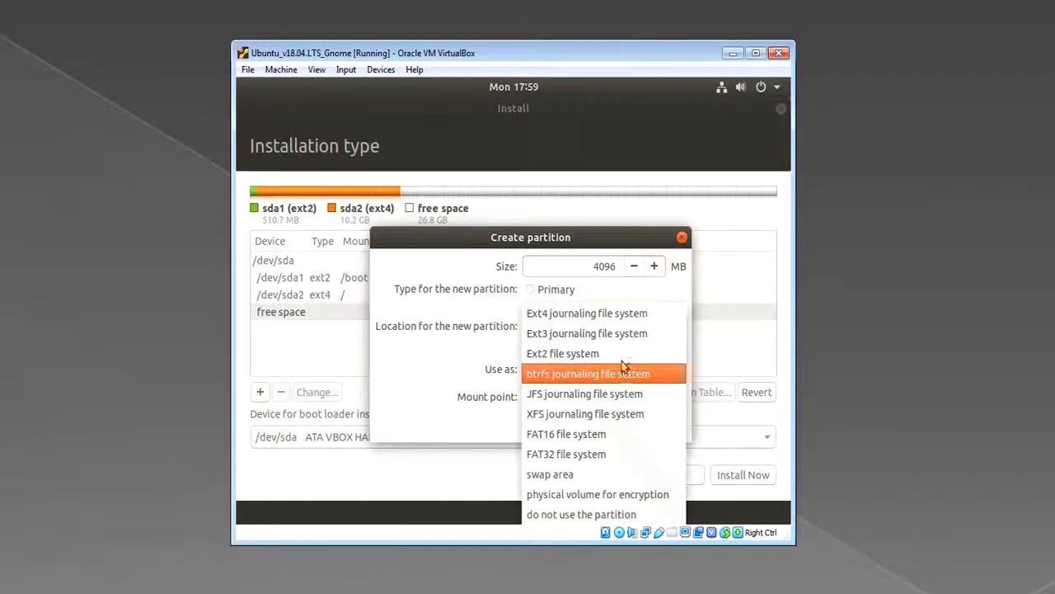
{"action": "left_click", "coordinate": [551, 474]}
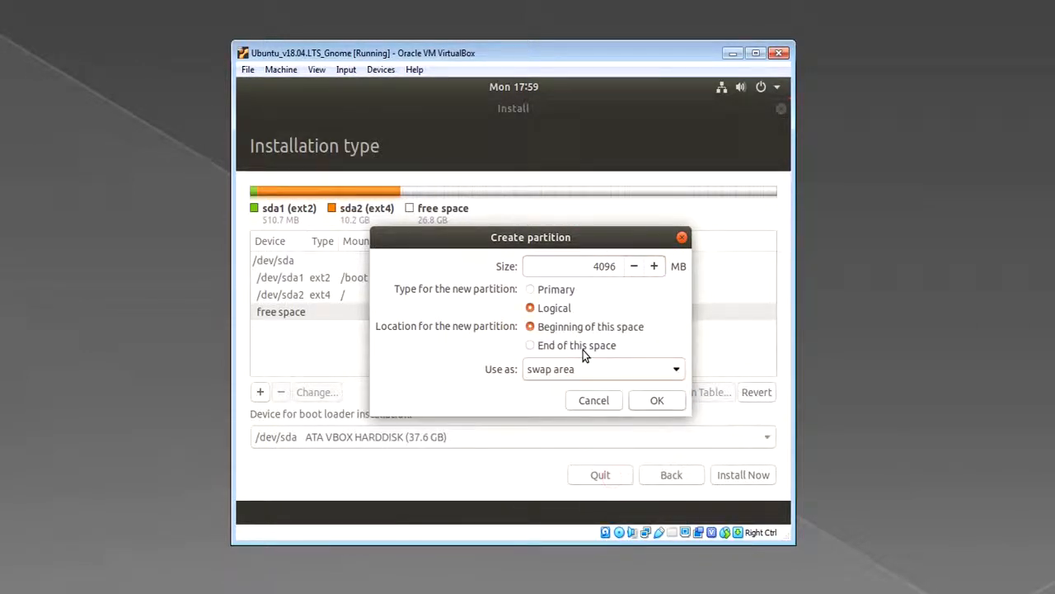
{"action": "mouse_move", "coordinate": [531, 293]}
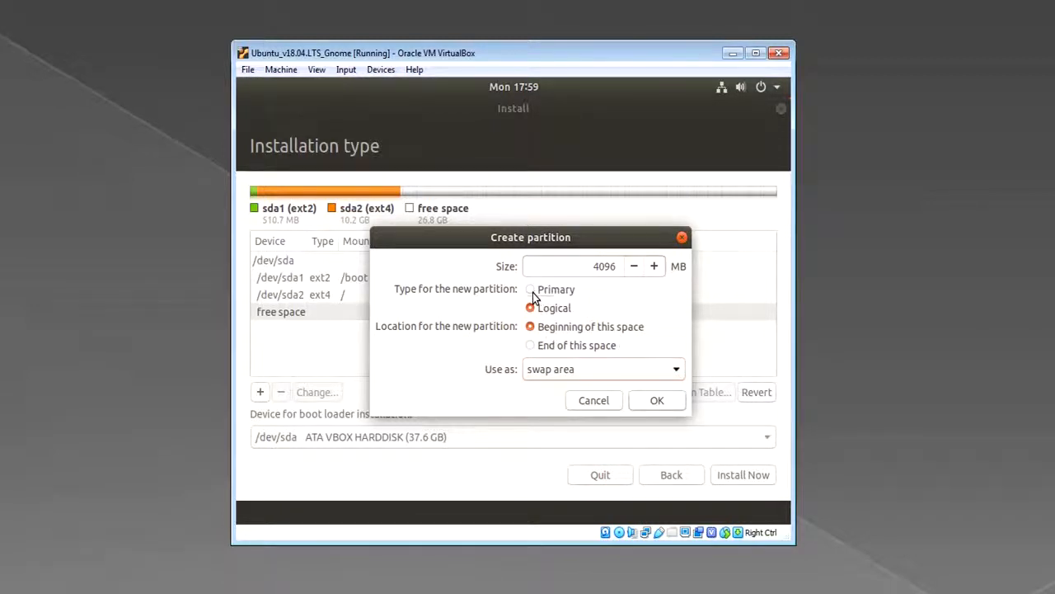
{"action": "left_click", "coordinate": [531, 288]}
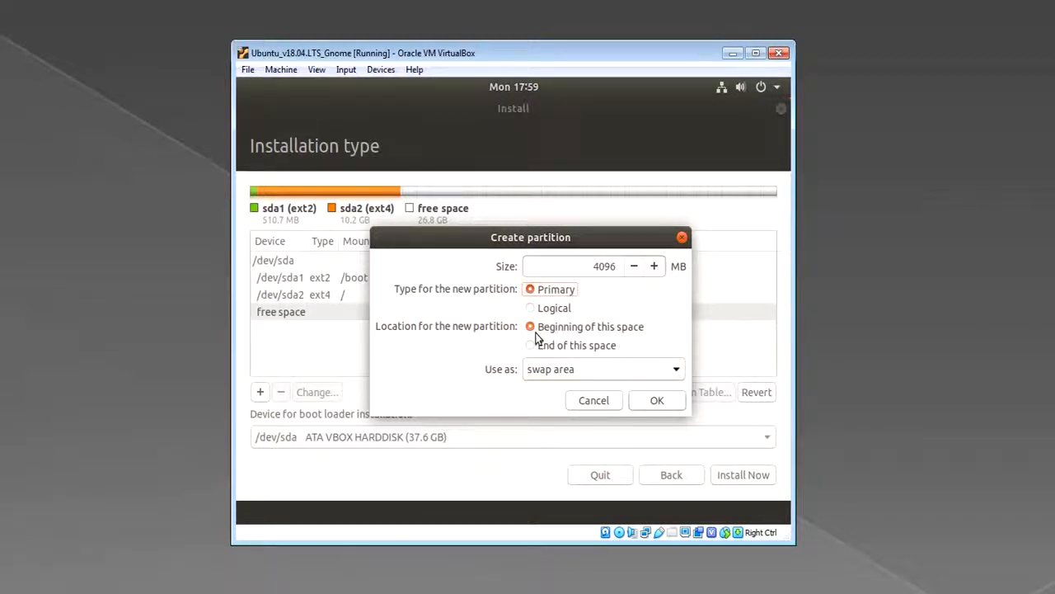
{"action": "left_click", "coordinate": [656, 401]}
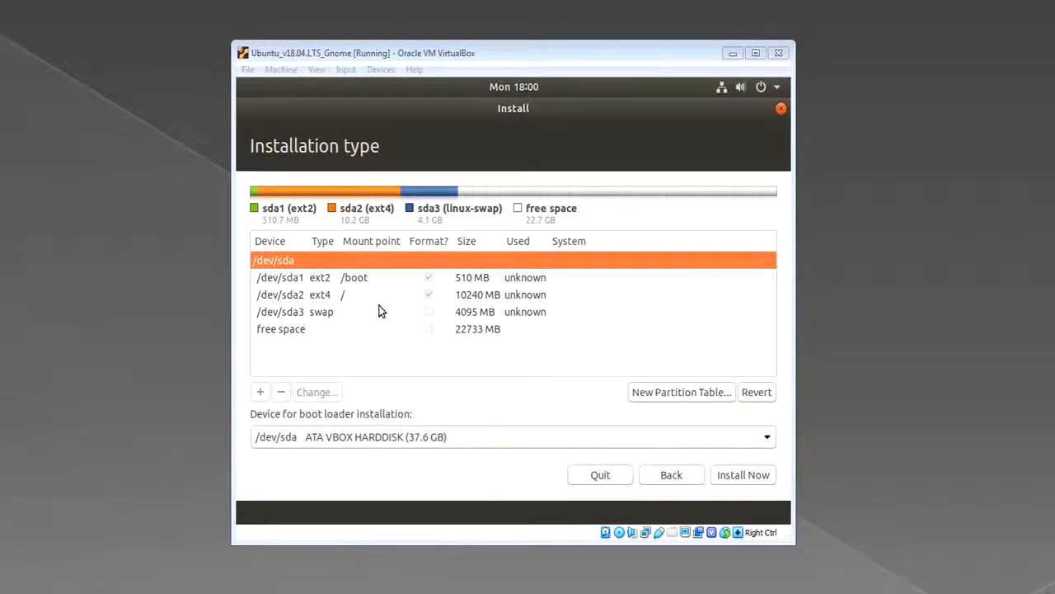
{"action": "mouse_move", "coordinate": [359, 300]}
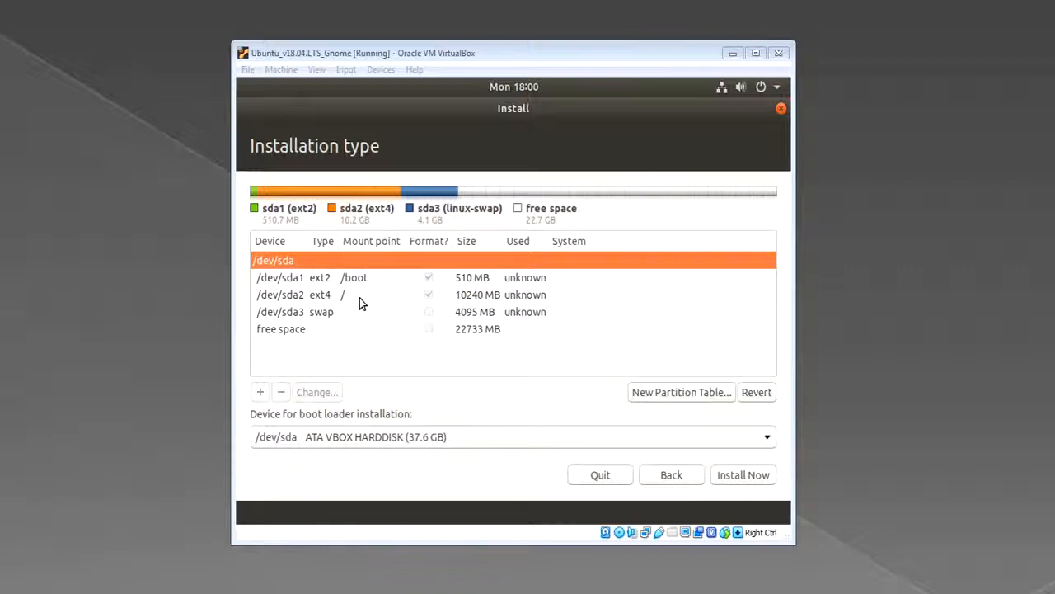
{"action": "mouse_move", "coordinate": [343, 324]}
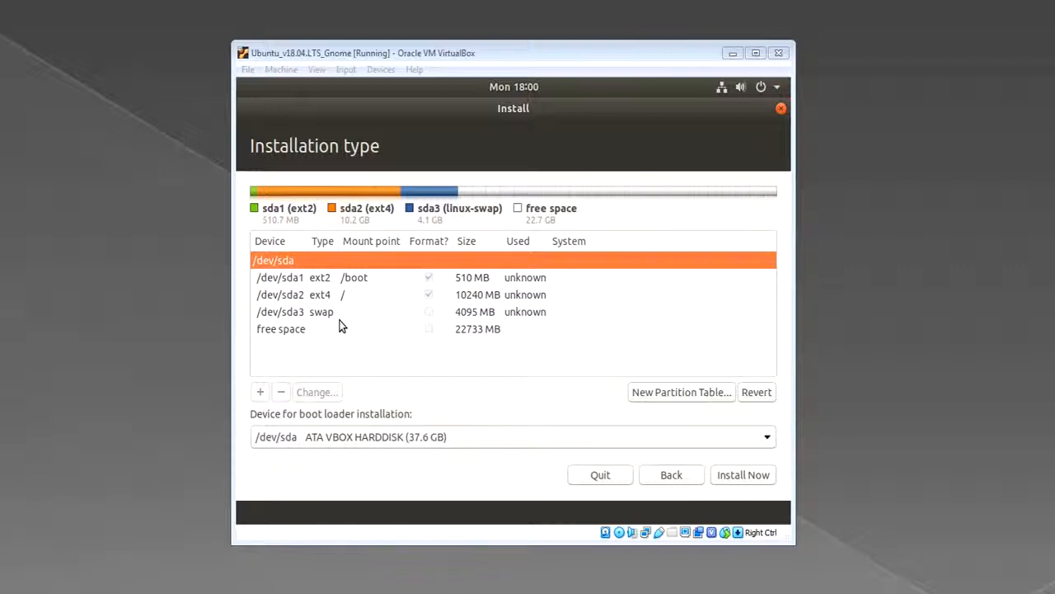
{"action": "mouse_move", "coordinate": [877, 325]}
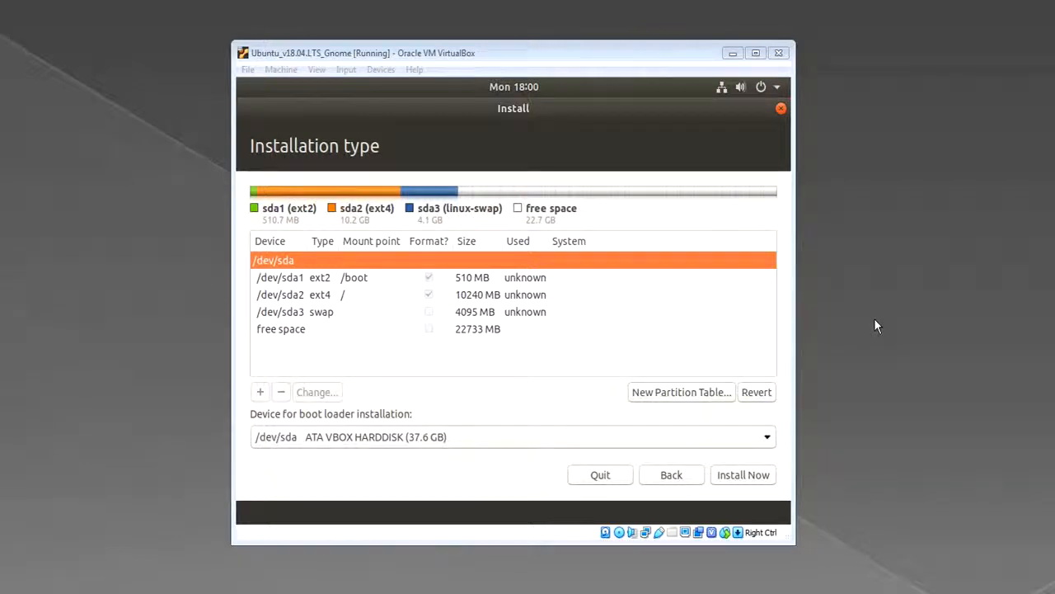
{"action": "mouse_move", "coordinate": [458, 333]}
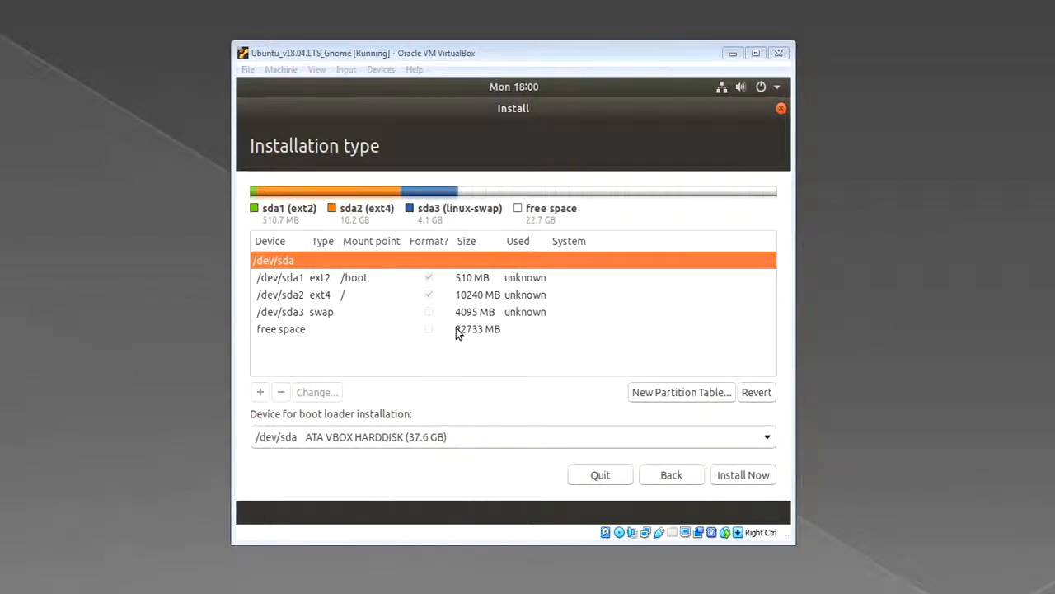
Create a logical Ext4 partition from the remaining 22733 MB, mounted at /home.
{"action": "left_click", "coordinate": [260, 392]}
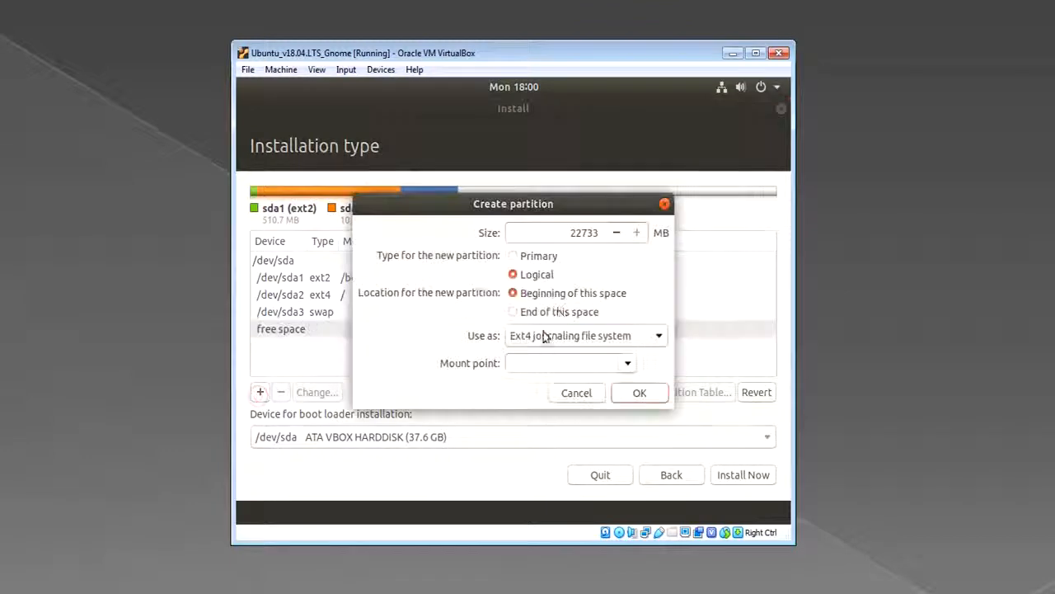
{"action": "mouse_move", "coordinate": [600, 239]}
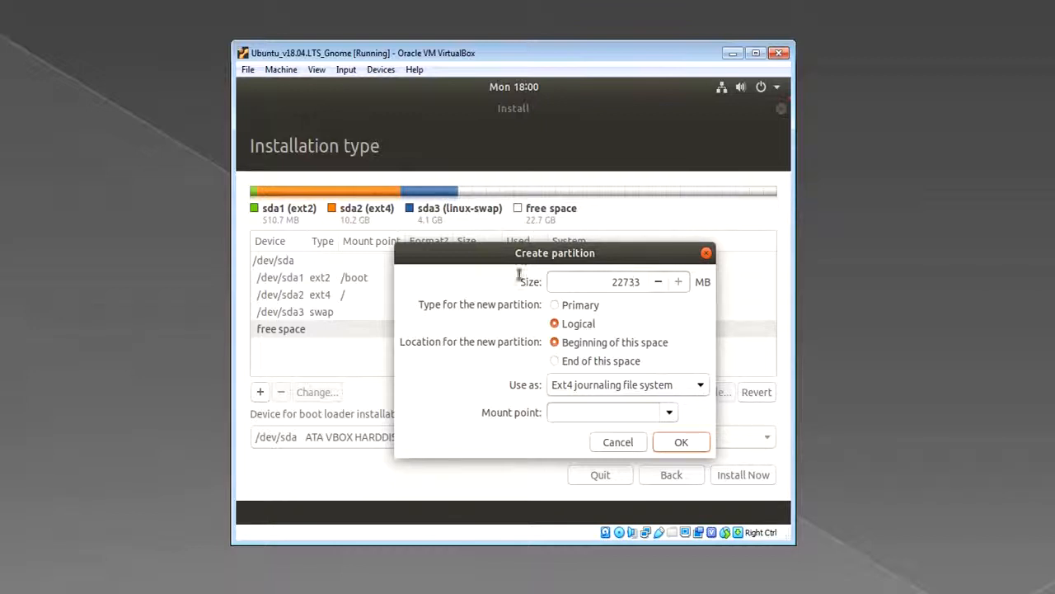
{"action": "mouse_move", "coordinate": [618, 306]}
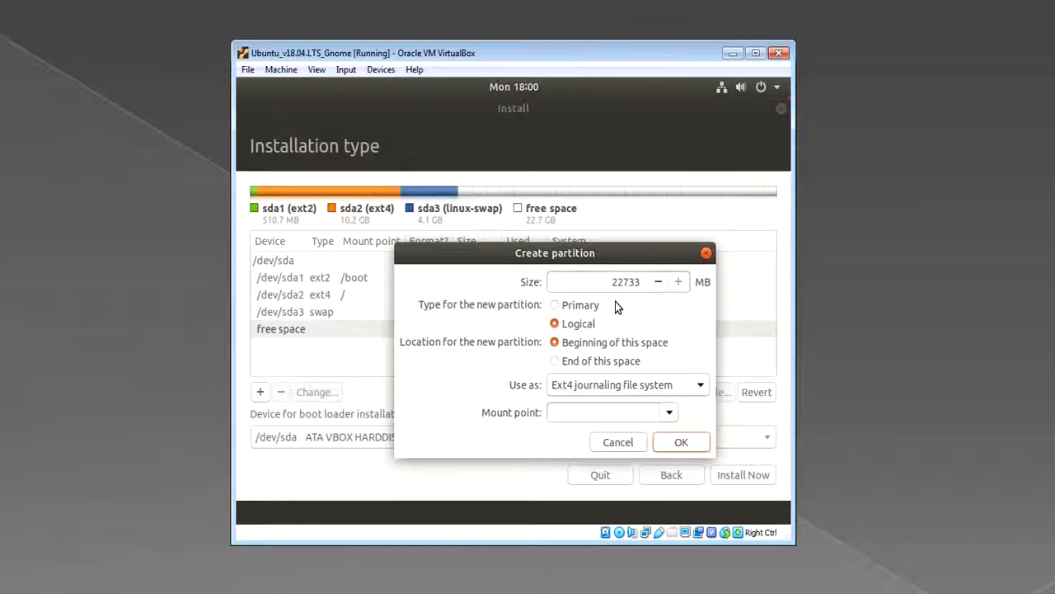
{"action": "mouse_move", "coordinate": [617, 304]}
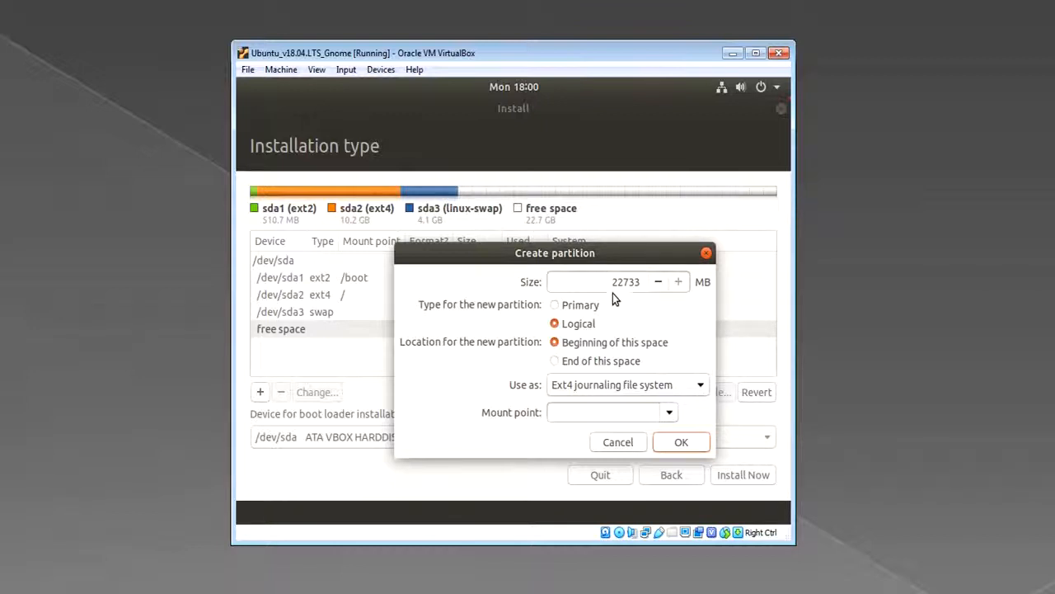
{"action": "mouse_move", "coordinate": [910, 310]}
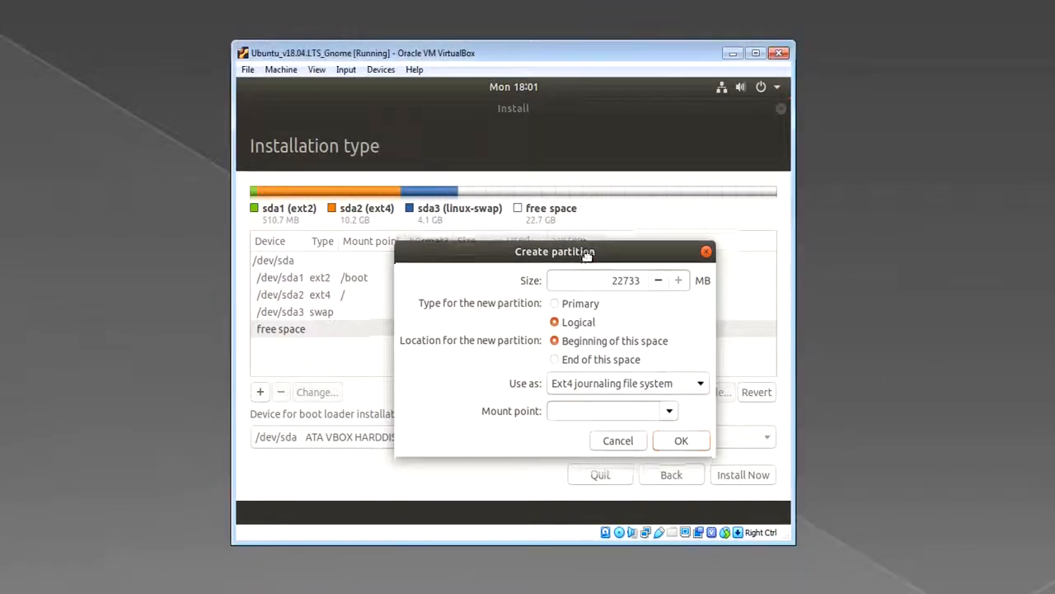
{"action": "left_click_drag", "start_coordinate": [554, 251], "coordinate": [534, 228]}
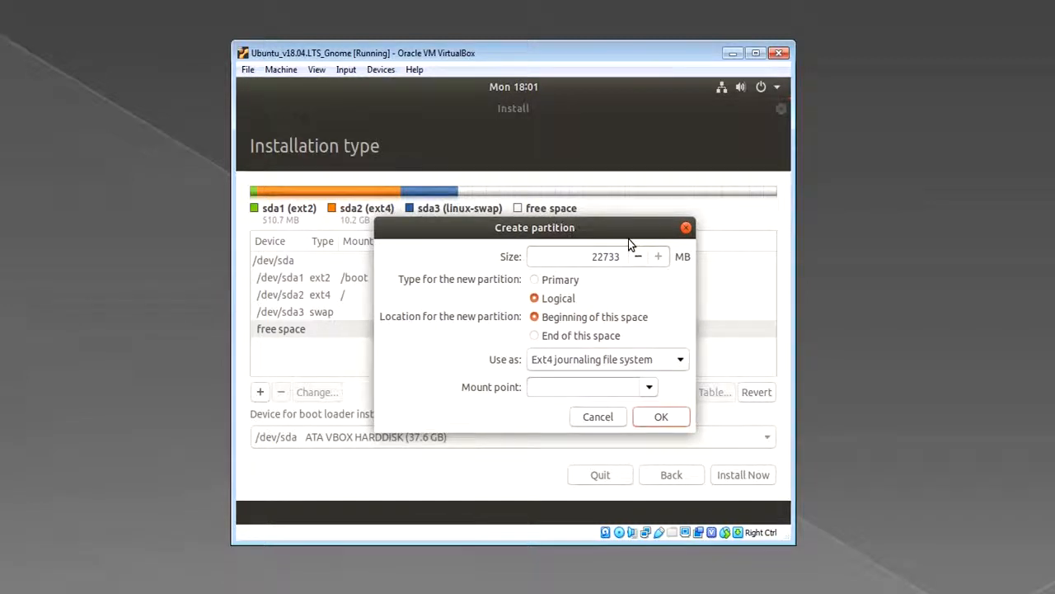
{"action": "mouse_move", "coordinate": [597, 247]}
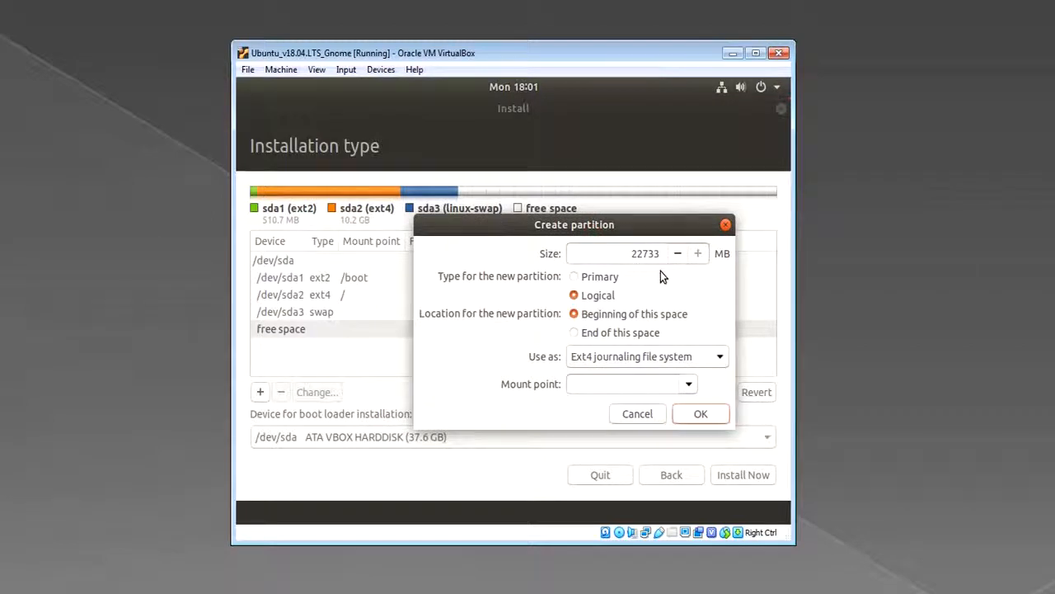
{"action": "mouse_move", "coordinate": [690, 365]}
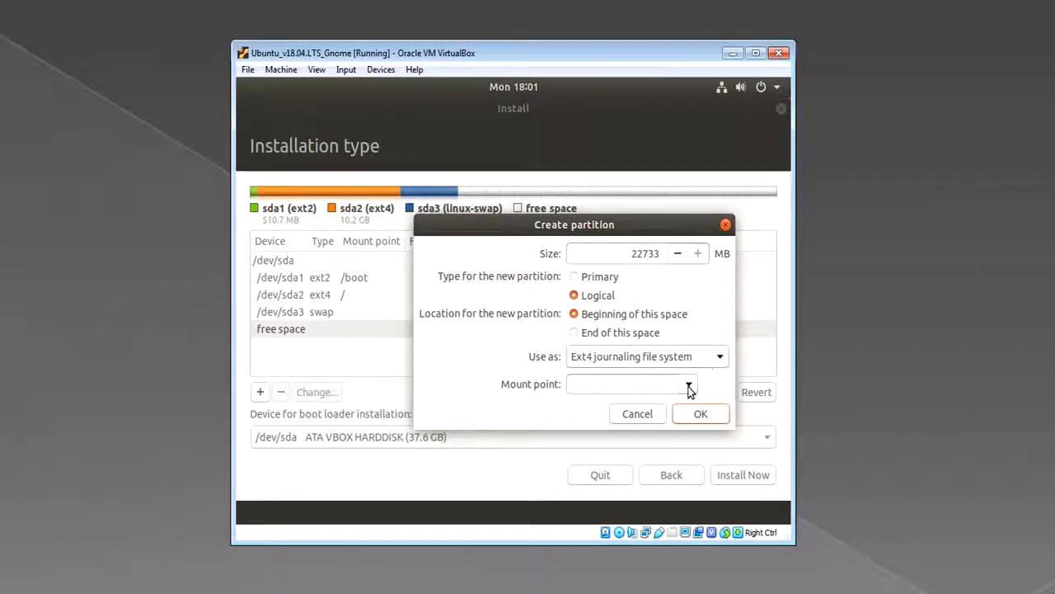
{"action": "left_click", "coordinate": [689, 382]}
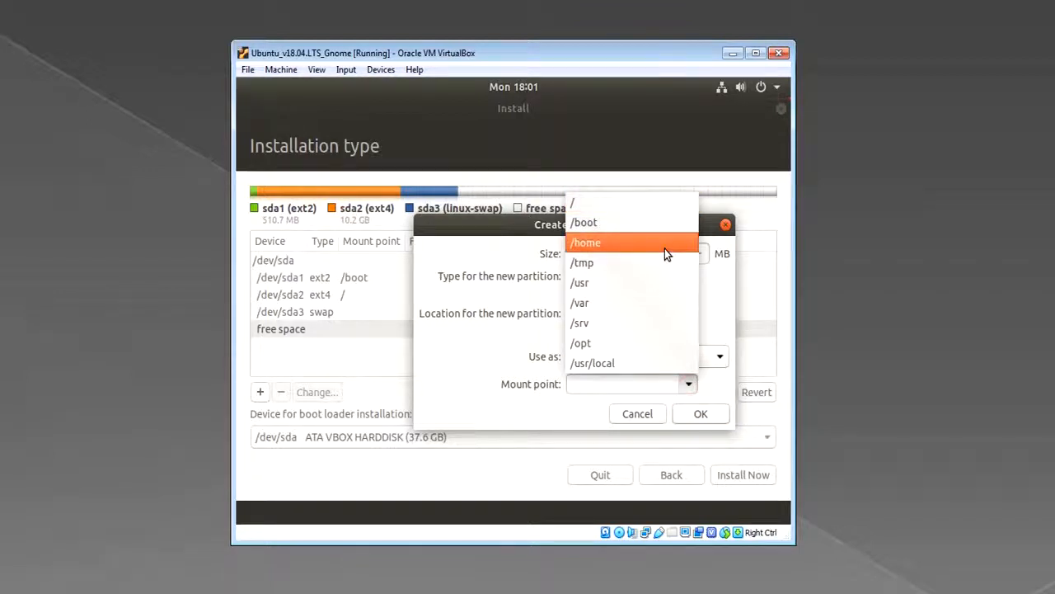
{"action": "left_click", "coordinate": [586, 241]}
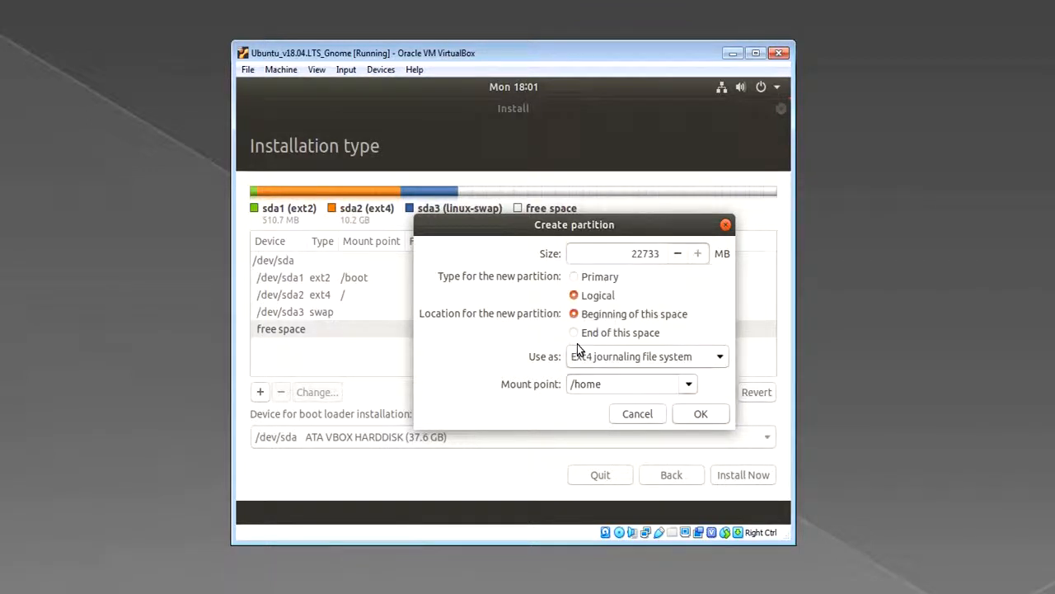
{"action": "mouse_move", "coordinate": [587, 283]}
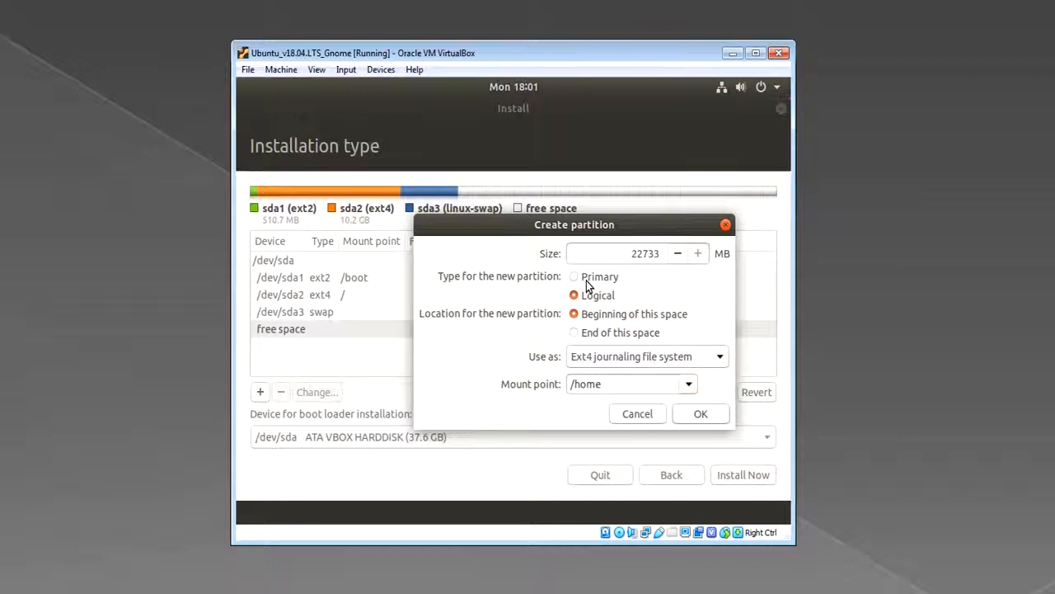
{"action": "mouse_move", "coordinate": [602, 313]}
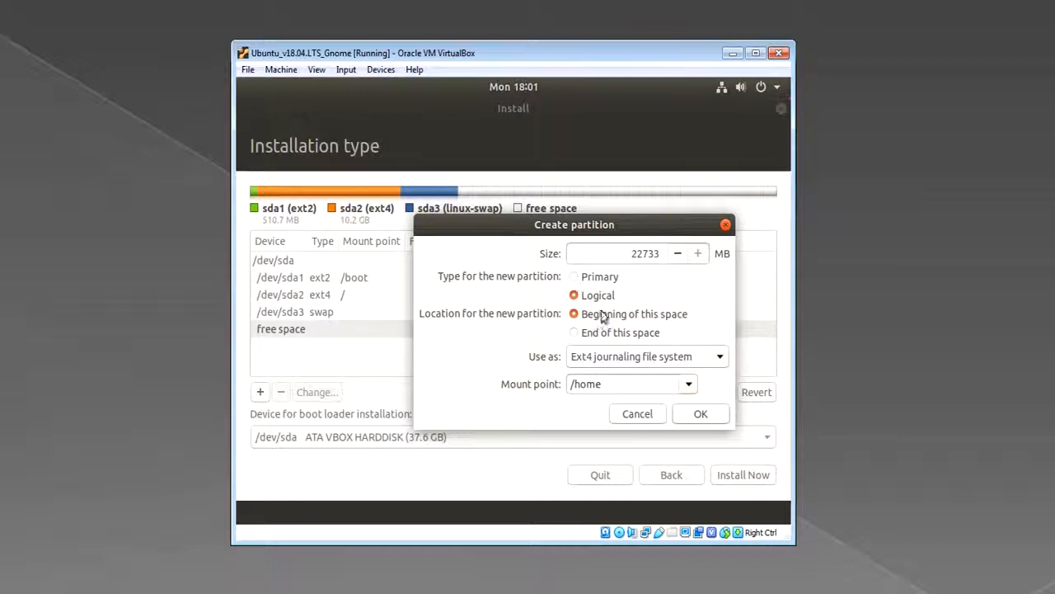
{"action": "mouse_move", "coordinate": [594, 287]}
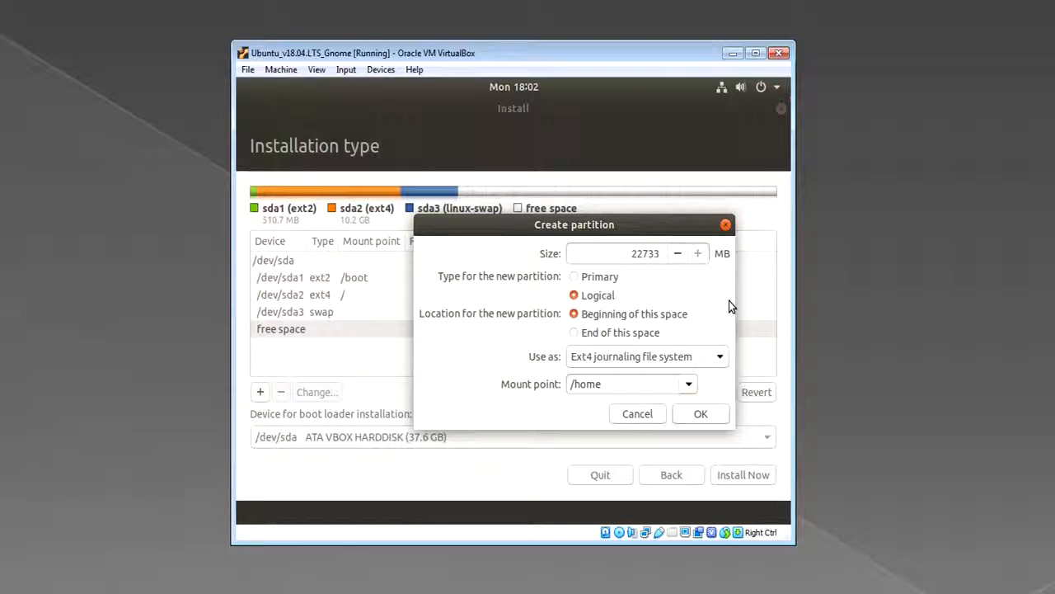
{"action": "mouse_move", "coordinate": [656, 234]}
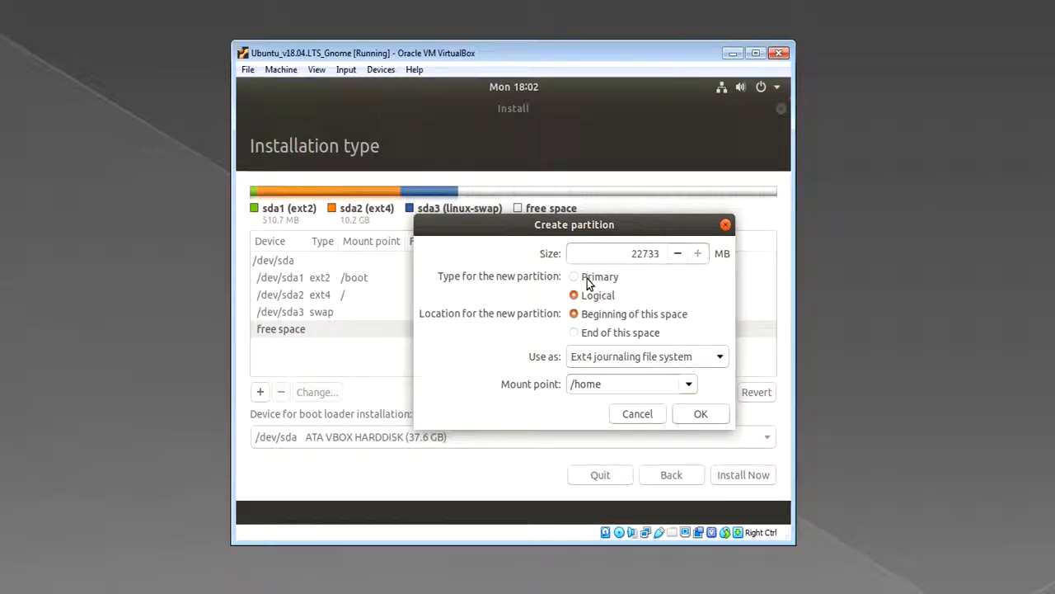
{"action": "left_click", "coordinate": [699, 412]}
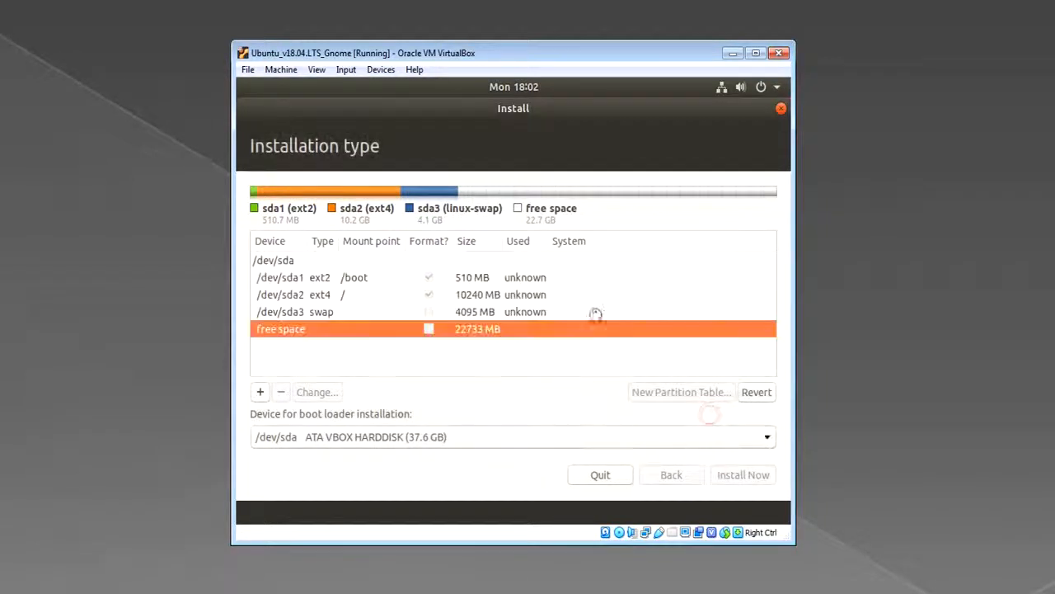
{"action": "left_click", "coordinate": [755, 393]}
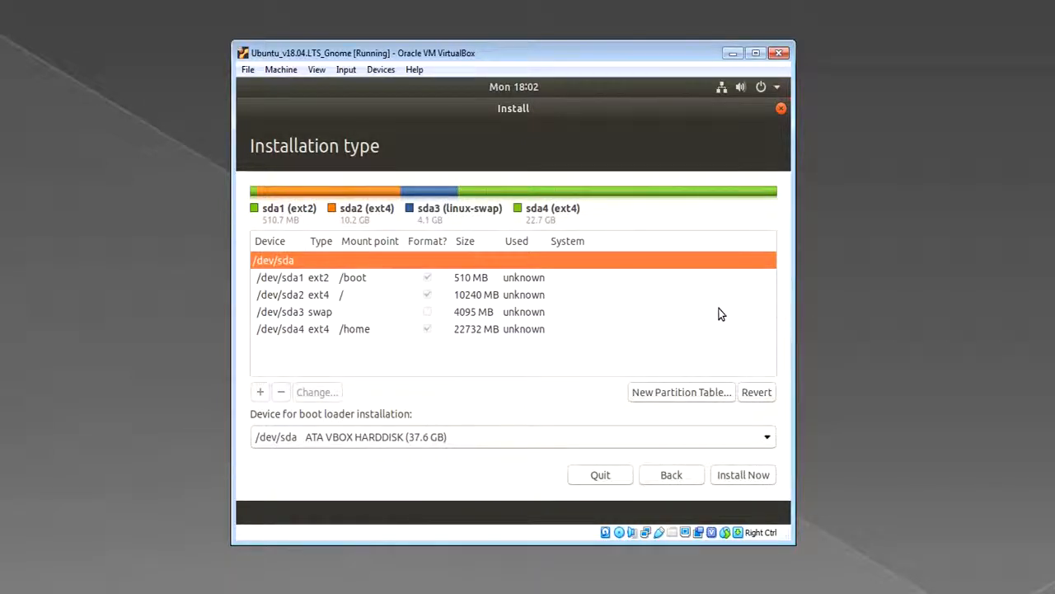
{"action": "mouse_move", "coordinate": [872, 346]}
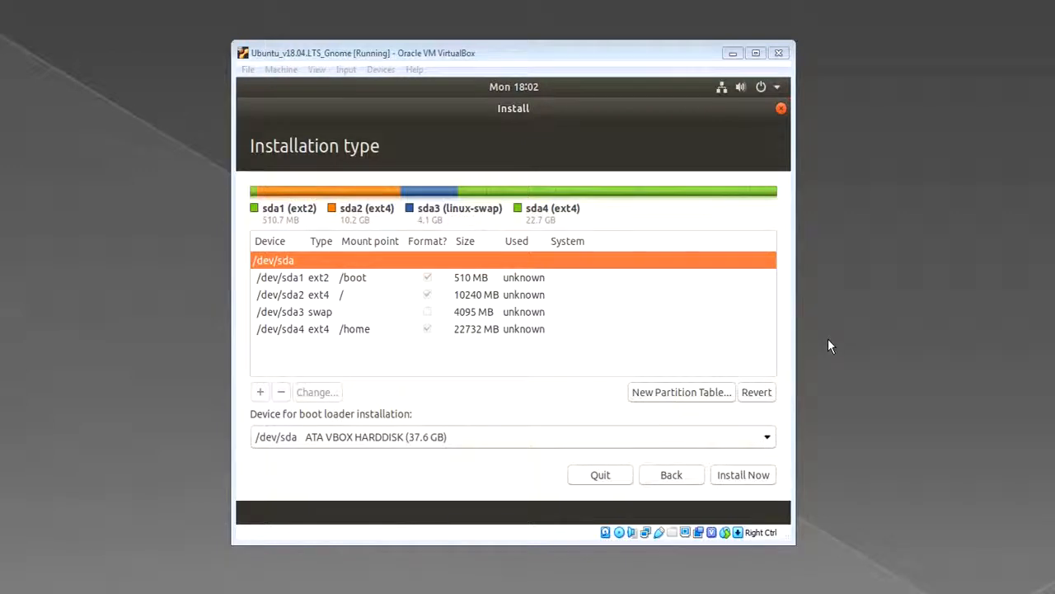
{"action": "mouse_move", "coordinate": [670, 343]}
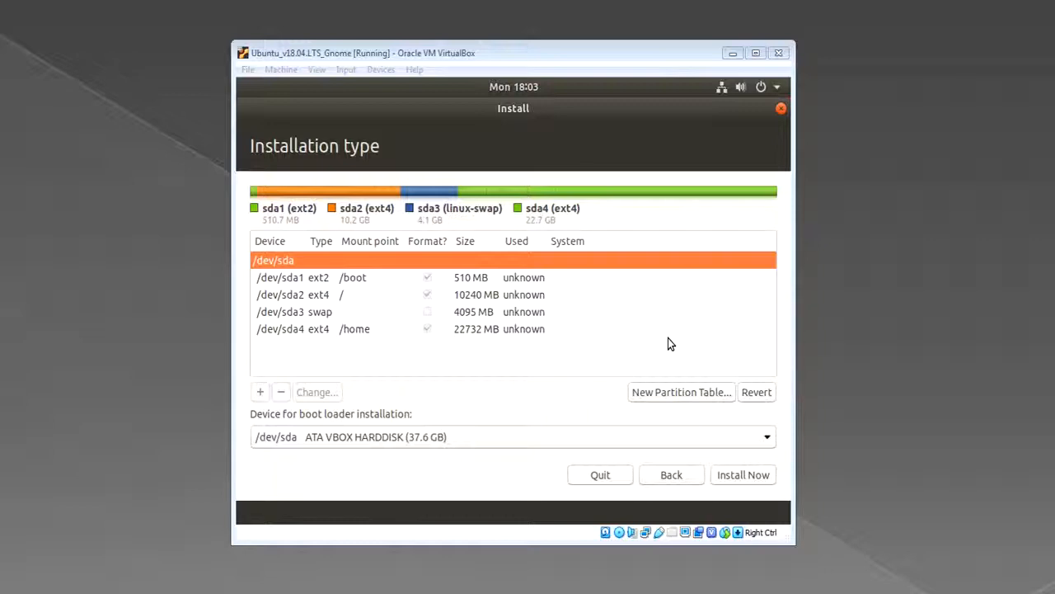
{"action": "mouse_move", "coordinate": [548, 328]}
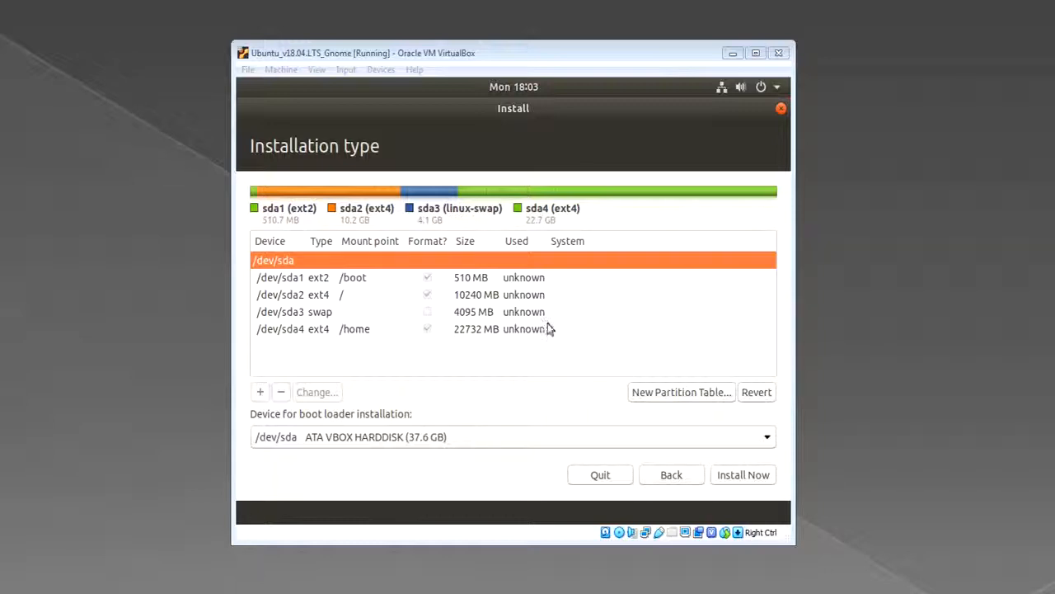
{"action": "mouse_move", "coordinate": [635, 328]}
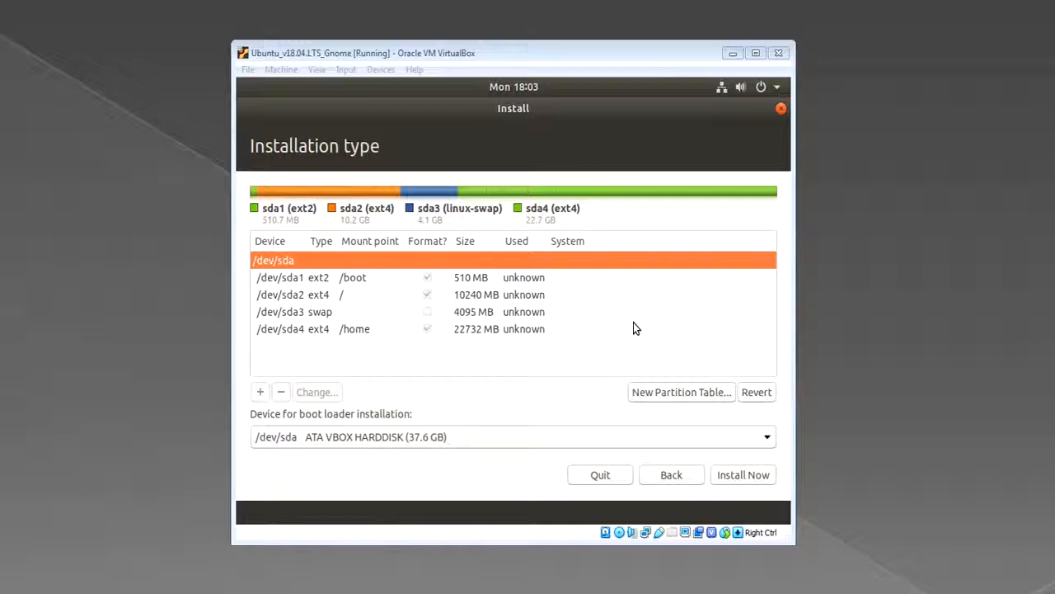
{"action": "mouse_move", "coordinate": [641, 322]}
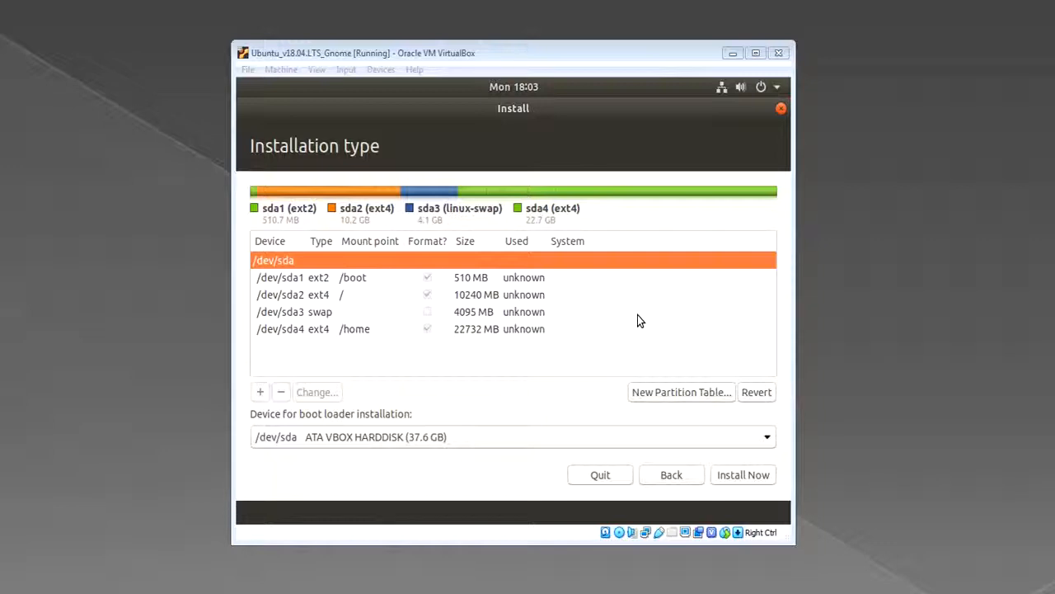
{"action": "mouse_move", "coordinate": [653, 277]}
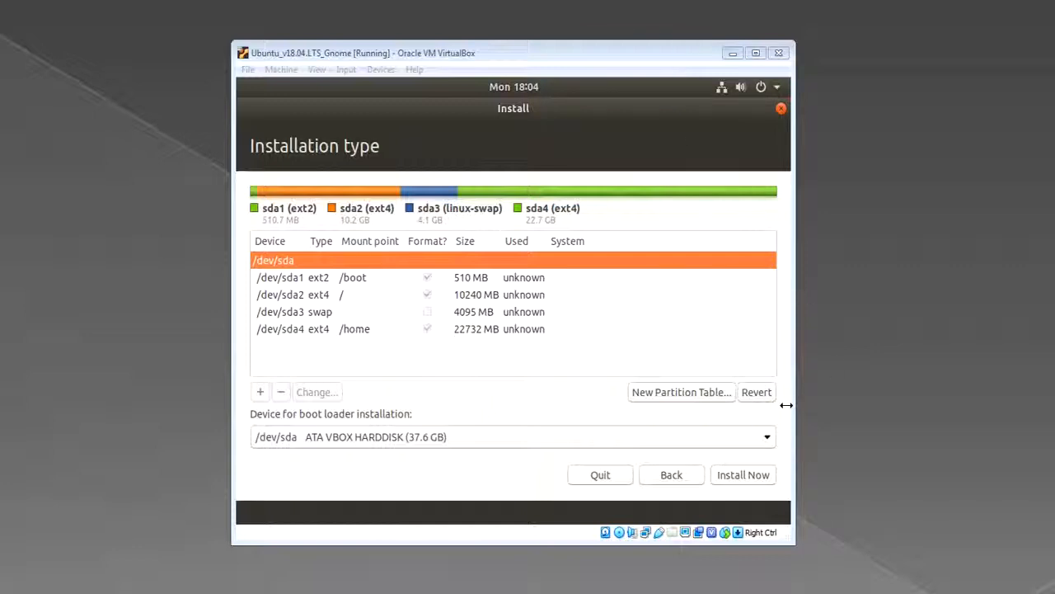
{"action": "mouse_move", "coordinate": [749, 349]}
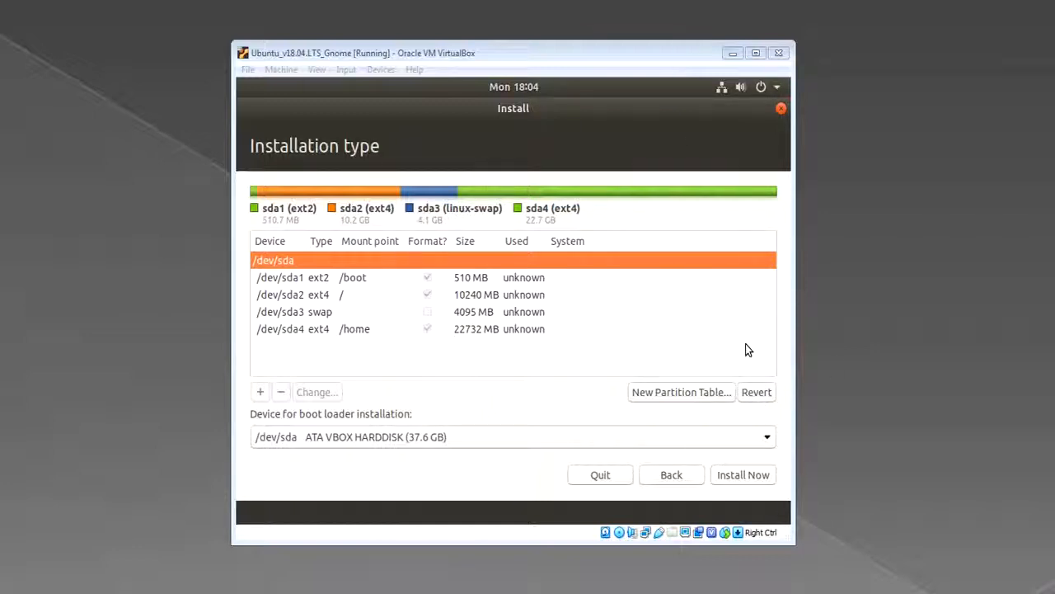